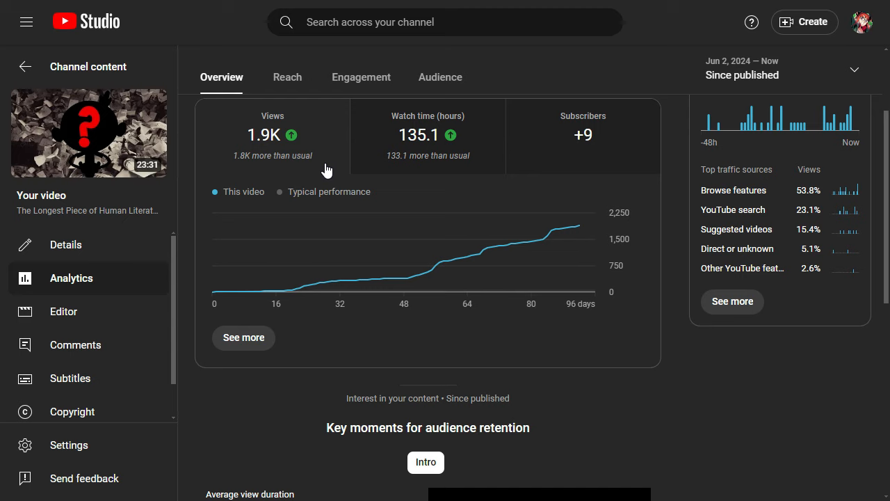
{"action": "mouse_move", "coordinate": [321, 131]}
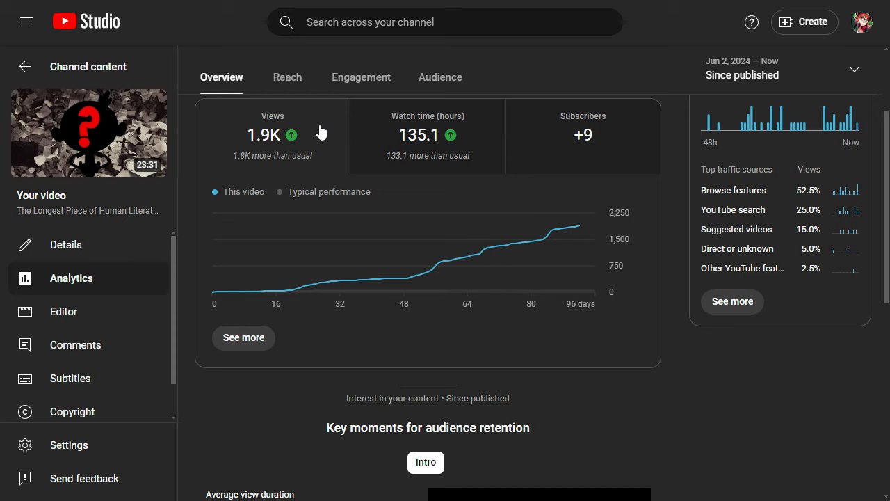
{"action": "mouse_move", "coordinate": [115, 228]}
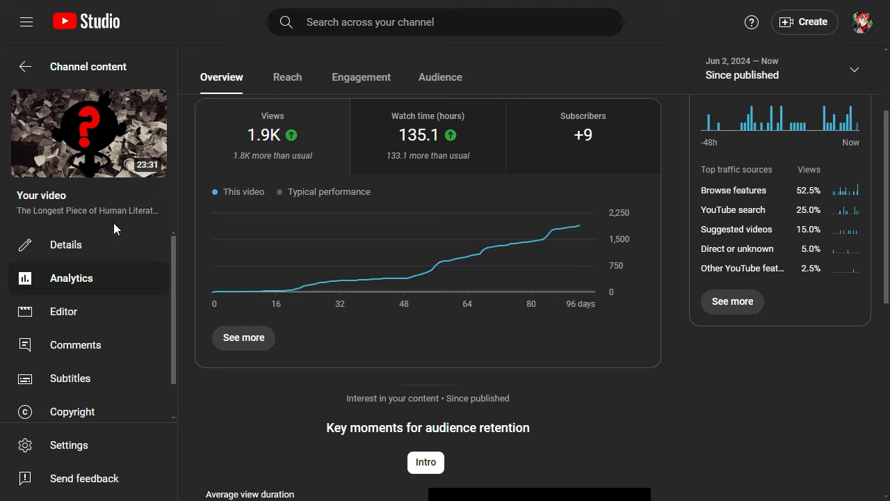
{"action": "mouse_move", "coordinate": [189, 73]}
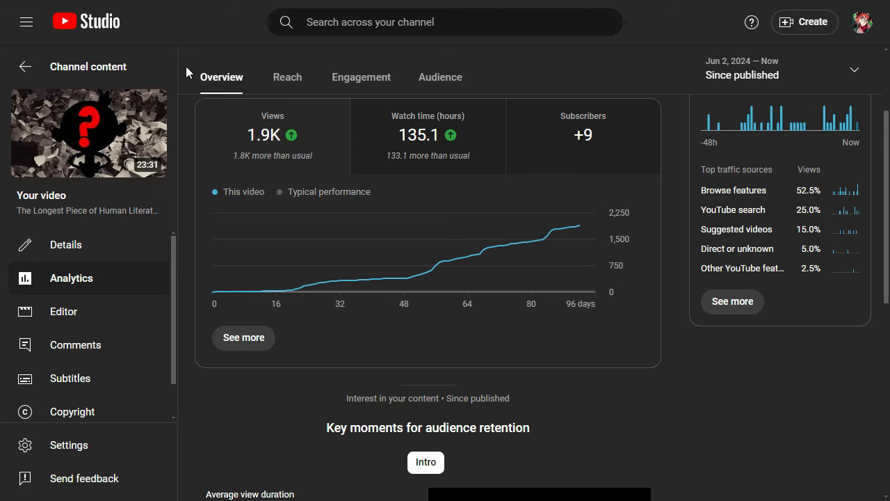
{"action": "mouse_move", "coordinate": [653, 327]}
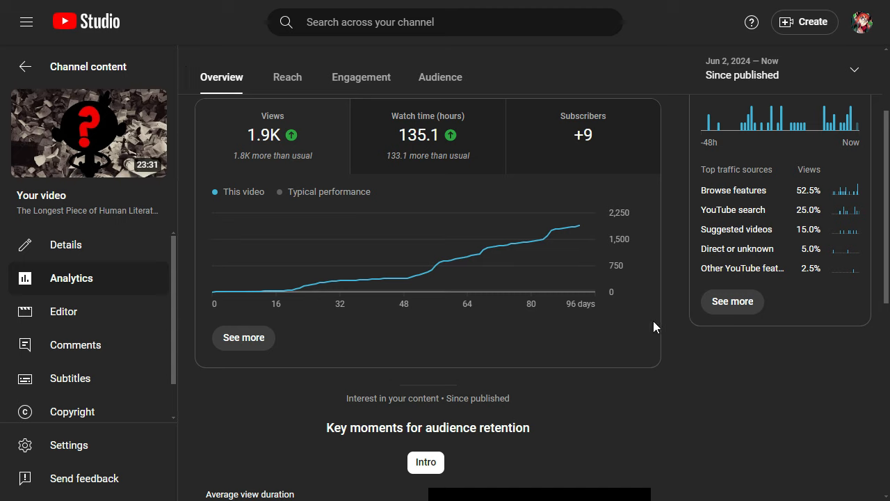
{"action": "mouse_move", "coordinate": [484, 81]}
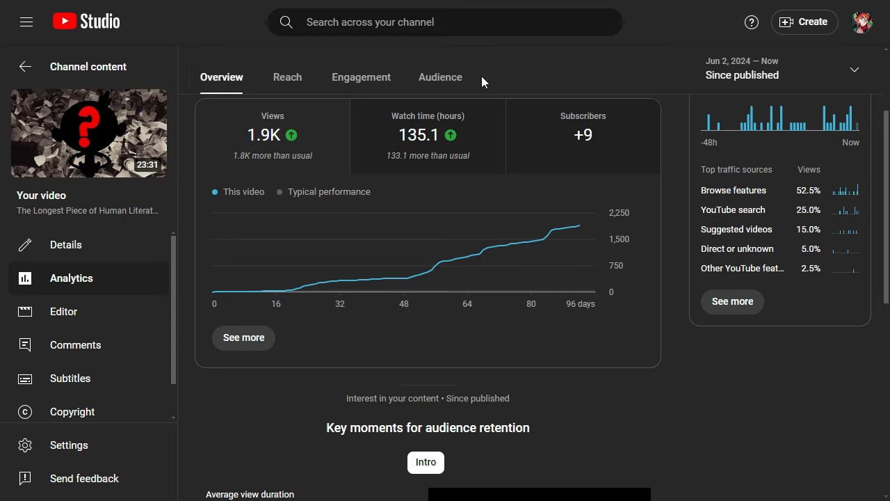
{"action": "mouse_move", "coordinate": [671, 181]}
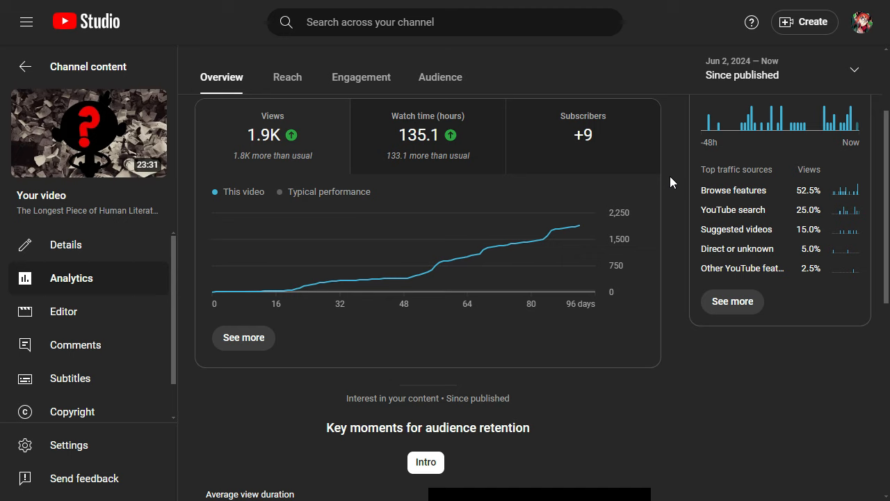
{"action": "mouse_move", "coordinate": [665, 178]}
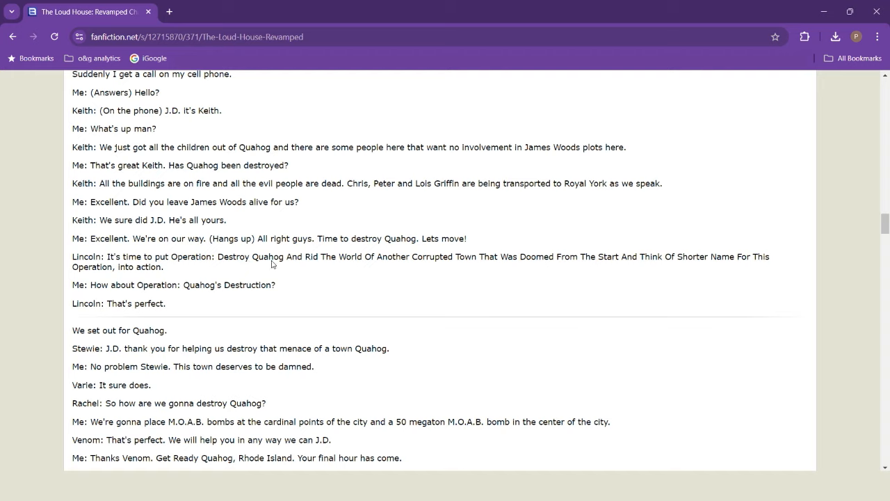
{"action": "mouse_move", "coordinate": [447, 267]}
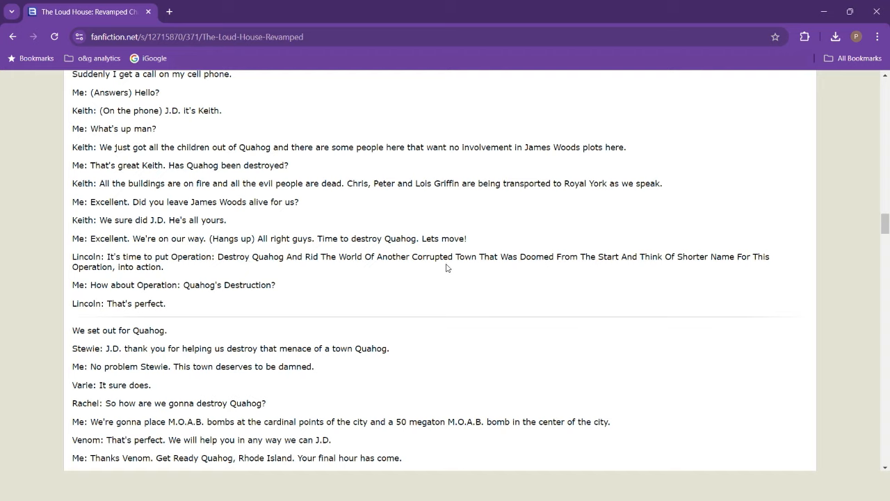
{"action": "mouse_move", "coordinate": [639, 284]}
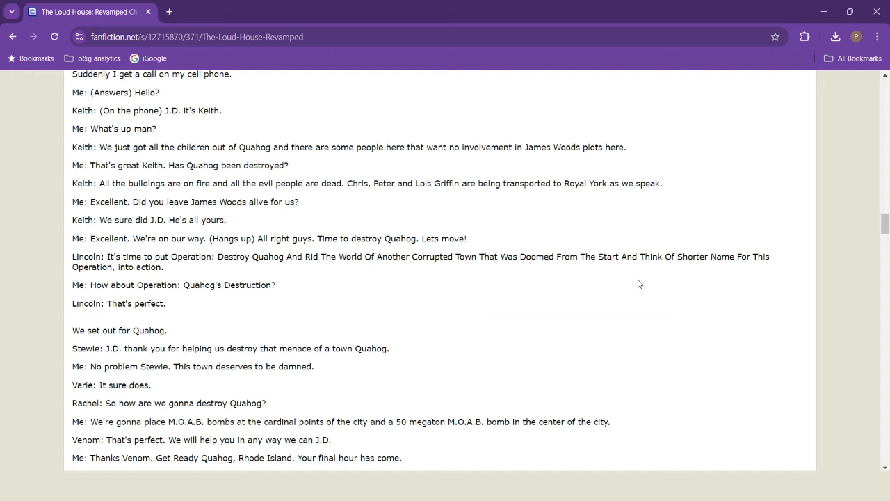
{"action": "mouse_move", "coordinate": [165, 295]}
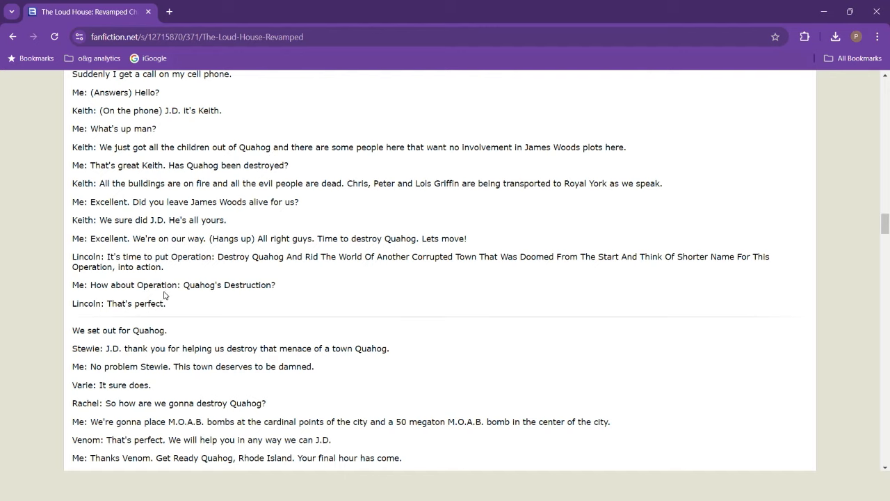
{"action": "mouse_move", "coordinate": [613, 281]}
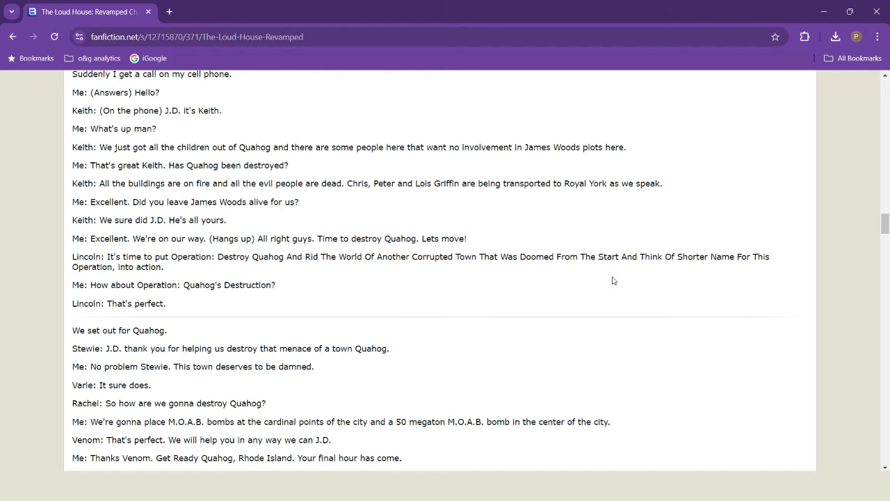
{"action": "mouse_move", "coordinate": [50, 288]}
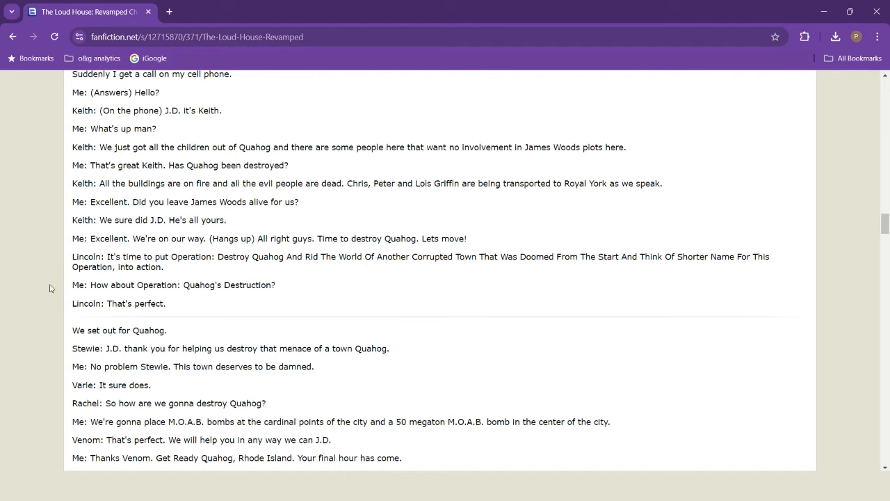
{"action": "mouse_move", "coordinate": [115, 306]}
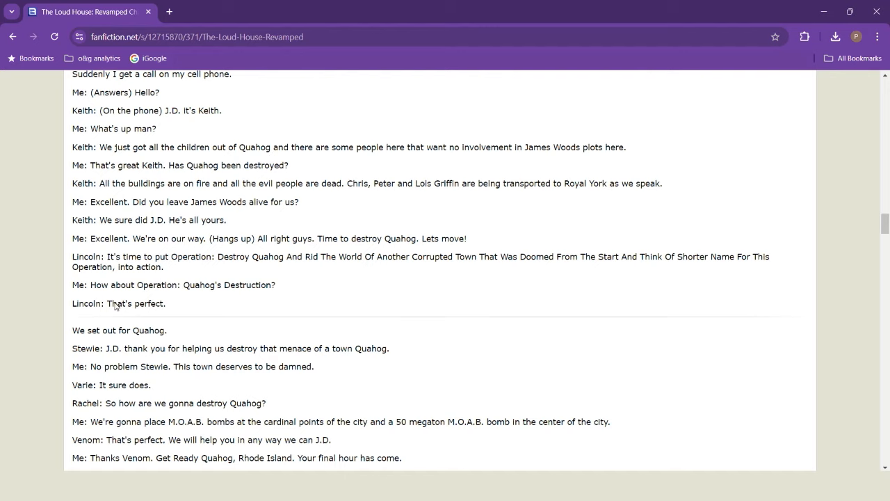
Step: Scroll to the Quahog landing, bomb assignments and Venom's knock-knock joke
{"action": "scroll", "scroll_direction": "down", "scroll_amount": 3}
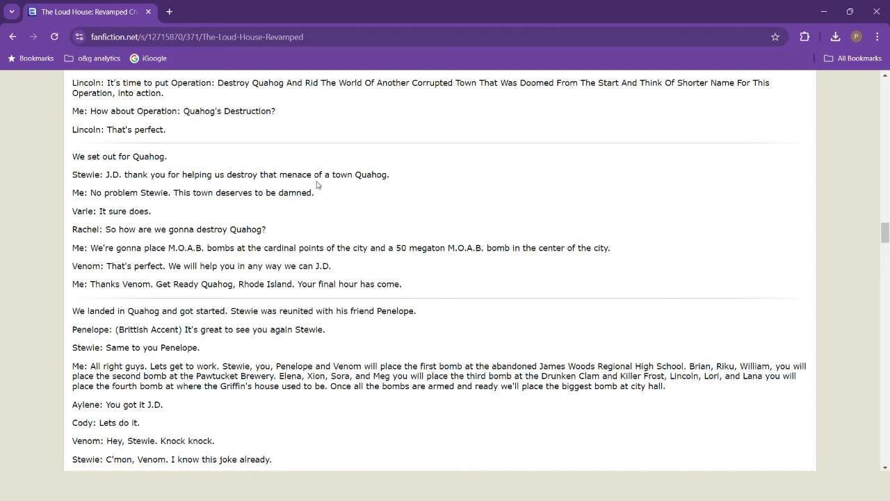
{"action": "mouse_move", "coordinate": [135, 205]}
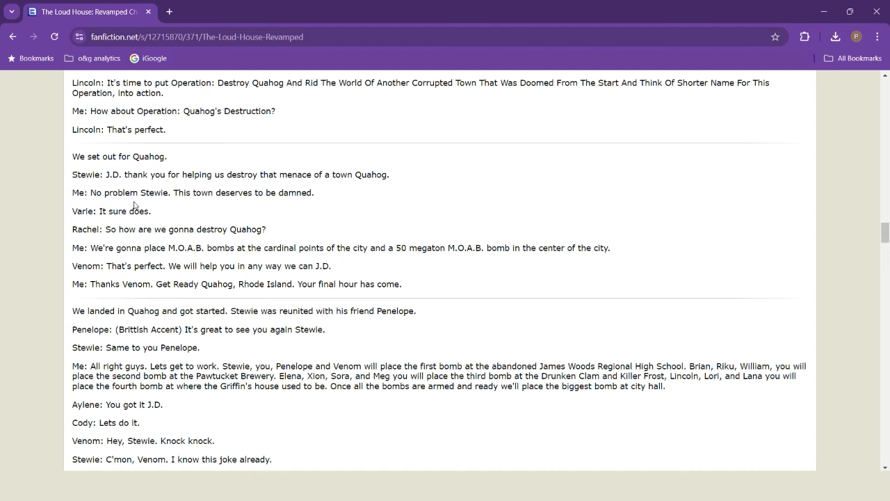
{"action": "mouse_move", "coordinate": [166, 265]}
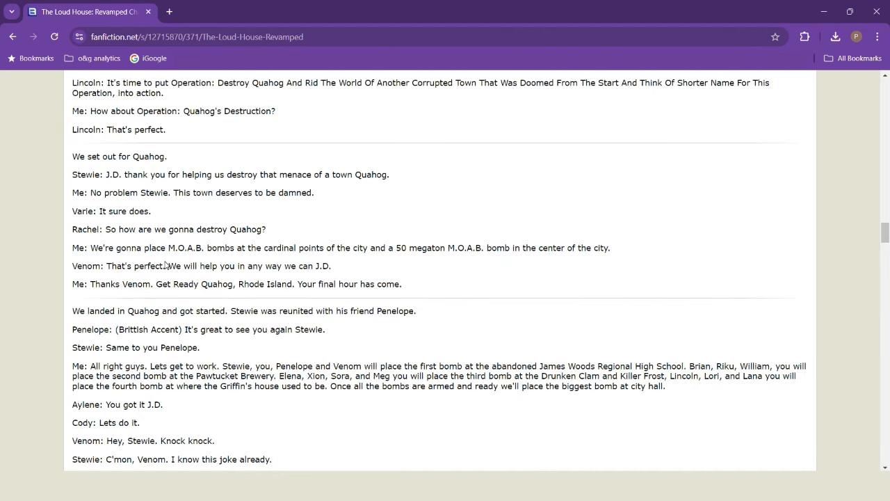
{"action": "mouse_move", "coordinate": [92, 206]}
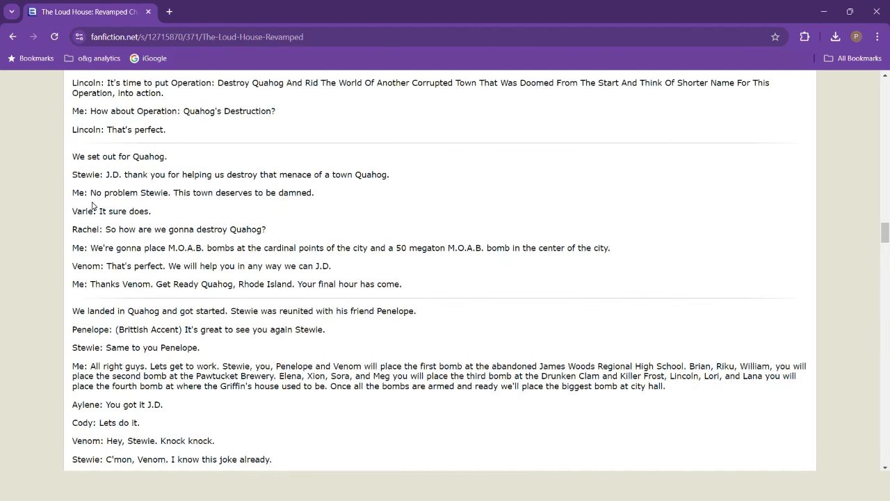
{"action": "mouse_move", "coordinate": [148, 223]}
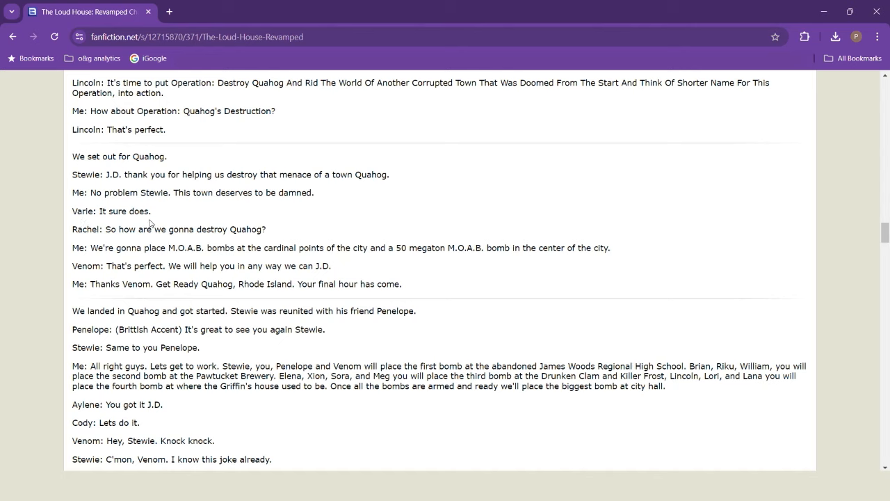
{"action": "mouse_move", "coordinate": [99, 235]}
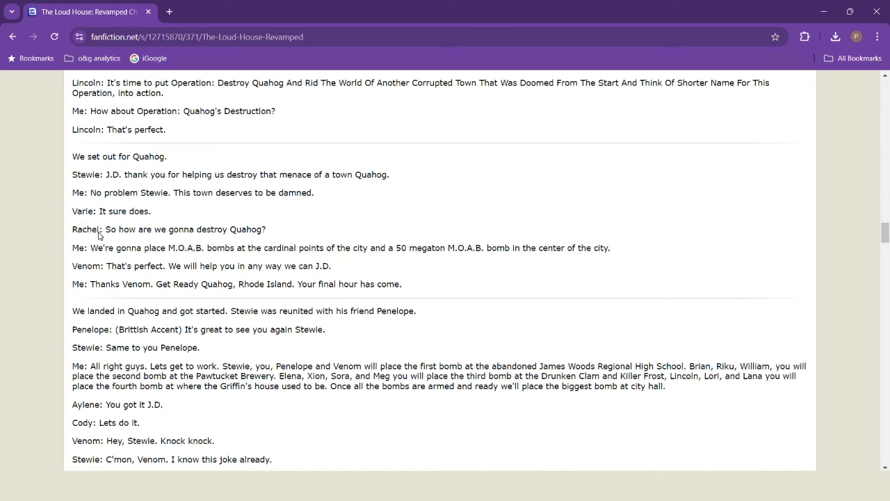
{"action": "mouse_move", "coordinate": [112, 254]}
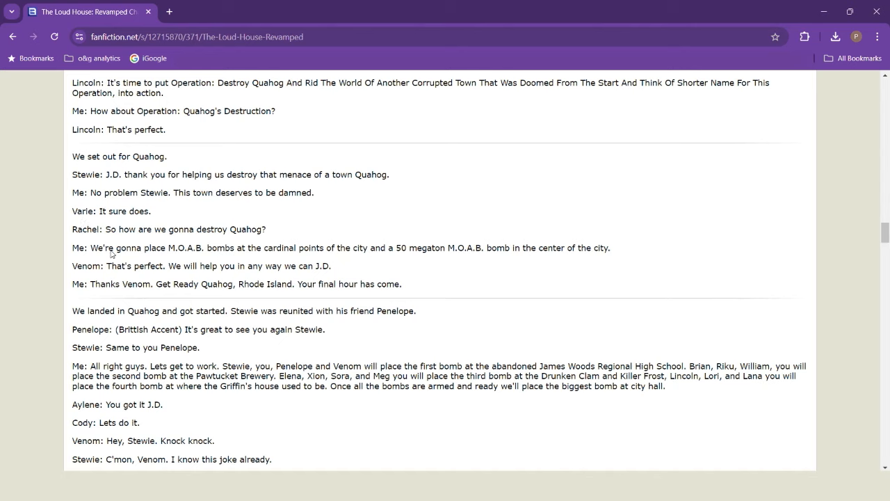
{"action": "mouse_move", "coordinate": [195, 259]}
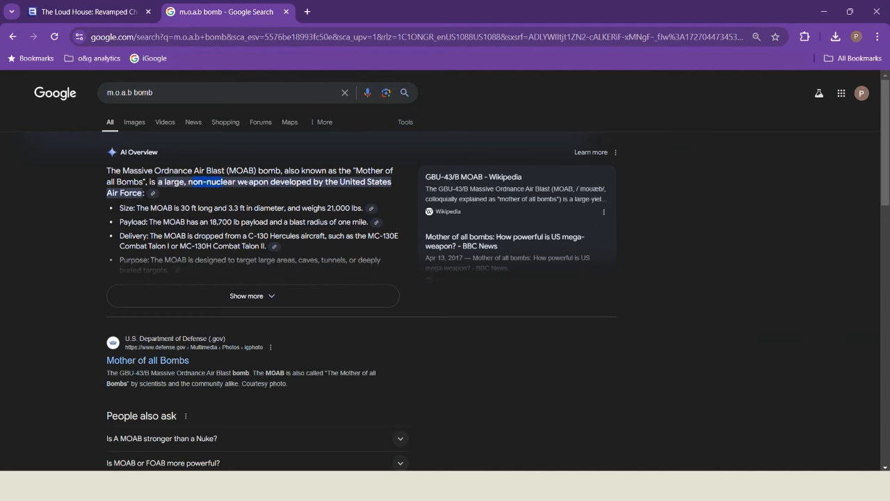
{"action": "mouse_move", "coordinate": [230, 197]}
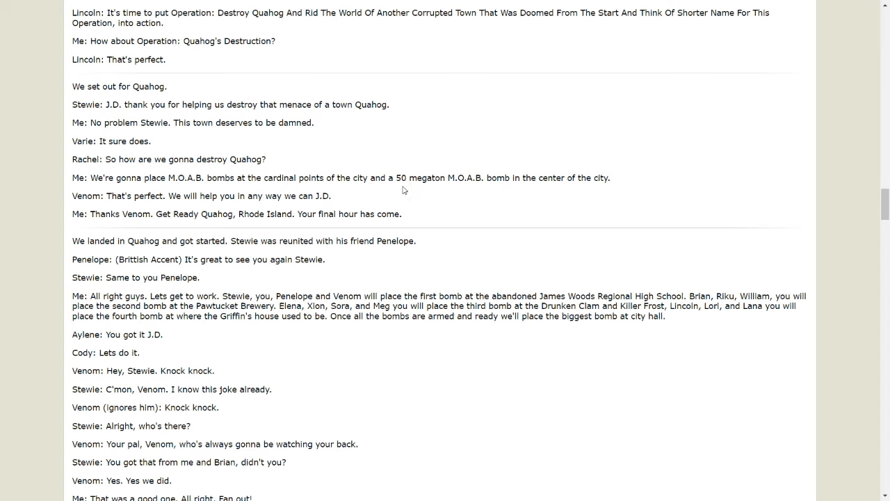
{"action": "mouse_move", "coordinate": [513, 189]}
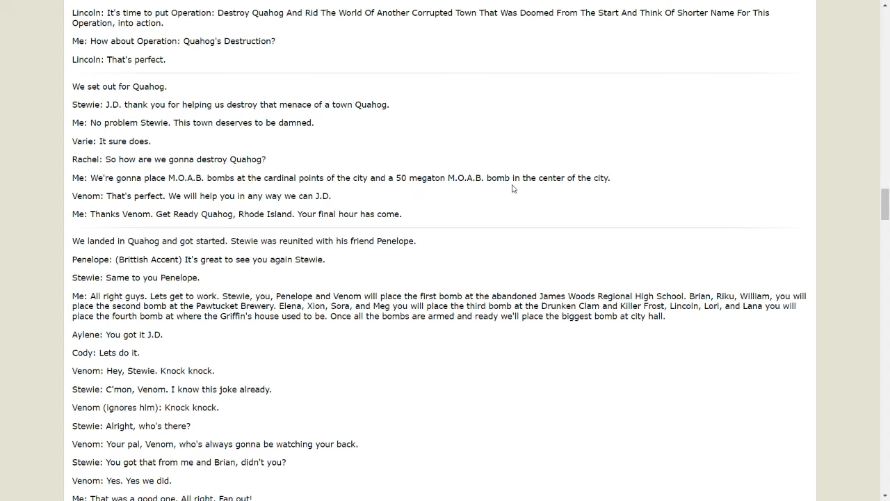
{"action": "mouse_move", "coordinate": [85, 206]}
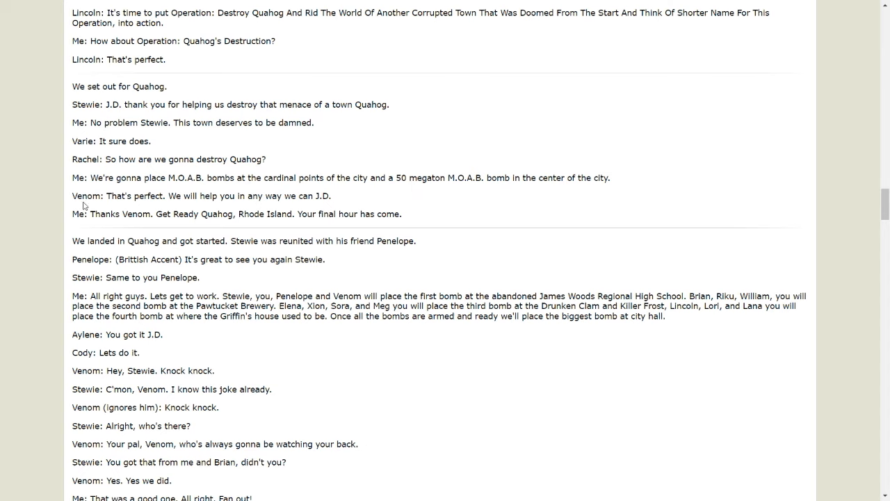
{"action": "mouse_move", "coordinate": [93, 199]}
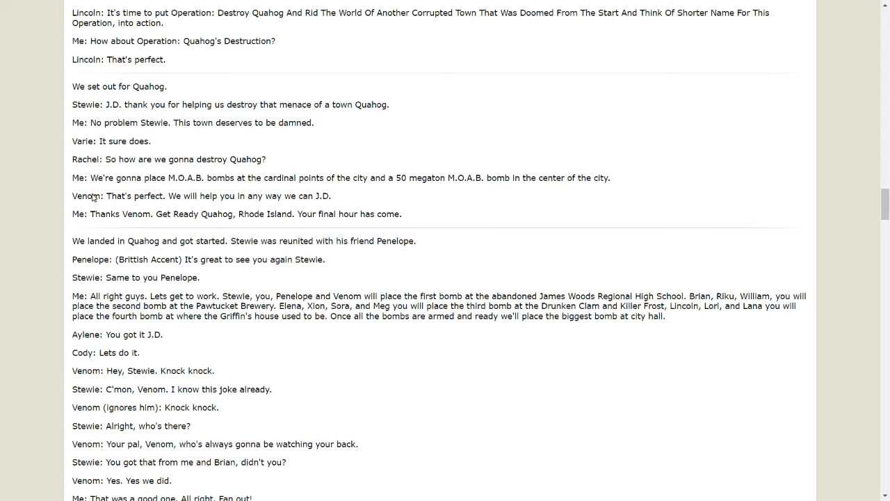
{"action": "mouse_move", "coordinate": [144, 200]}
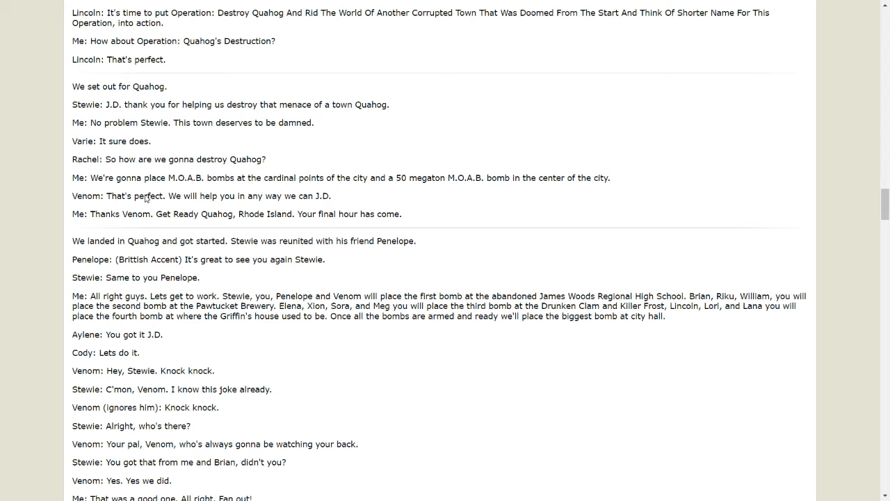
{"action": "mouse_move", "coordinate": [263, 179]}
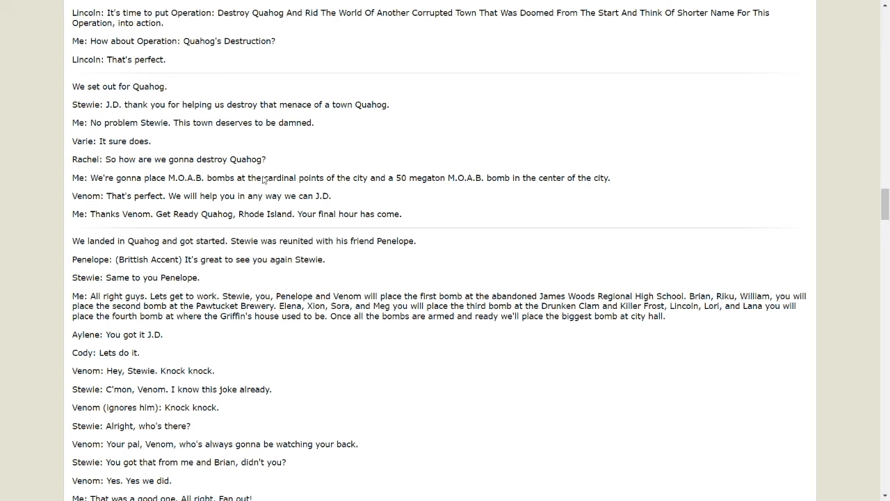
{"action": "mouse_move", "coordinate": [366, 235]}
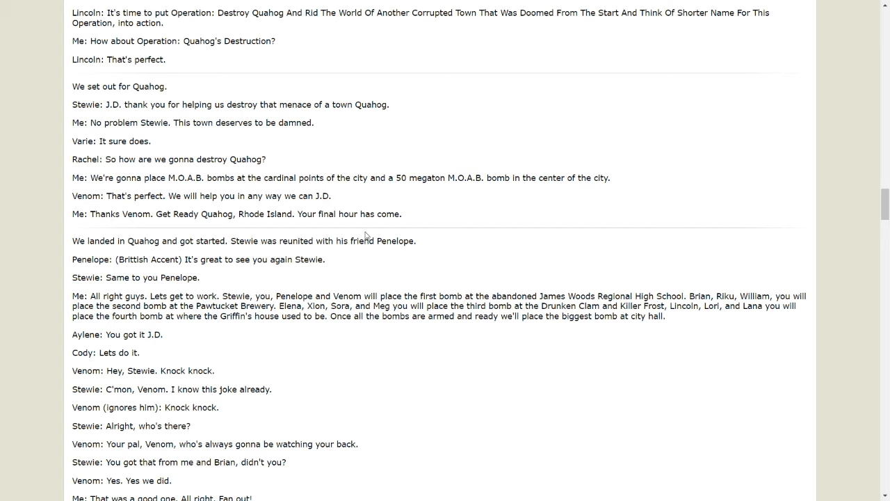
{"action": "mouse_move", "coordinate": [378, 181]}
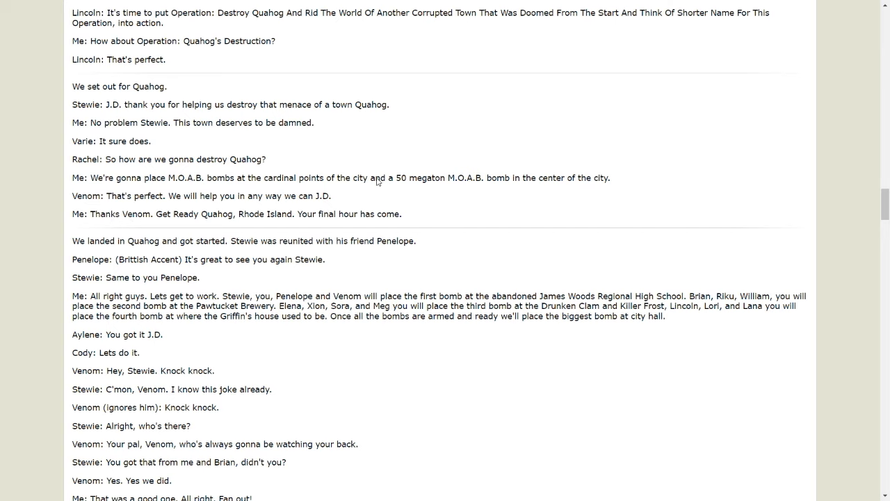
{"action": "mouse_move", "coordinate": [381, 207]}
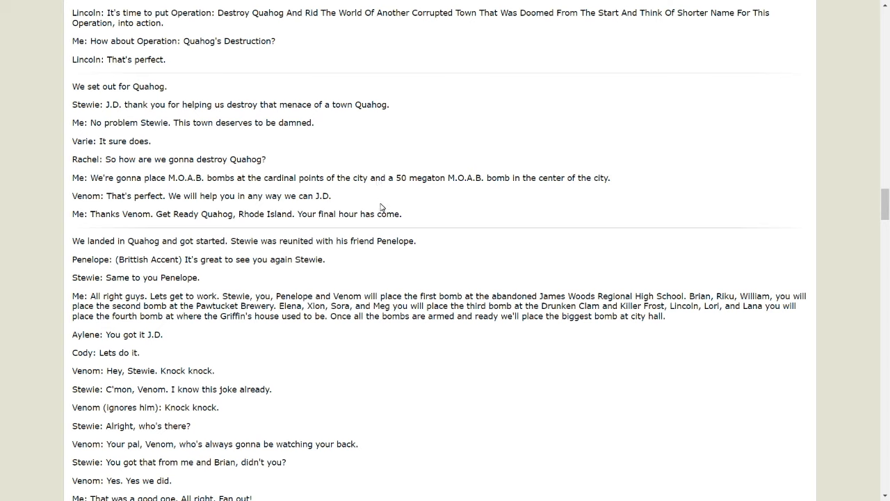
{"action": "mouse_move", "coordinate": [466, 163]}
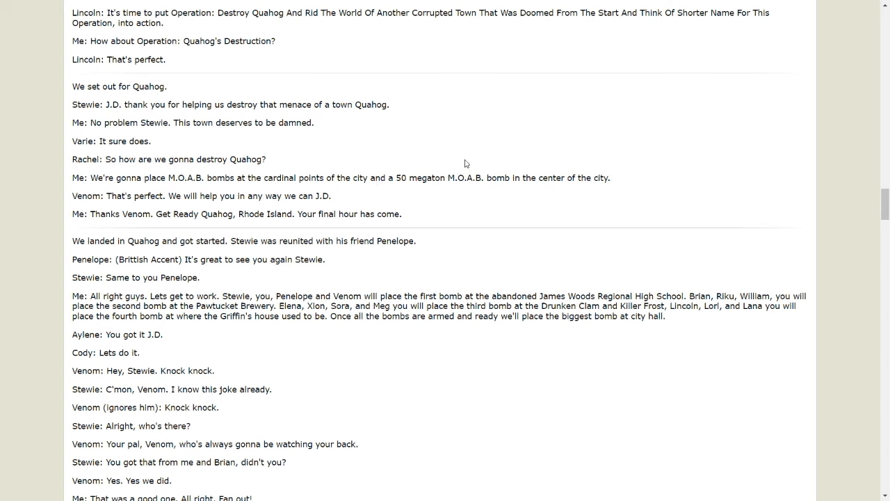
{"action": "mouse_move", "coordinate": [147, 173]}
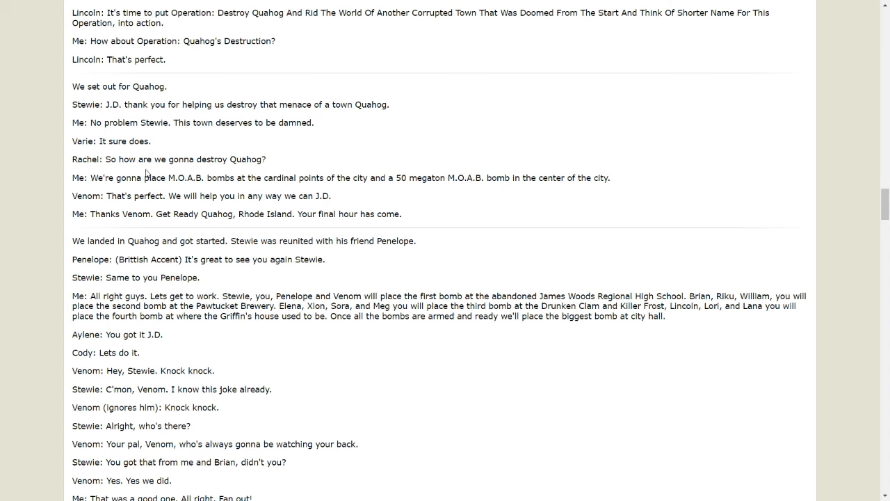
{"action": "mouse_move", "coordinate": [196, 184]}
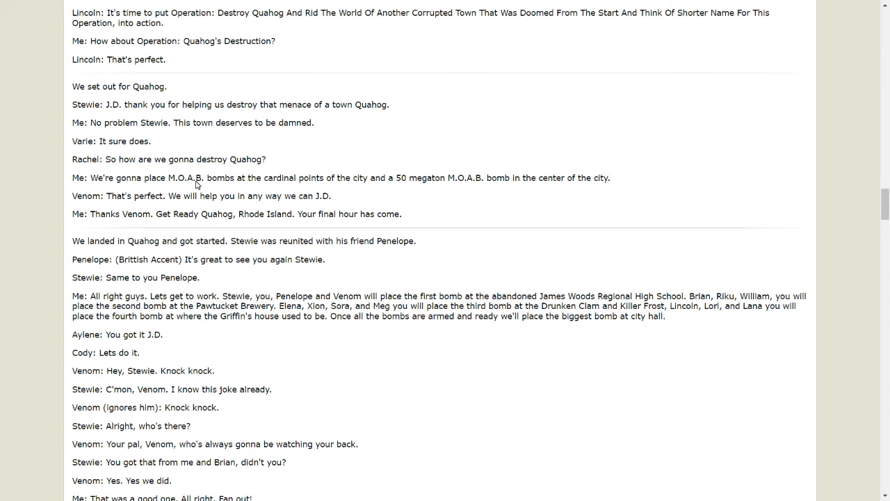
Step: Scroll through the gym fight to Venom and Stewie planting the boiler-room bomb
{"action": "scroll", "scroll_direction": "down", "scroll_amount": 3}
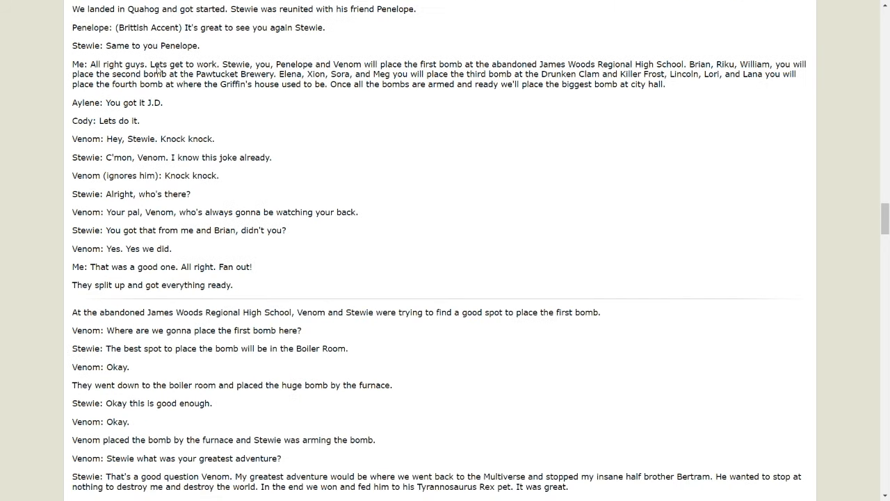
{"action": "mouse_move", "coordinate": [310, 70]}
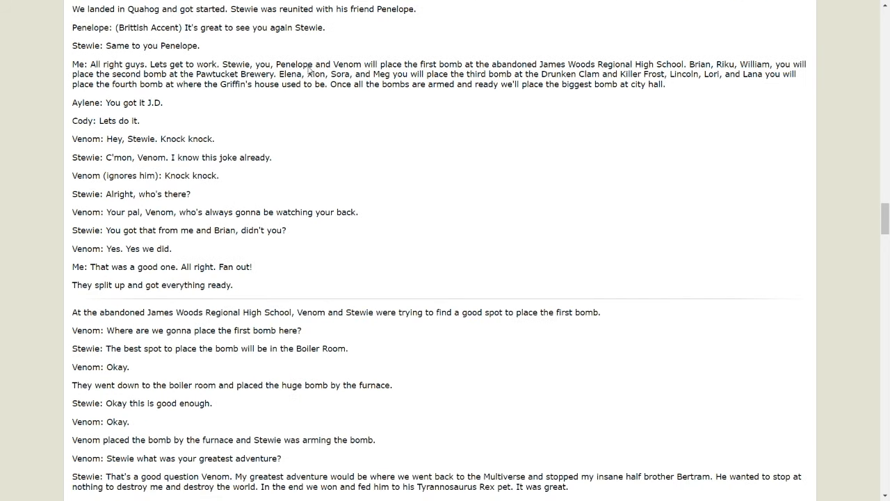
{"action": "mouse_move", "coordinate": [403, 78]}
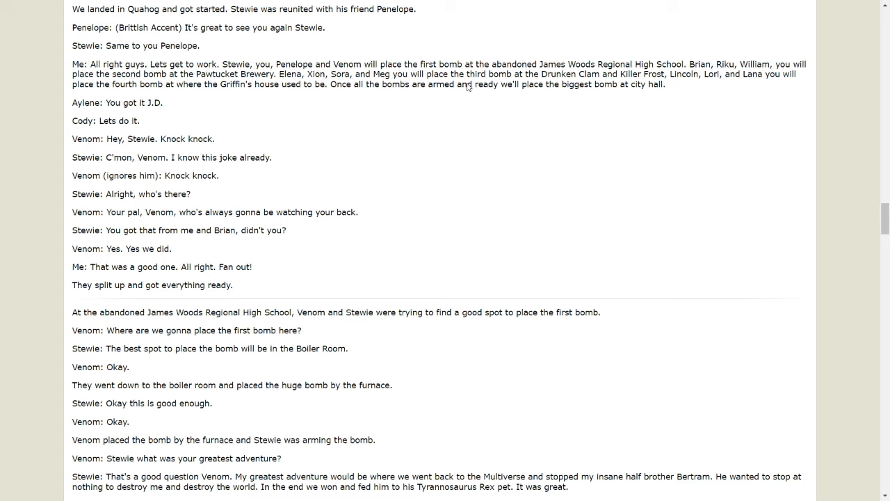
{"action": "mouse_move", "coordinate": [589, 75]}
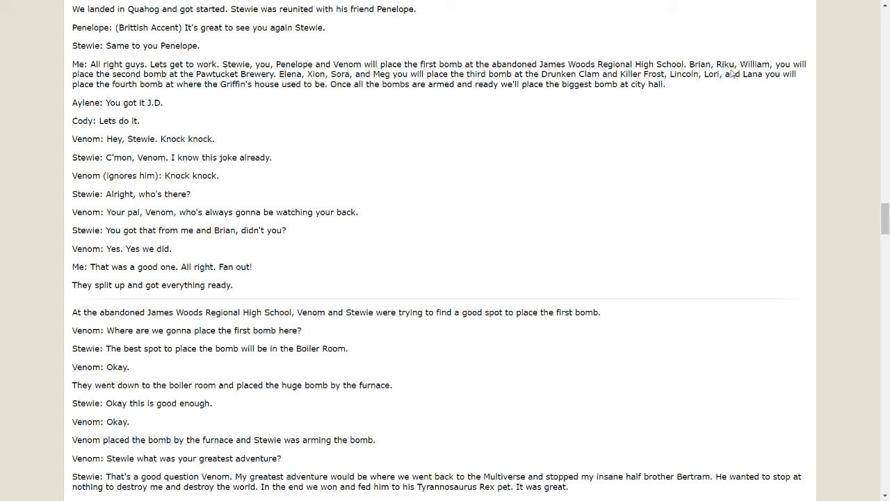
{"action": "mouse_move", "coordinate": [172, 103]}
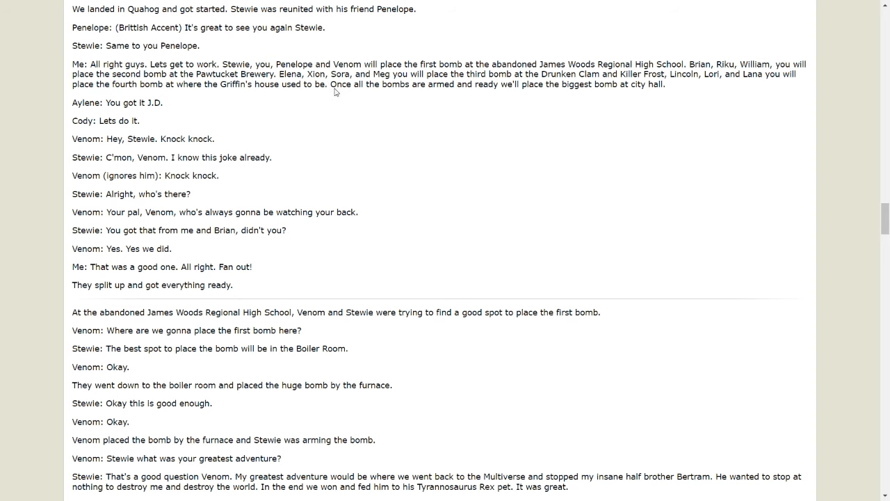
{"action": "scroll", "scroll_direction": "down", "scroll_amount": 3}
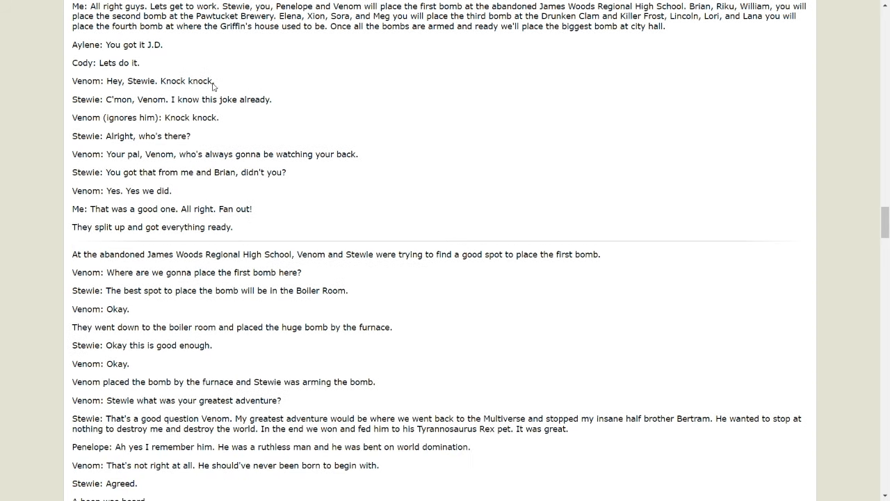
{"action": "mouse_move", "coordinate": [155, 104]}
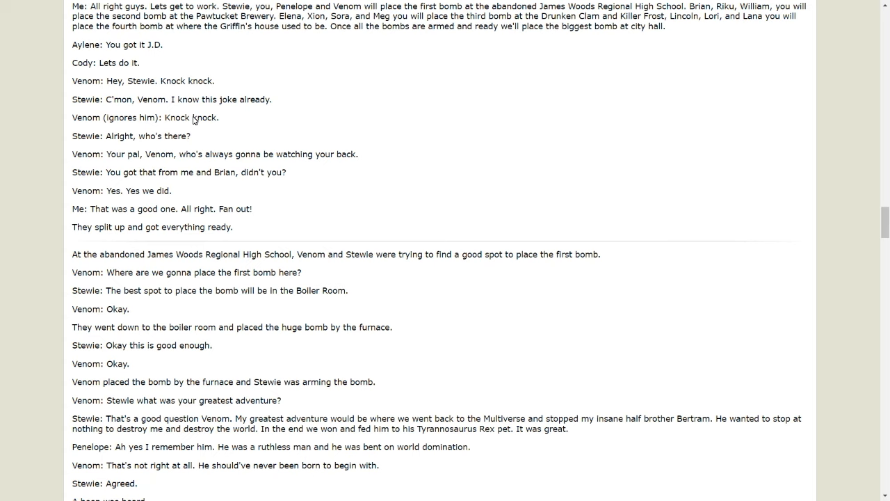
{"action": "mouse_move", "coordinate": [193, 123]}
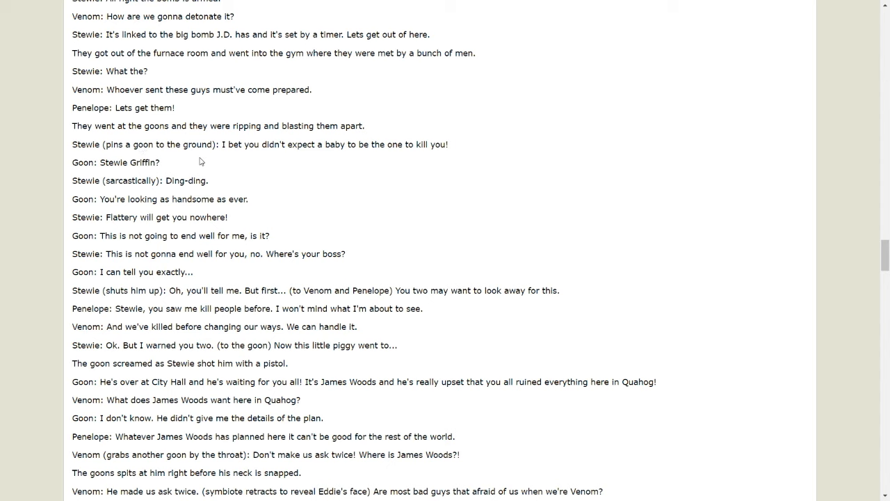
{"action": "mouse_move", "coordinate": [311, 156]}
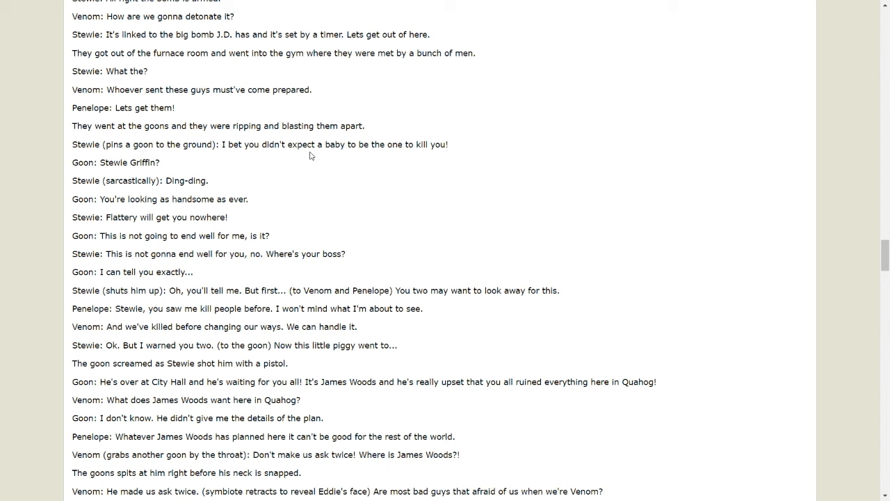
{"action": "mouse_move", "coordinate": [407, 157]}
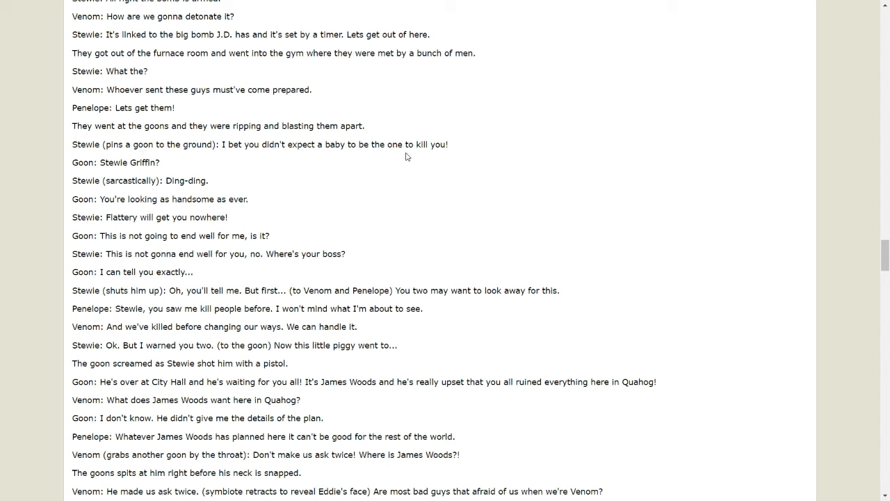
{"action": "mouse_move", "coordinate": [130, 173]}
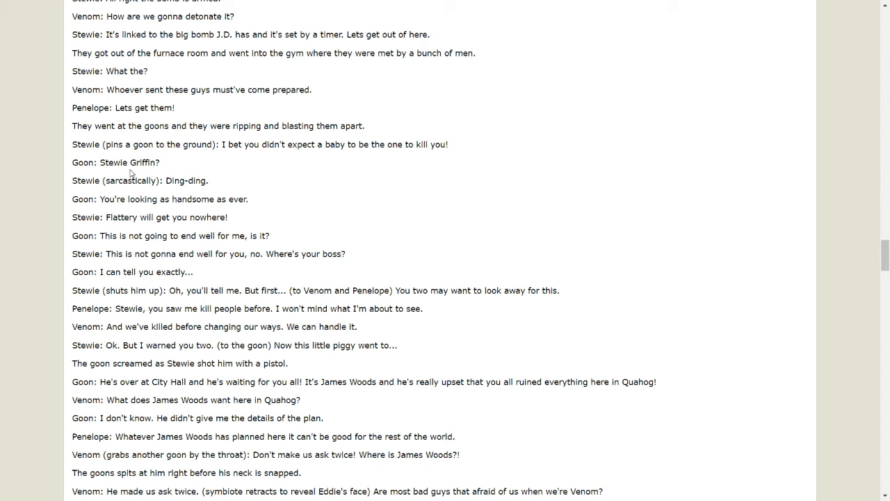
{"action": "mouse_move", "coordinate": [193, 188]}
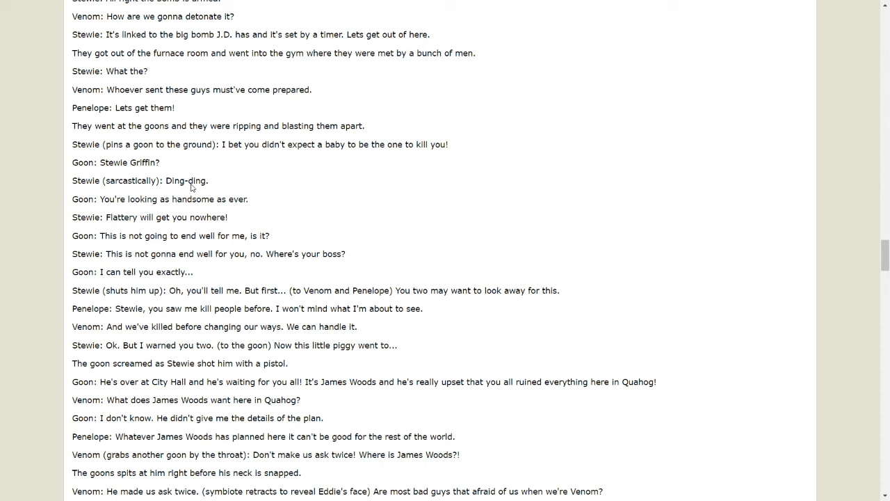
{"action": "mouse_move", "coordinate": [153, 203]}
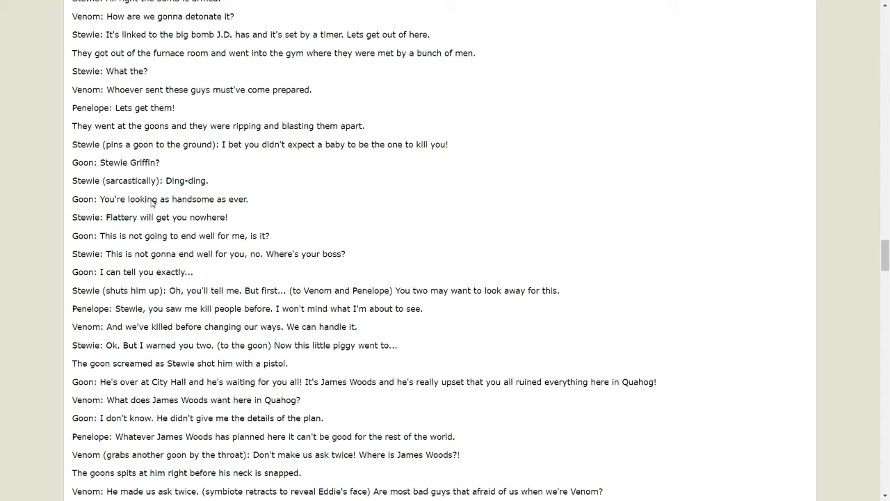
{"action": "mouse_move", "coordinate": [138, 223]}
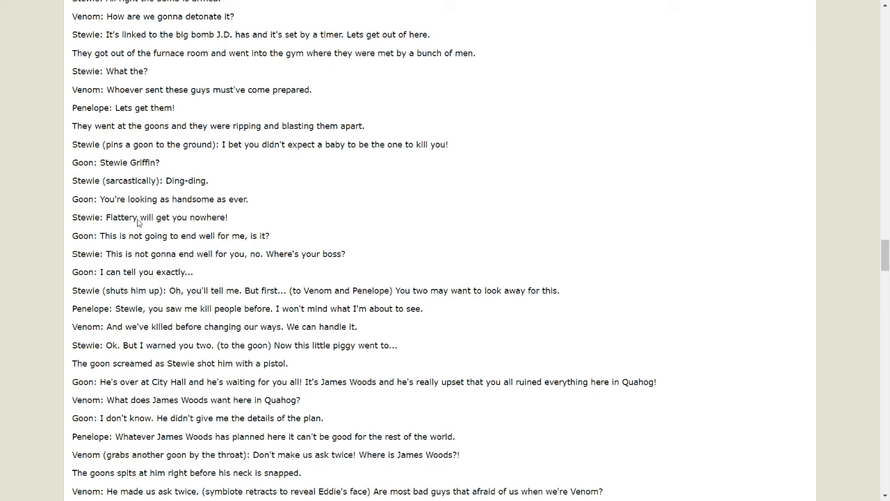
{"action": "mouse_move", "coordinate": [242, 246]}
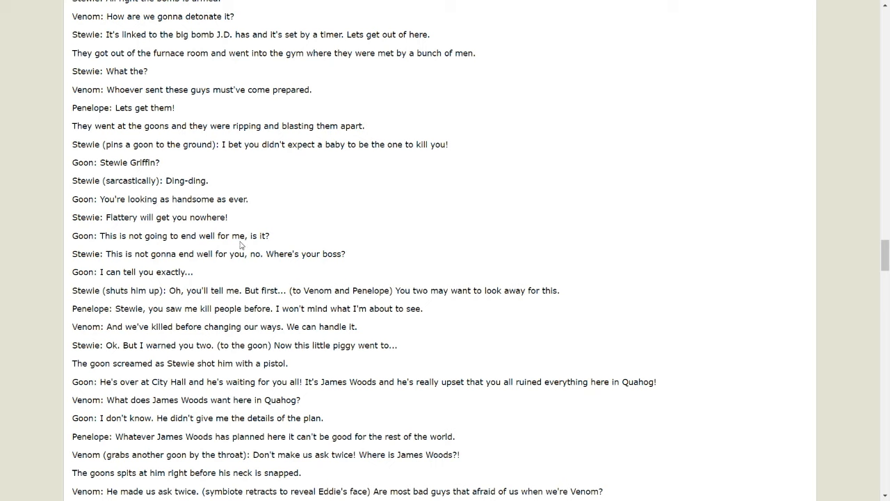
{"action": "mouse_move", "coordinate": [285, 251]}
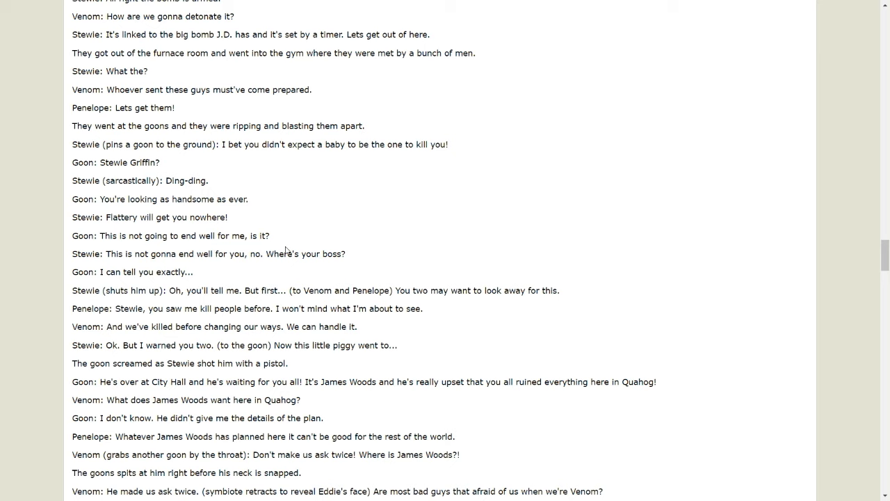
{"action": "mouse_move", "coordinate": [220, 265]}
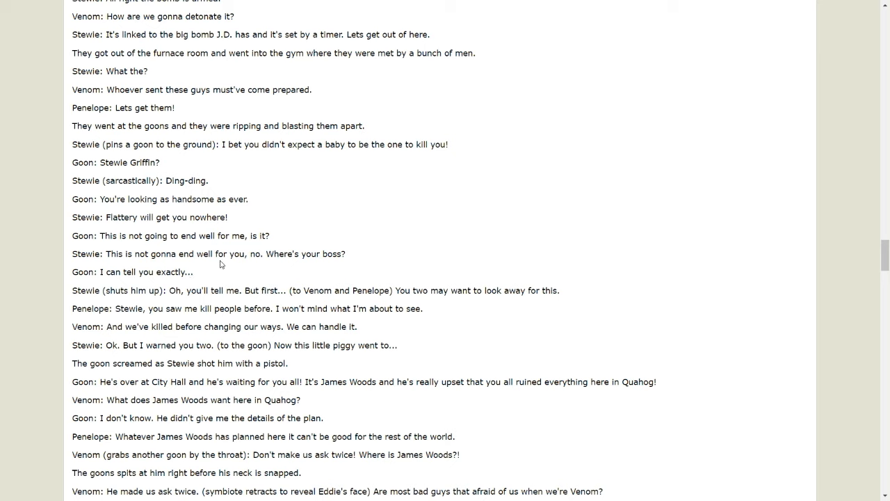
{"action": "mouse_move", "coordinate": [106, 296]}
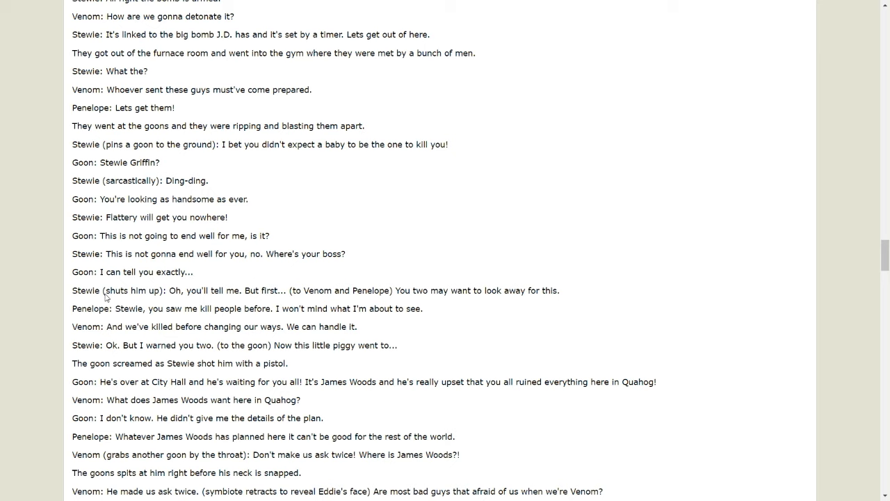
{"action": "mouse_move", "coordinate": [168, 307]}
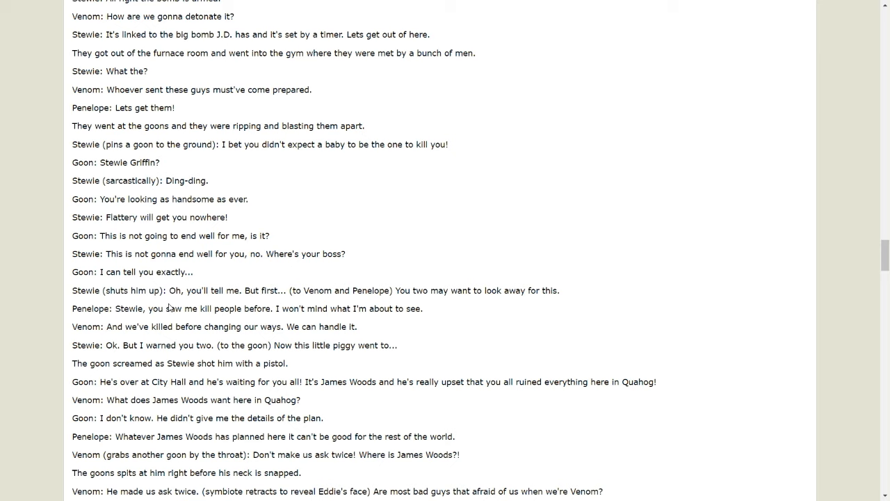
{"action": "mouse_move", "coordinate": [297, 298]}
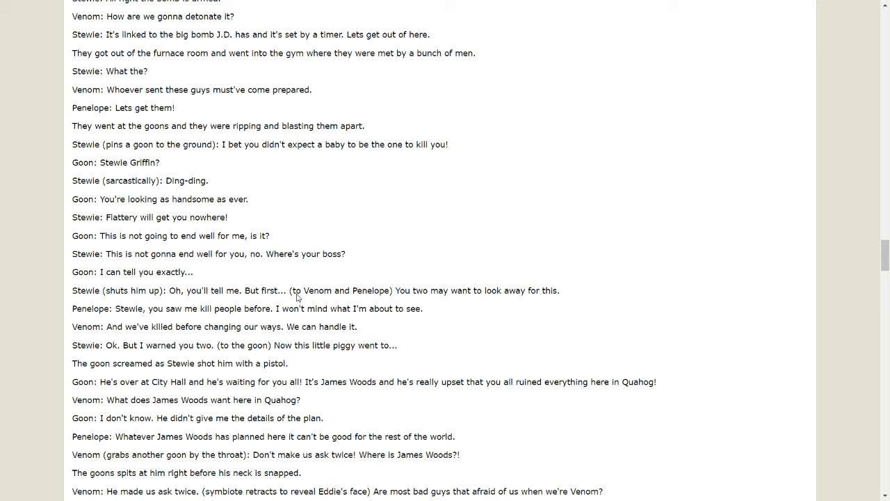
{"action": "mouse_move", "coordinate": [447, 306]}
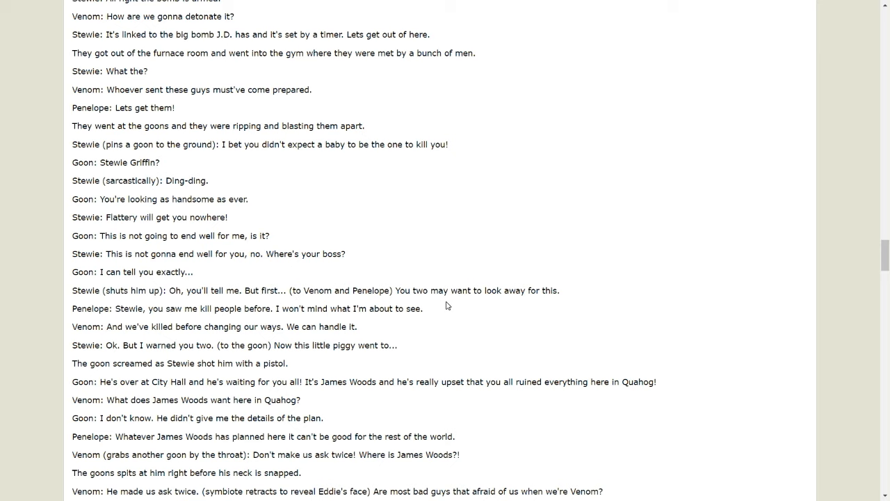
{"action": "mouse_move", "coordinate": [458, 336]}
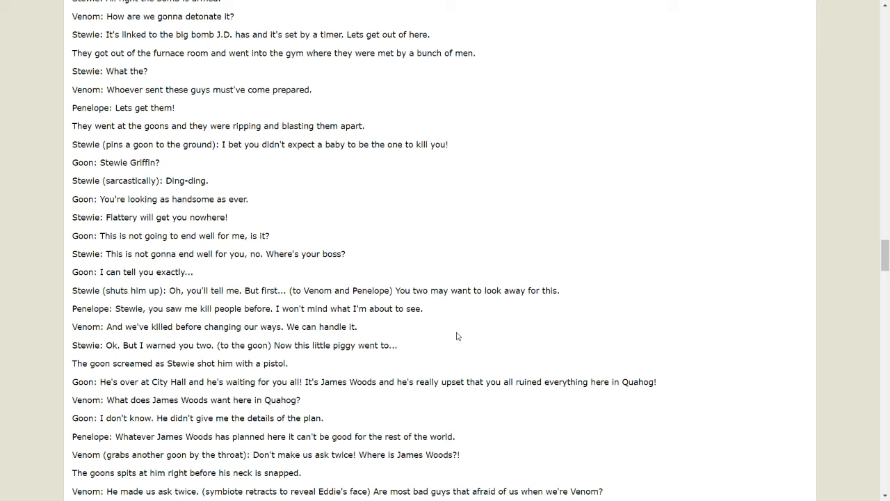
{"action": "mouse_move", "coordinate": [159, 322]}
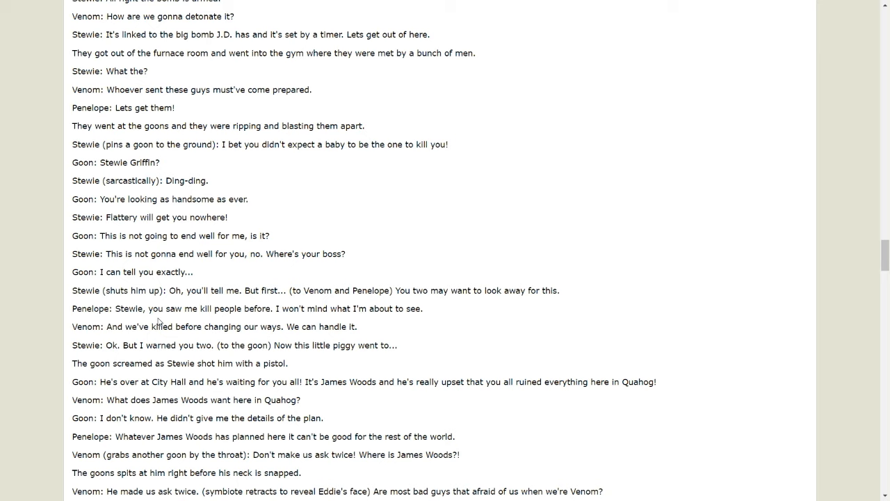
{"action": "mouse_move", "coordinate": [258, 315]}
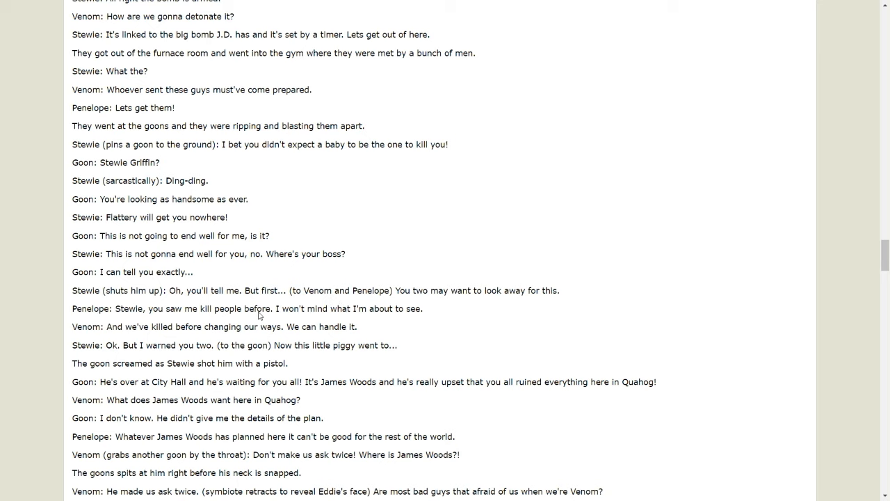
{"action": "mouse_move", "coordinate": [176, 334]}
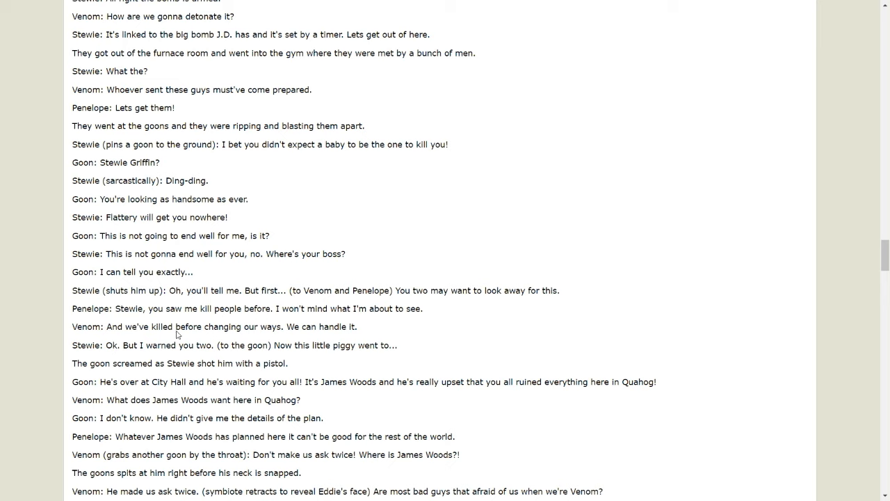
{"action": "mouse_move", "coordinate": [122, 361]}
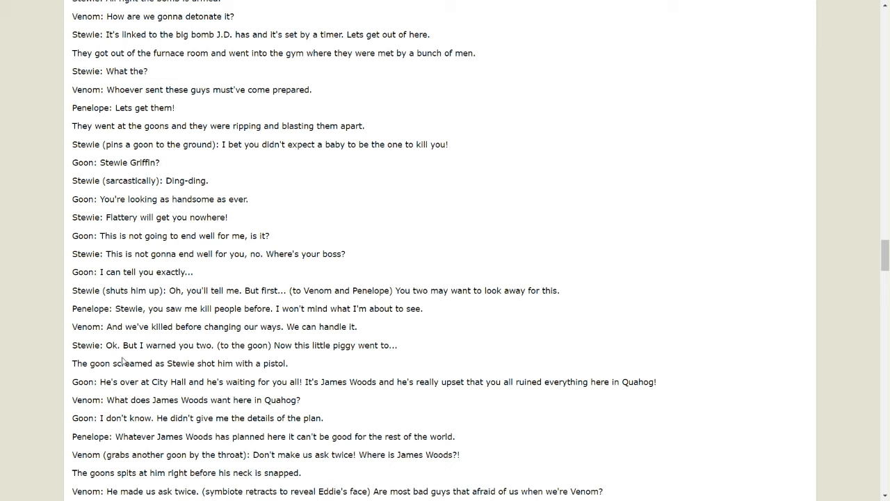
{"action": "mouse_move", "coordinate": [359, 354]}
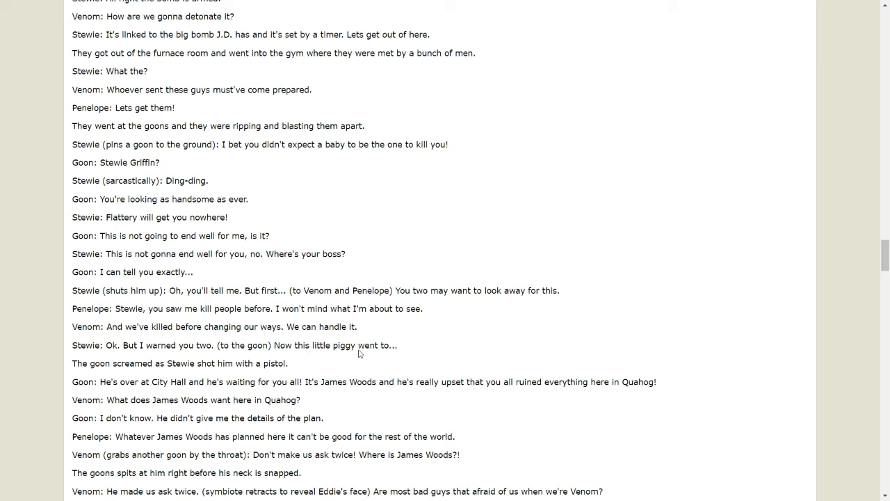
{"action": "mouse_move", "coordinate": [226, 373]}
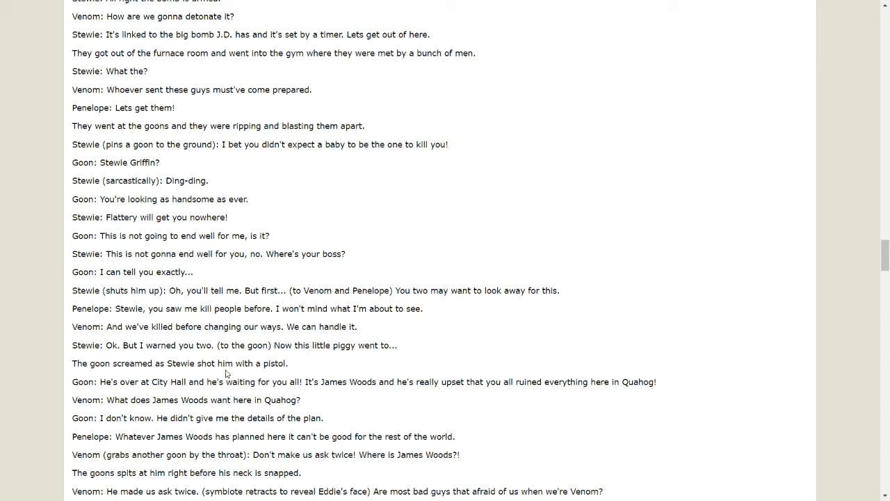
{"action": "mouse_move", "coordinate": [226, 381]}
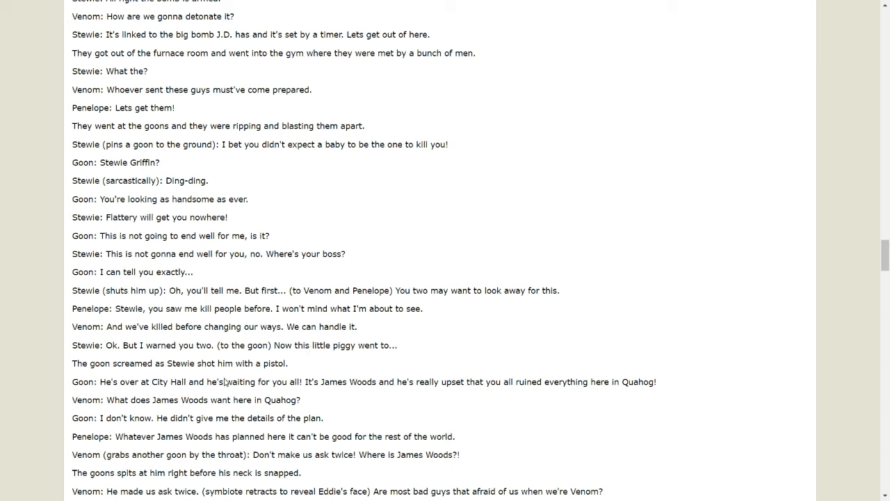
Step: Scroll to the Zamboni chase, Venom webbing the goon, and Stewie radioing J.D
{"action": "scroll", "scroll_direction": "down", "scroll_amount": 3}
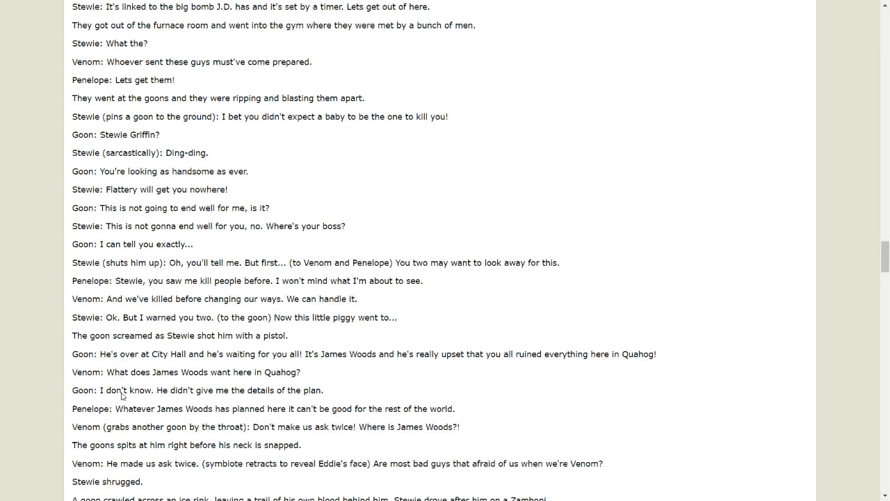
{"action": "scroll", "scroll_direction": "down", "scroll_amount": 3}
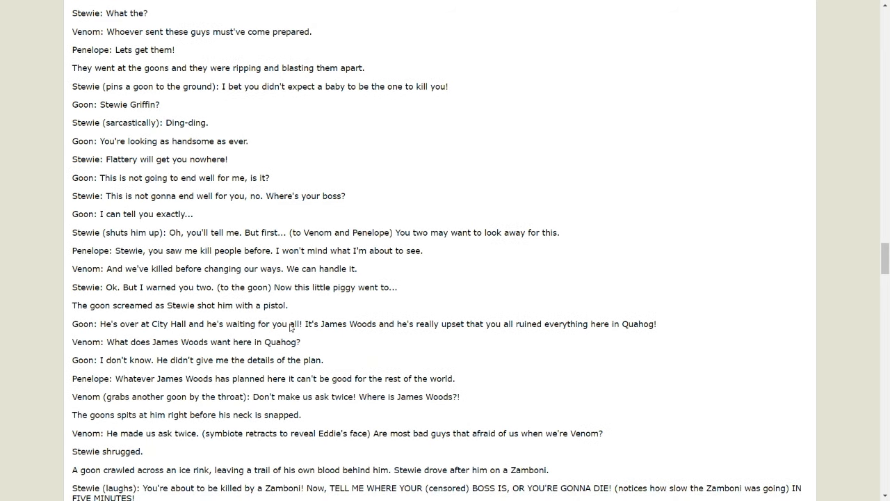
{"action": "mouse_move", "coordinate": [411, 333]}
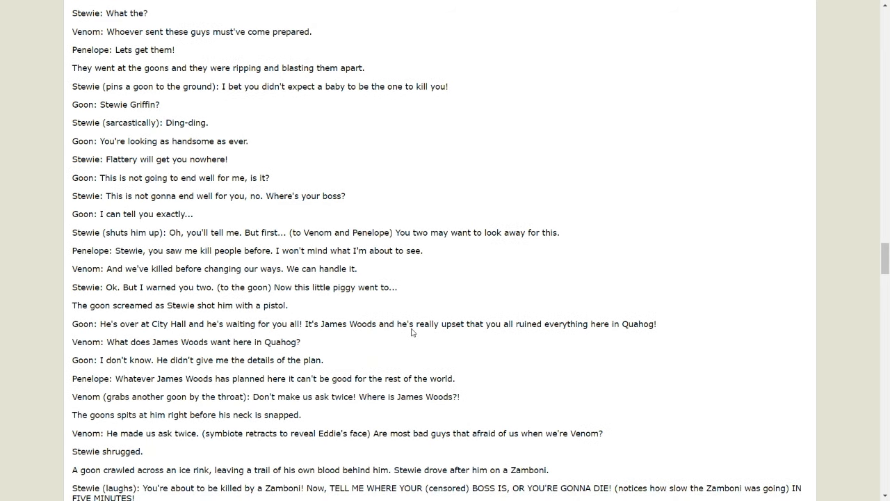
{"action": "mouse_move", "coordinate": [574, 341]}
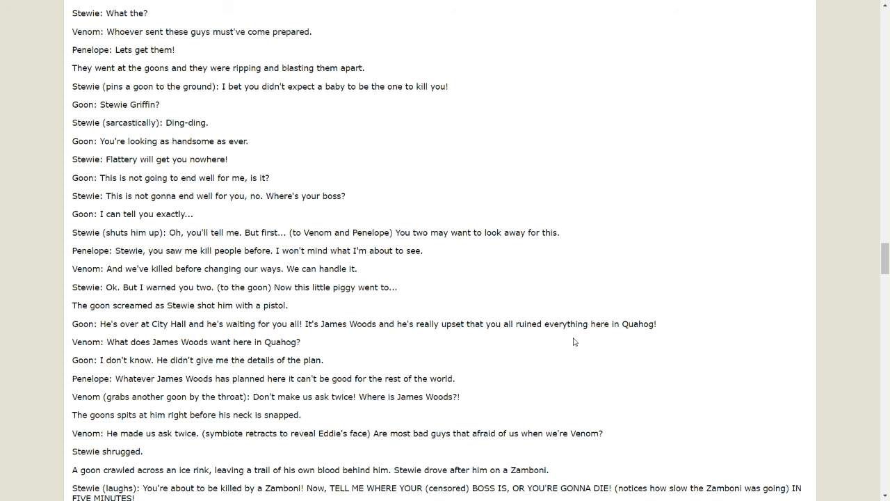
{"action": "scroll", "scroll_direction": "down", "scroll_amount": 3}
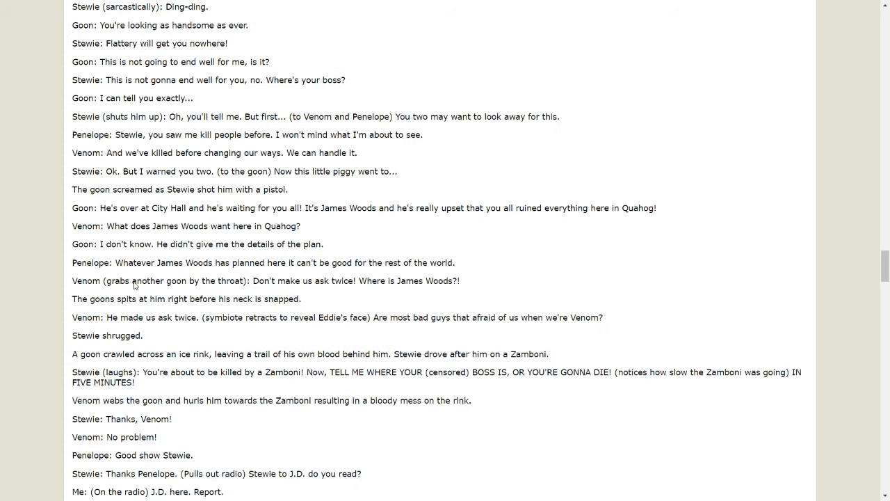
{"action": "mouse_move", "coordinate": [184, 296]}
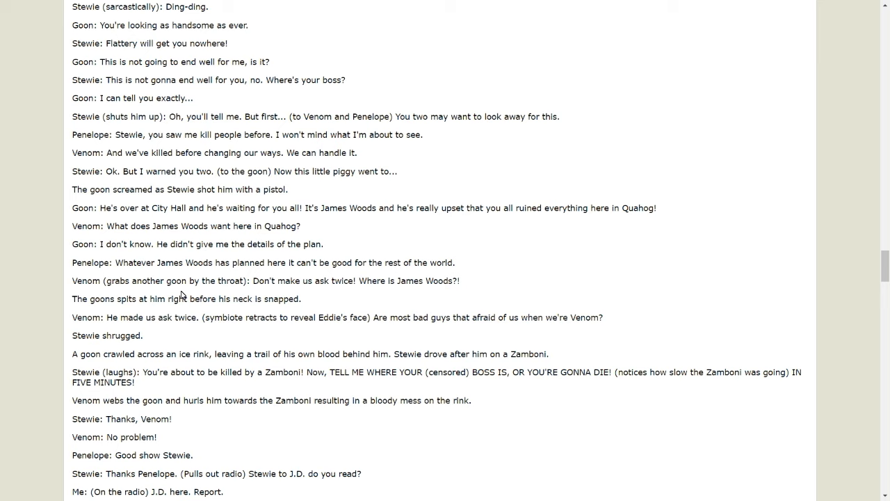
{"action": "mouse_move", "coordinate": [250, 382]}
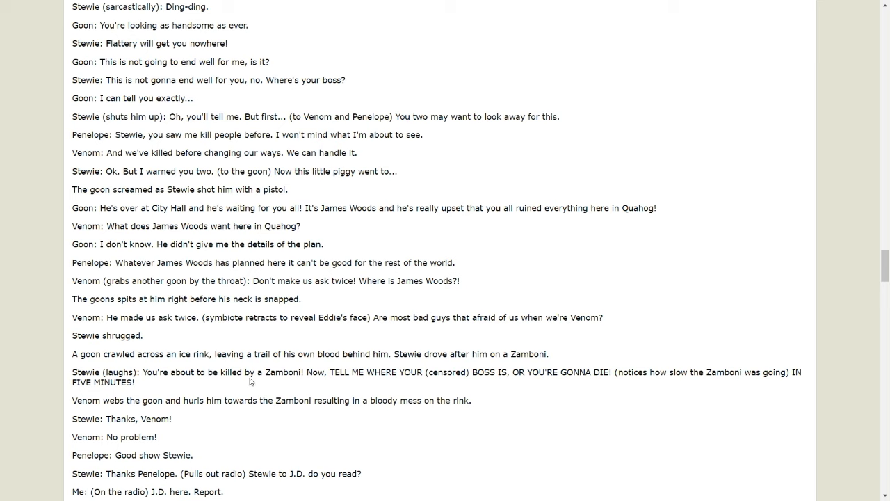
{"action": "mouse_move", "coordinate": [355, 399]}
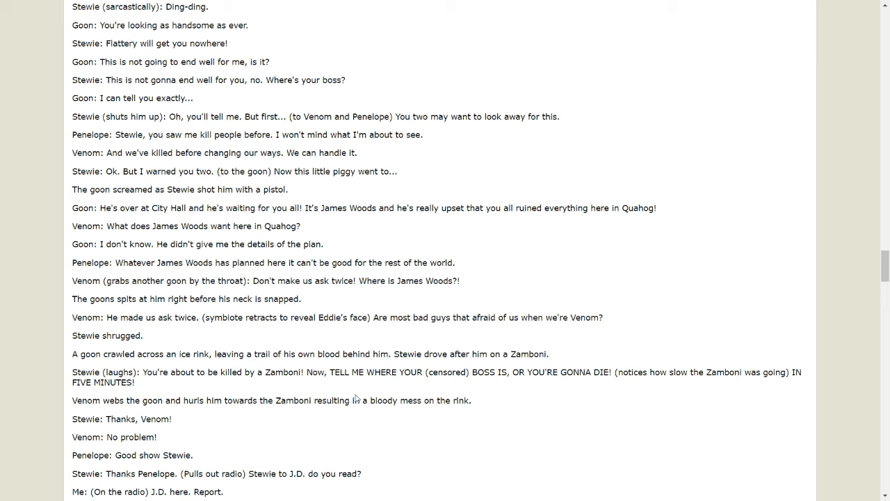
{"action": "mouse_move", "coordinate": [502, 404]}
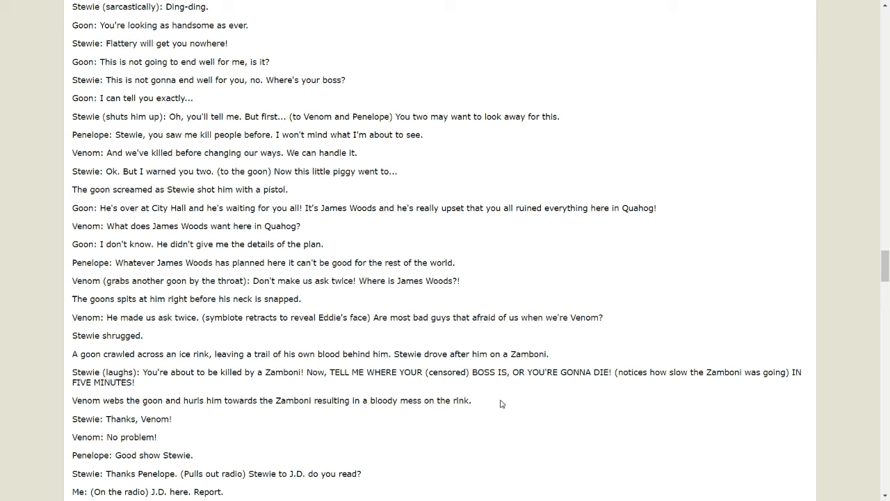
{"action": "mouse_move", "coordinate": [374, 385]}
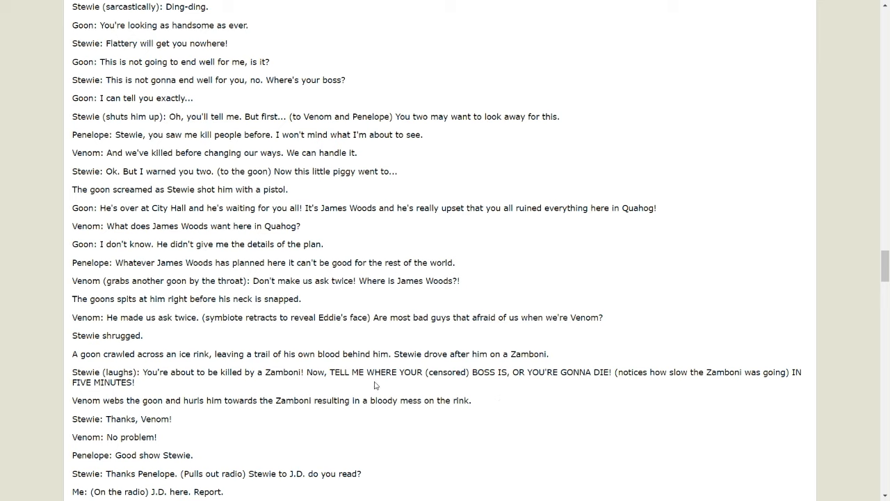
{"action": "mouse_move", "coordinate": [478, 384]}
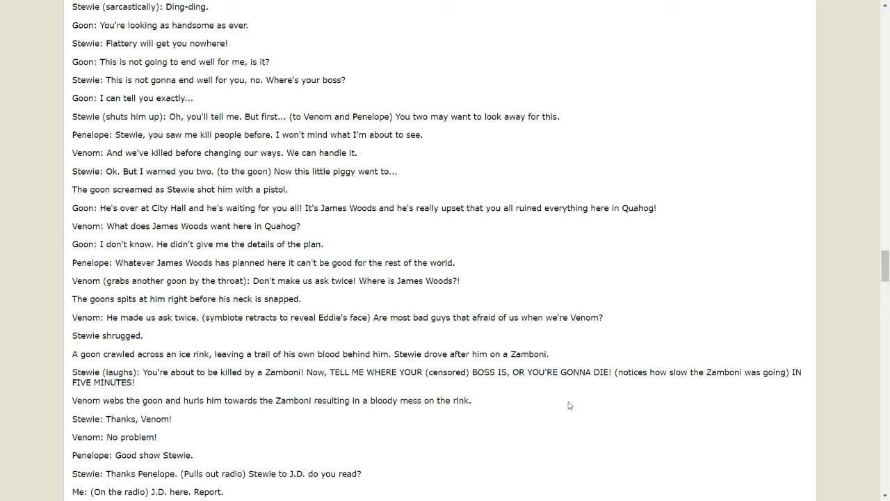
{"action": "mouse_move", "coordinate": [681, 387]}
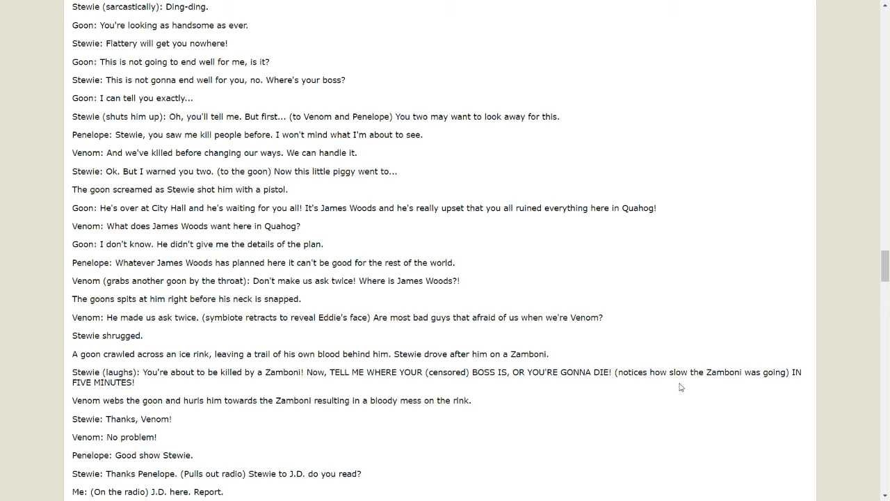
{"action": "mouse_move", "coordinate": [116, 387]}
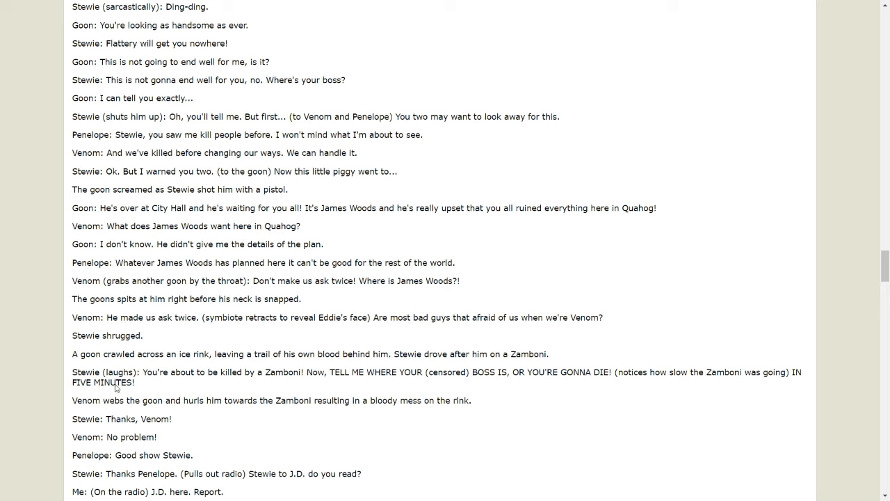
{"action": "mouse_move", "coordinate": [221, 389]}
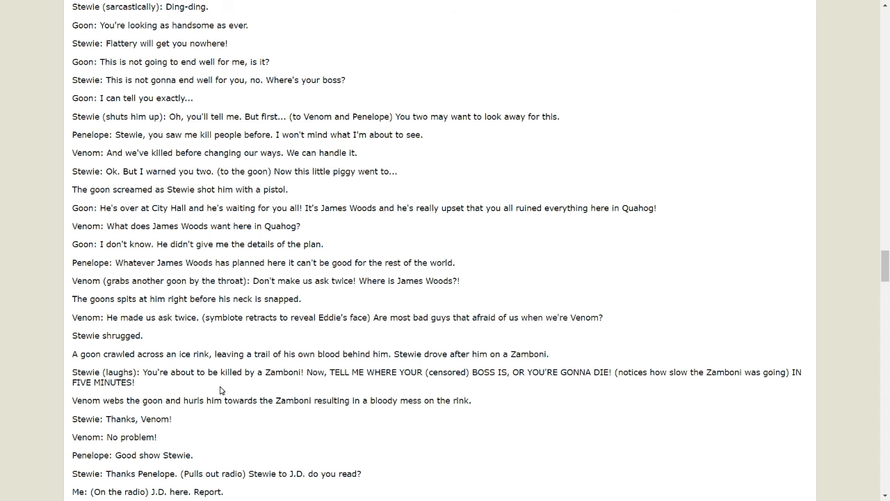
Step: Scroll to James Woods' hypnosis confession, Meg's attack, and J.D. catching bullets
{"action": "scroll", "scroll_direction": "down", "scroll_amount": 3}
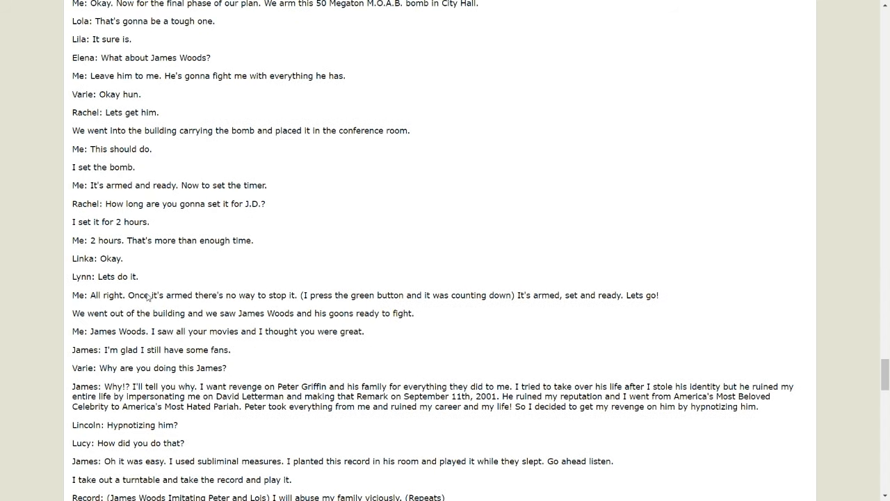
{"action": "mouse_move", "coordinate": [318, 298]}
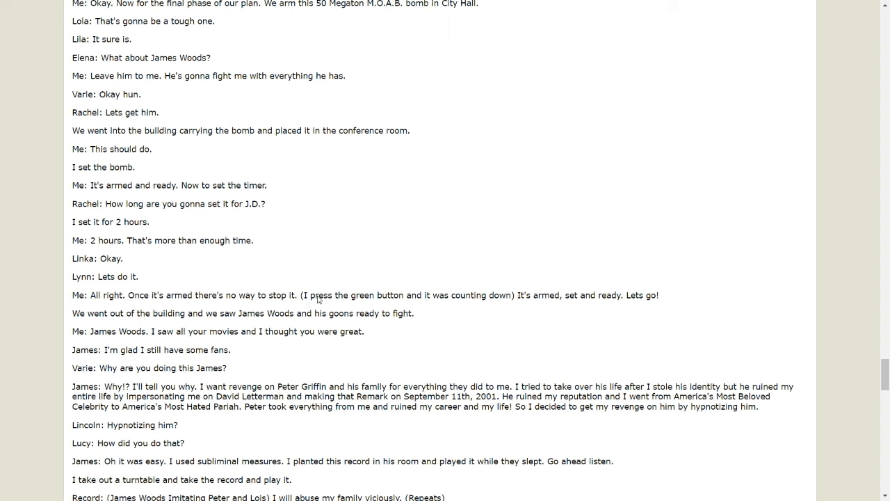
{"action": "mouse_move", "coordinate": [523, 317]}
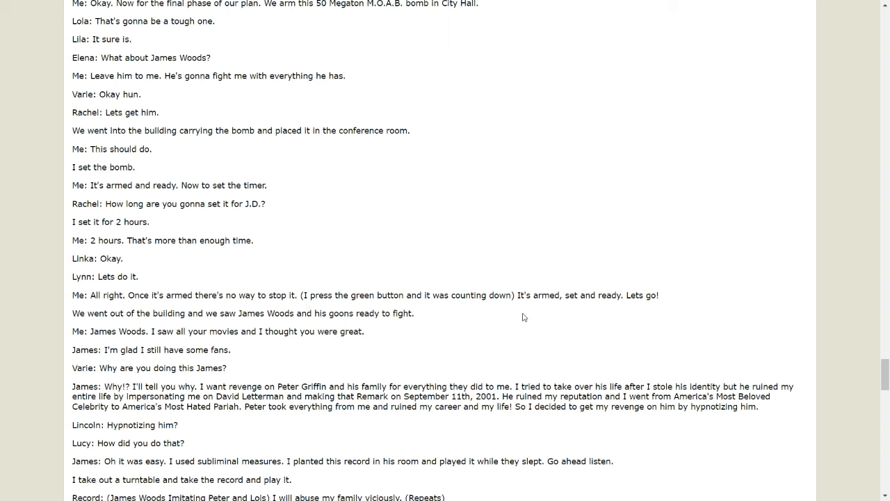
{"action": "mouse_move", "coordinate": [574, 298]}
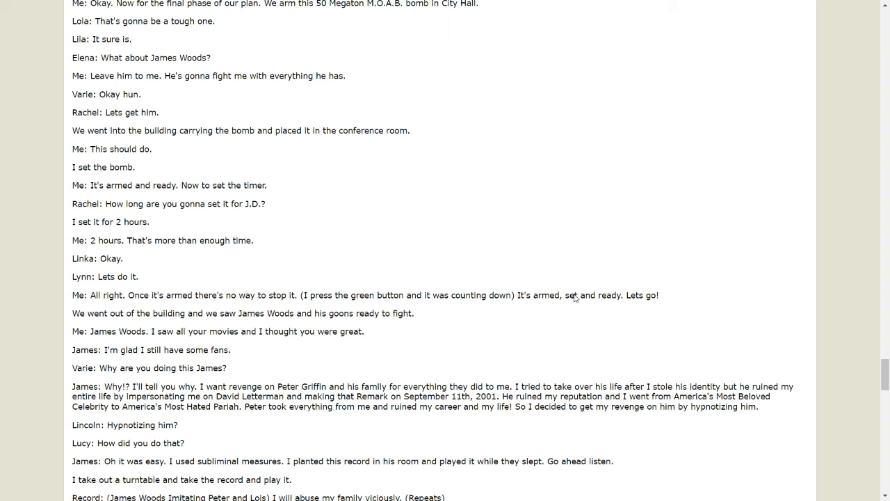
{"action": "mouse_move", "coordinate": [109, 338]}
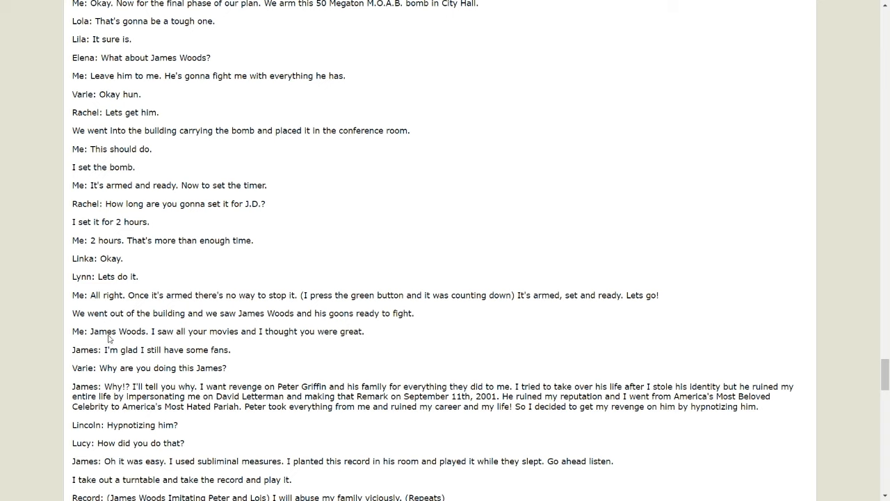
{"action": "mouse_move", "coordinate": [170, 327]}
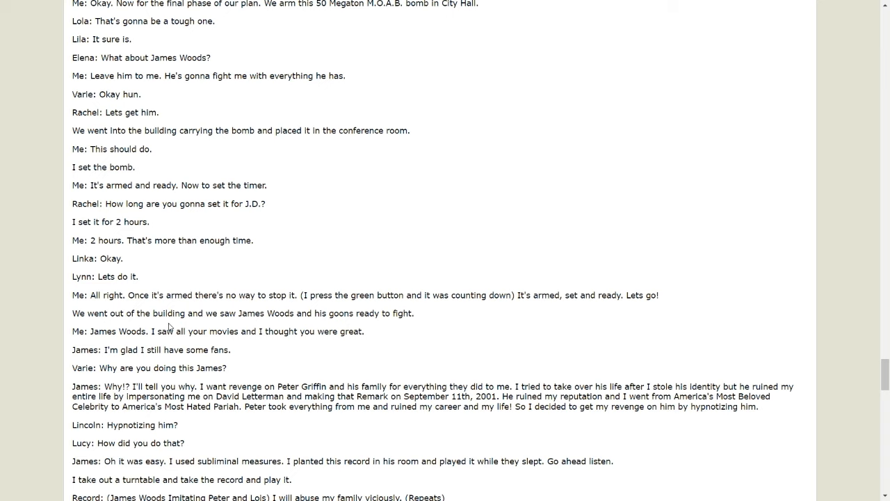
{"action": "mouse_move", "coordinate": [320, 328]}
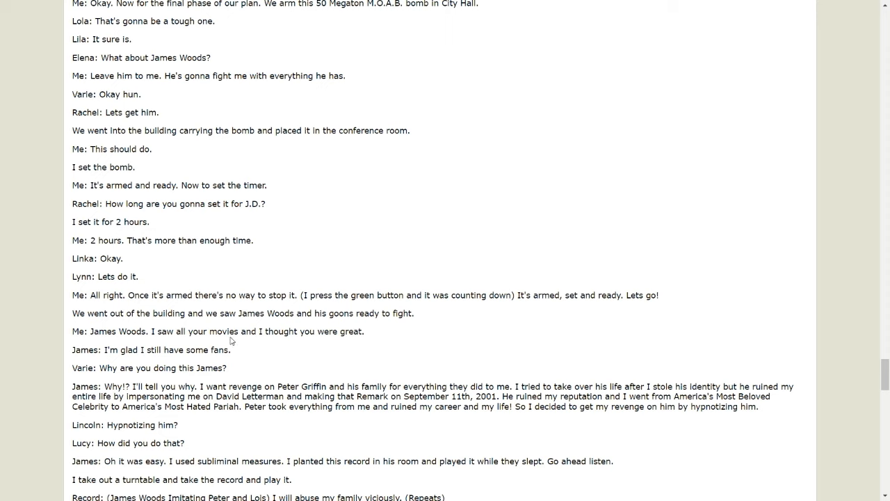
{"action": "mouse_move", "coordinate": [90, 355]}
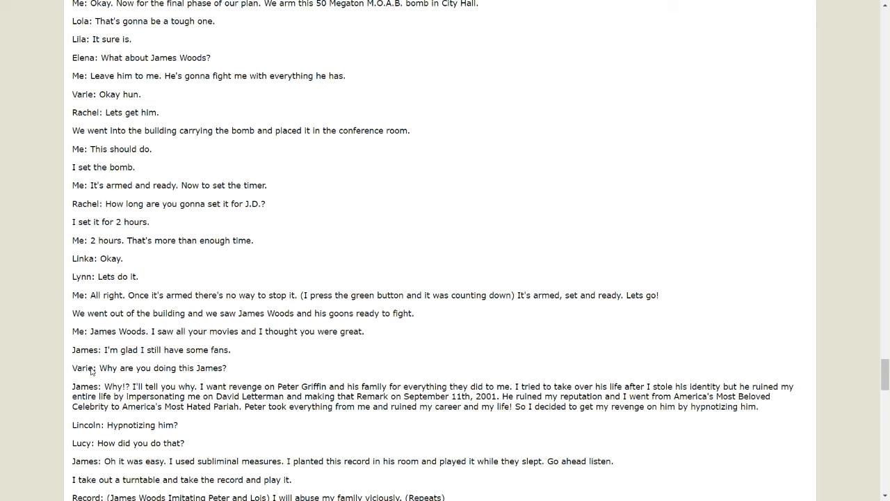
{"action": "mouse_move", "coordinate": [74, 379]}
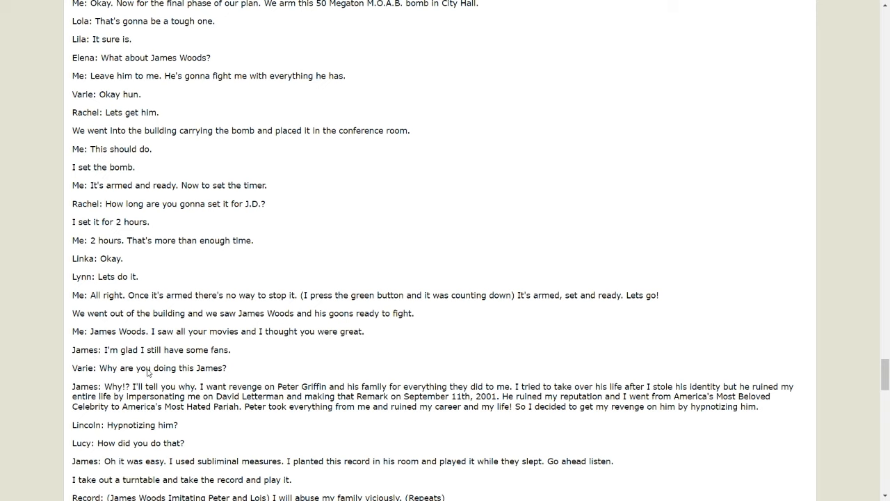
{"action": "scroll", "scroll_direction": "down", "scroll_amount": 3}
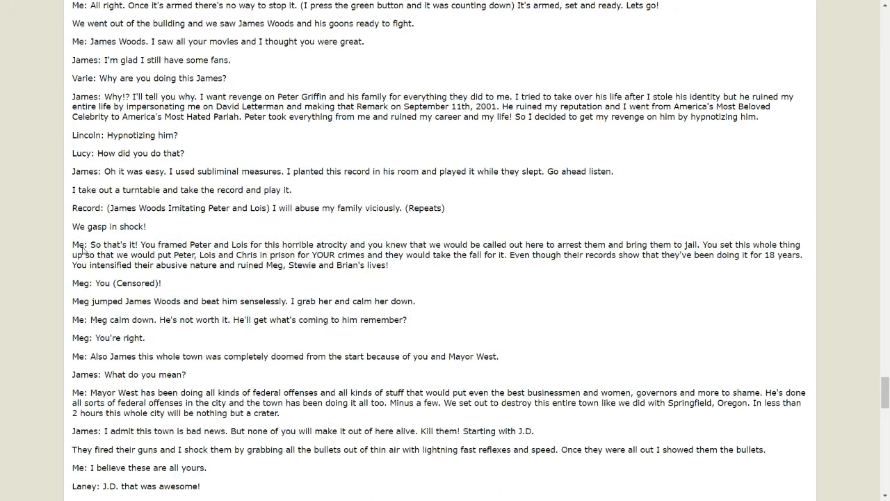
{"action": "mouse_move", "coordinate": [249, 251]}
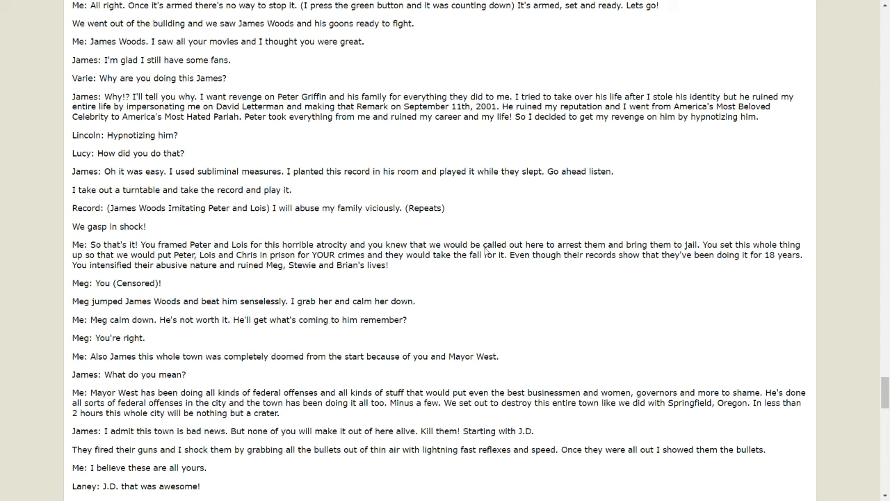
{"action": "mouse_move", "coordinate": [701, 260]}
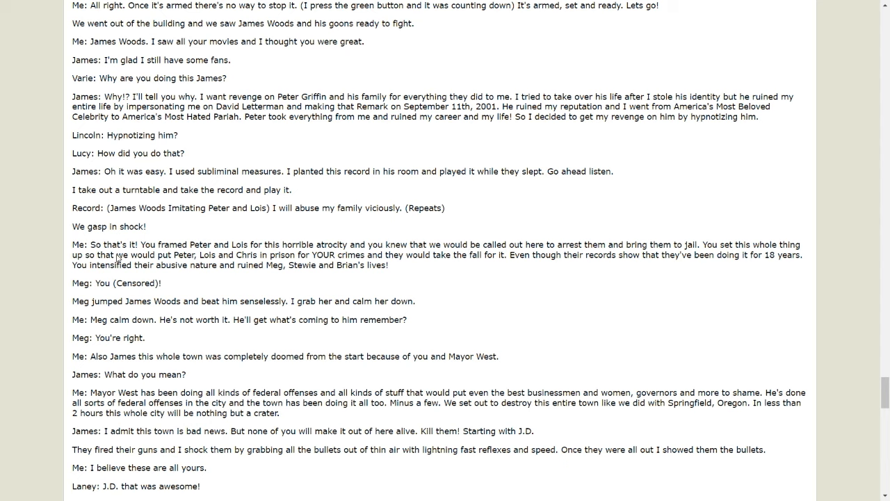
{"action": "mouse_move", "coordinate": [230, 271]}
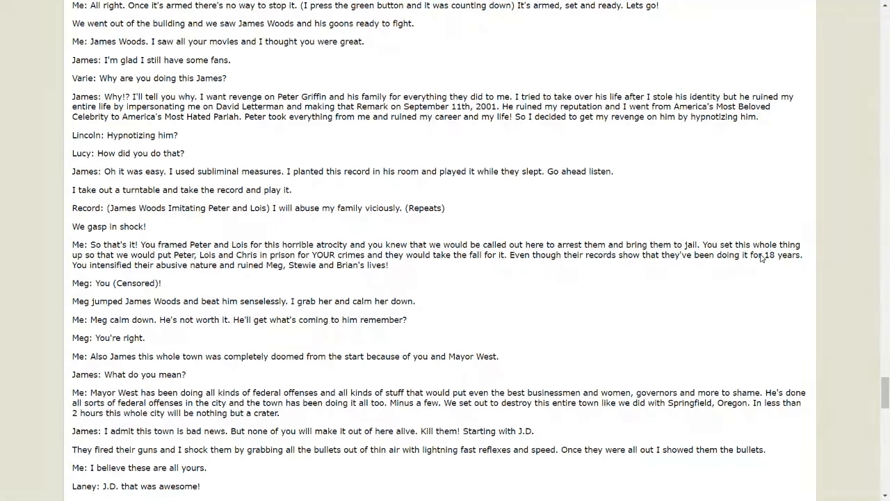
{"action": "mouse_move", "coordinate": [81, 265]}
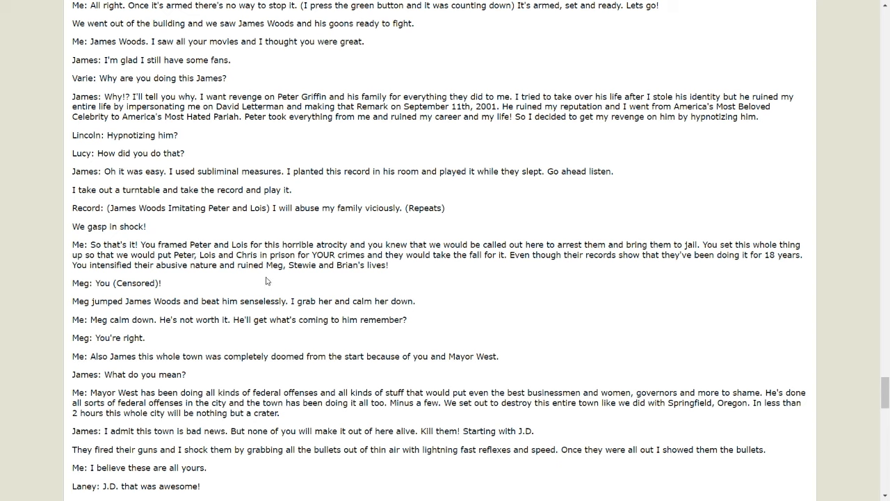
{"action": "mouse_move", "coordinate": [78, 291]}
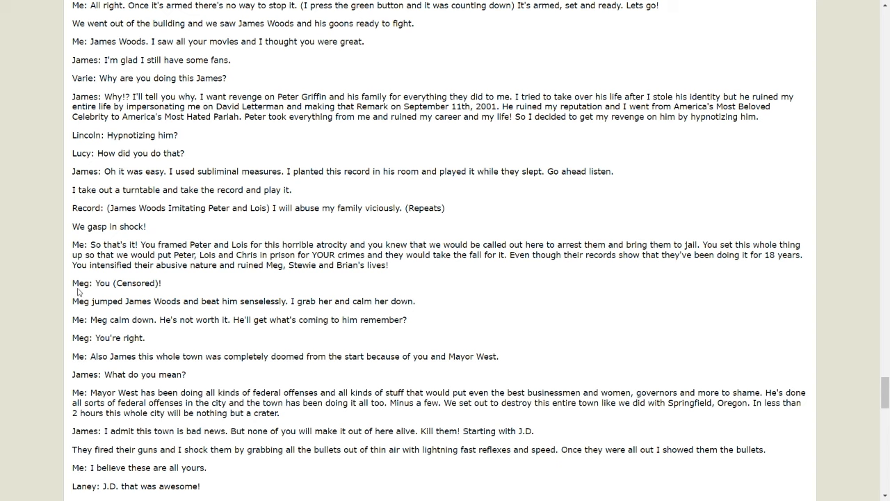
{"action": "mouse_move", "coordinate": [127, 290]}
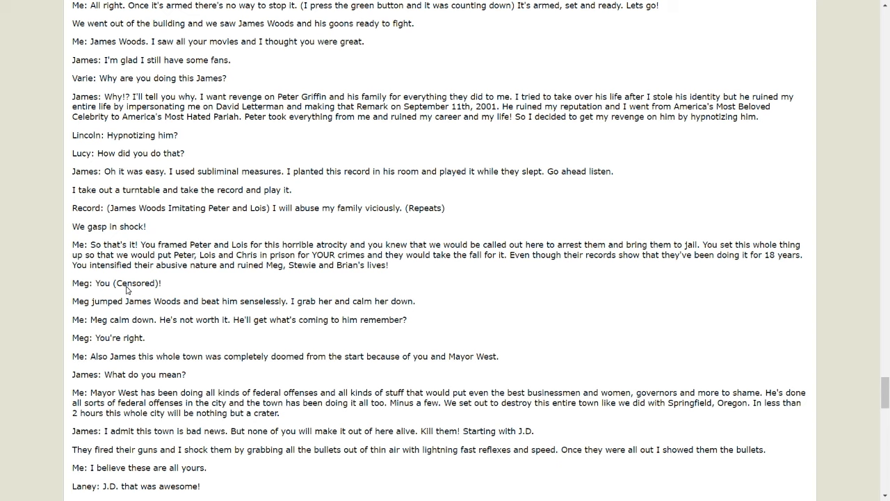
{"action": "scroll", "scroll_direction": "down", "scroll_amount": 3}
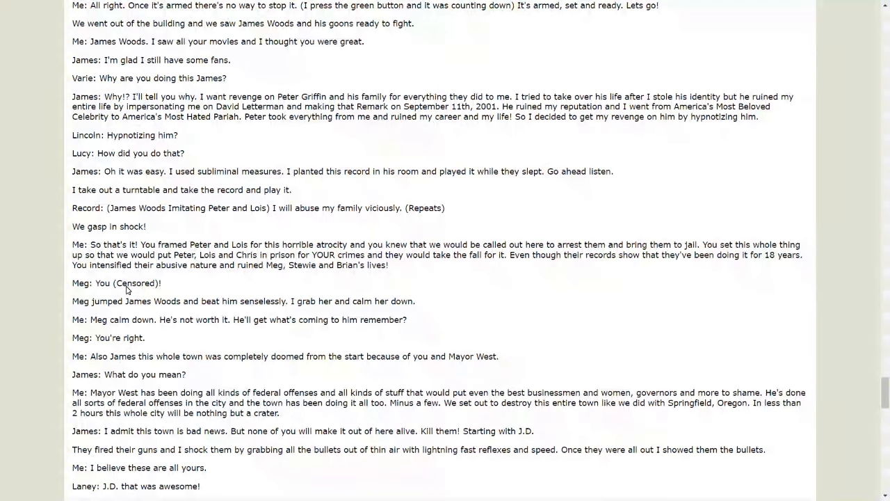
Step: Scroll to Carol vaporizing goons, the James Woods fist fight, and Lynn's Dutch Oven
{"action": "scroll", "scroll_direction": "down", "scroll_amount": 3}
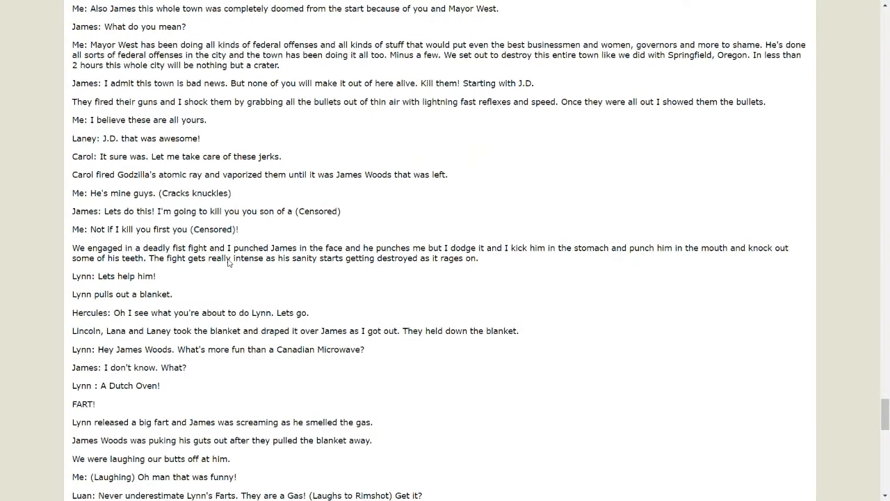
{"action": "mouse_move", "coordinate": [374, 274]}
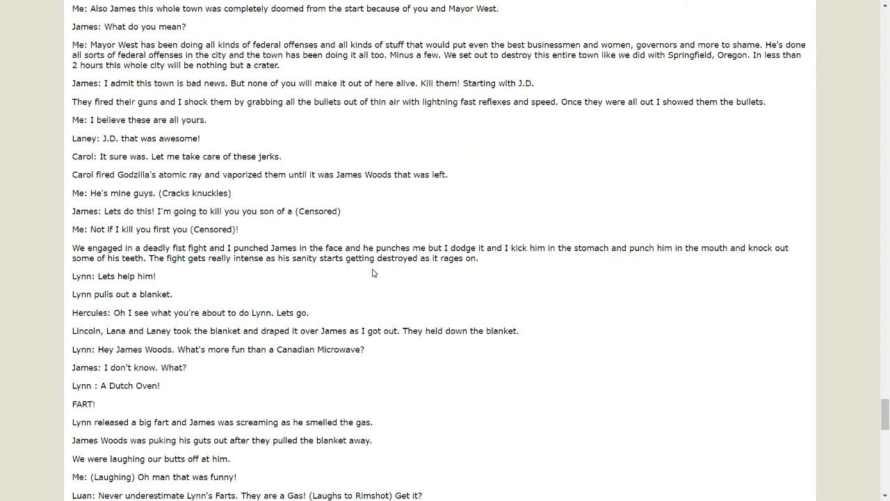
{"action": "mouse_move", "coordinate": [428, 266]}
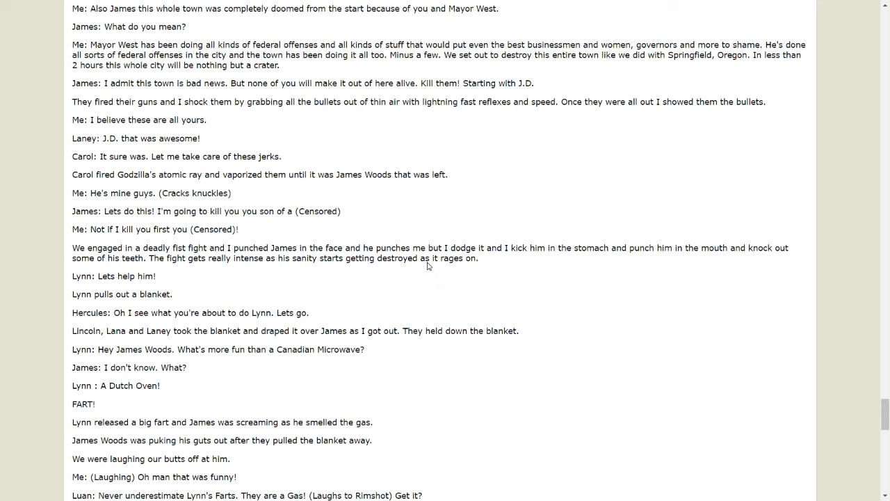
{"action": "mouse_move", "coordinate": [637, 286]}
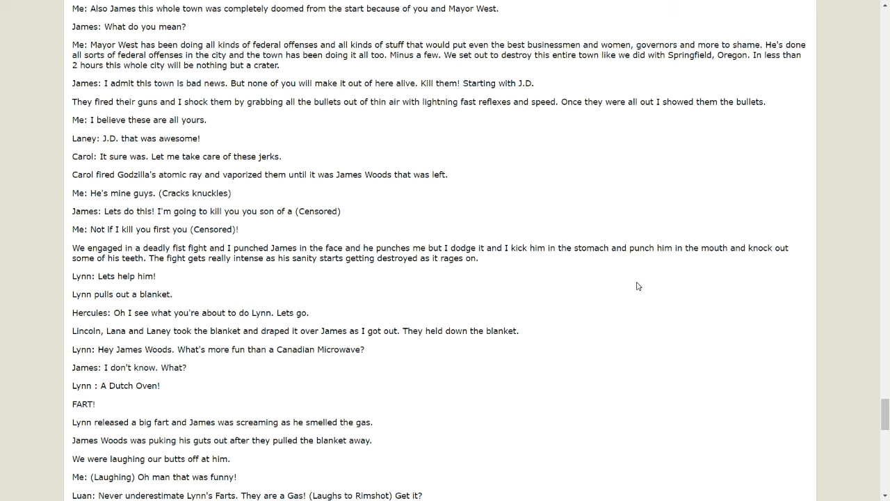
{"action": "mouse_move", "coordinate": [84, 278]}
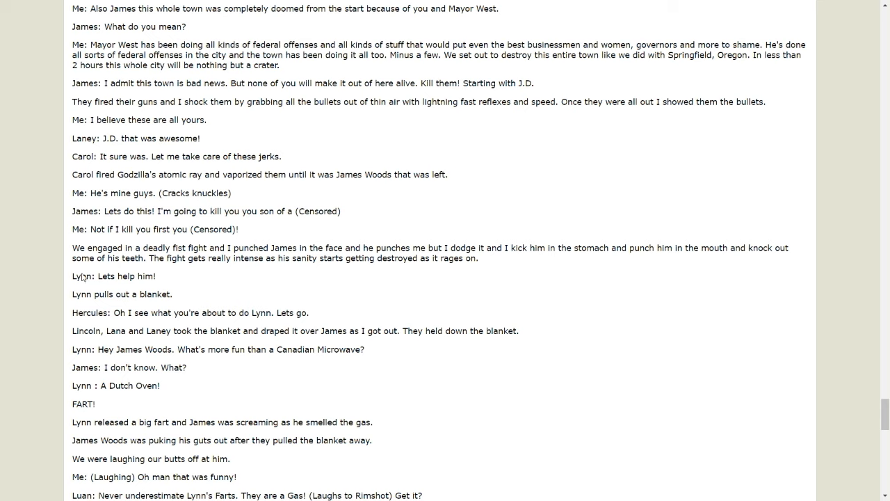
{"action": "mouse_move", "coordinate": [215, 283]}
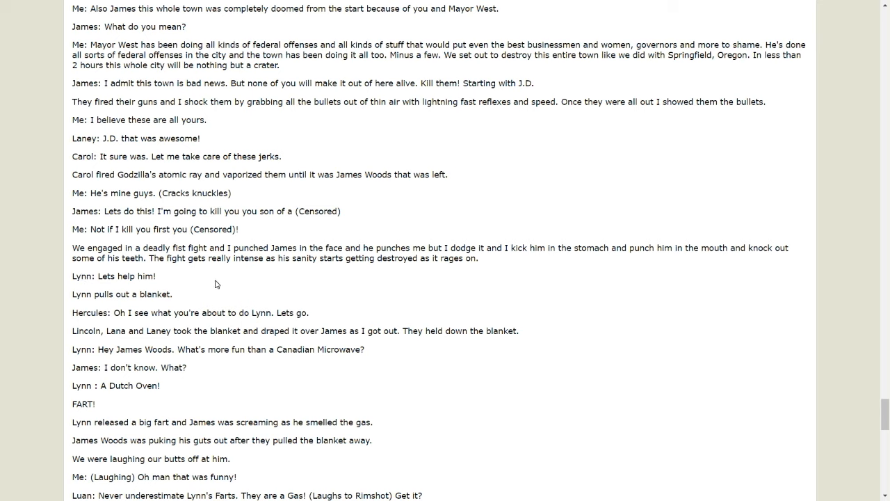
{"action": "mouse_move", "coordinate": [342, 271]}
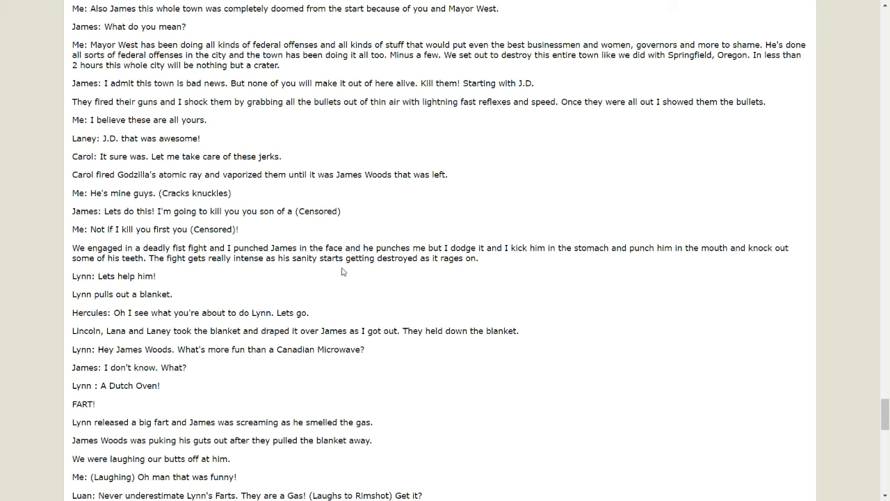
{"action": "mouse_move", "coordinate": [379, 259]}
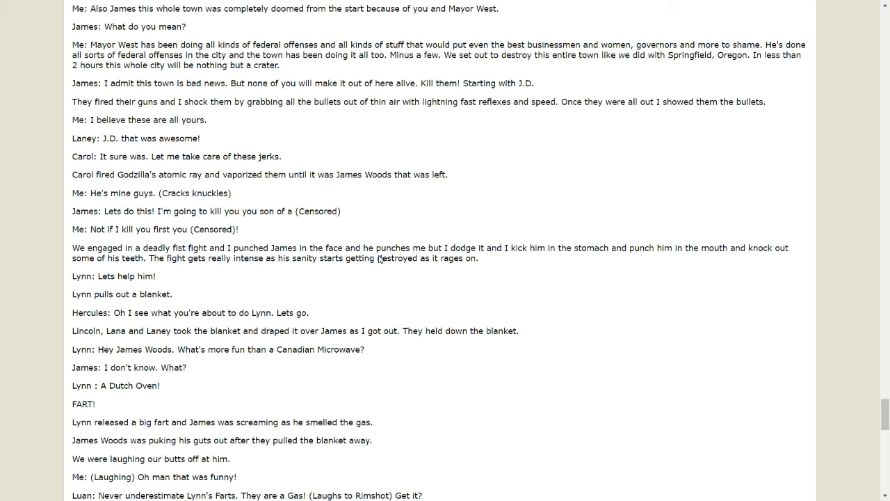
{"action": "mouse_move", "coordinate": [69, 285]}
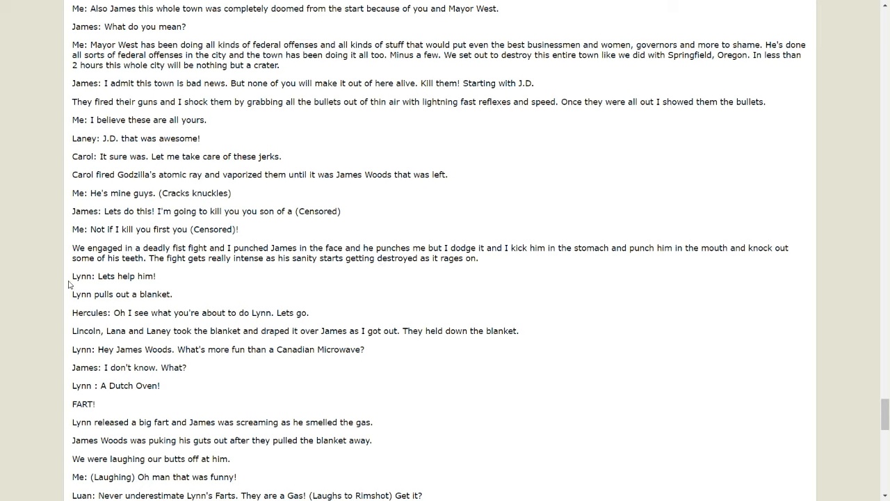
{"action": "mouse_move", "coordinate": [130, 308]}
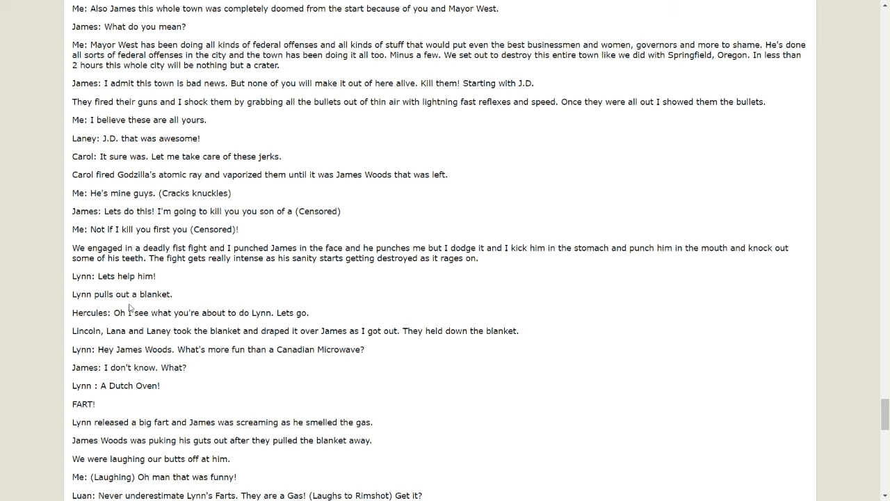
{"action": "mouse_move", "coordinate": [76, 323]}
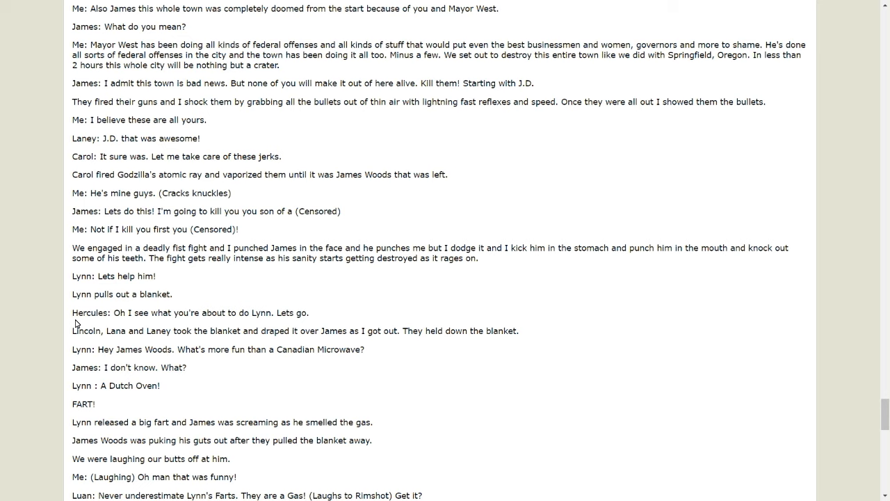
{"action": "mouse_move", "coordinate": [101, 331]}
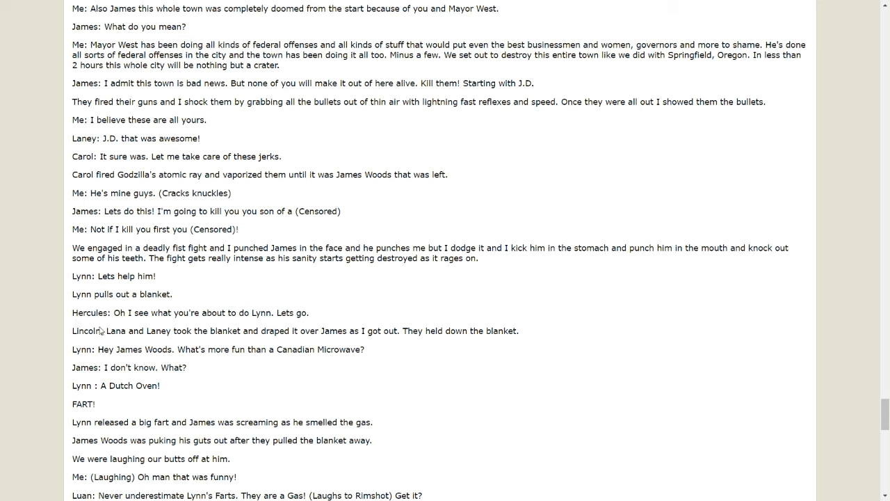
Step: Scroll to the teleport out, Quahog exploding, and J.D.'s Red Phone call
{"action": "scroll", "scroll_direction": "down", "scroll_amount": 3}
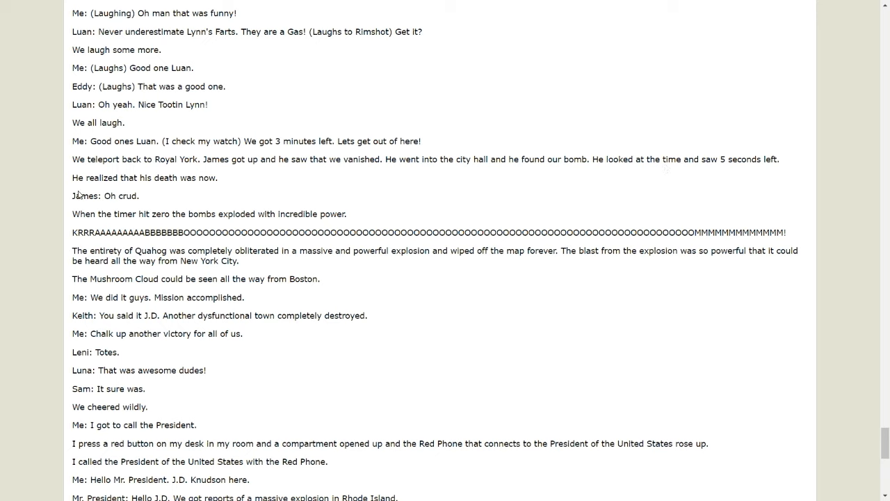
{"action": "mouse_move", "coordinate": [99, 203]}
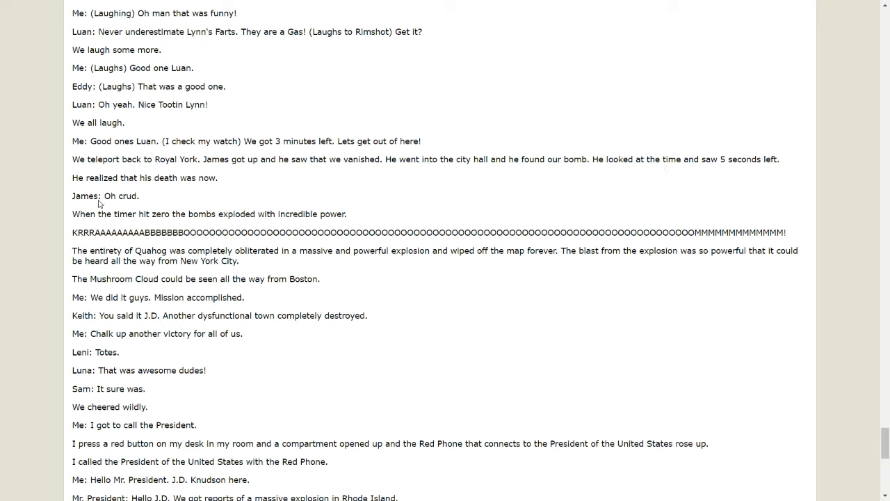
{"action": "mouse_move", "coordinate": [255, 224]}
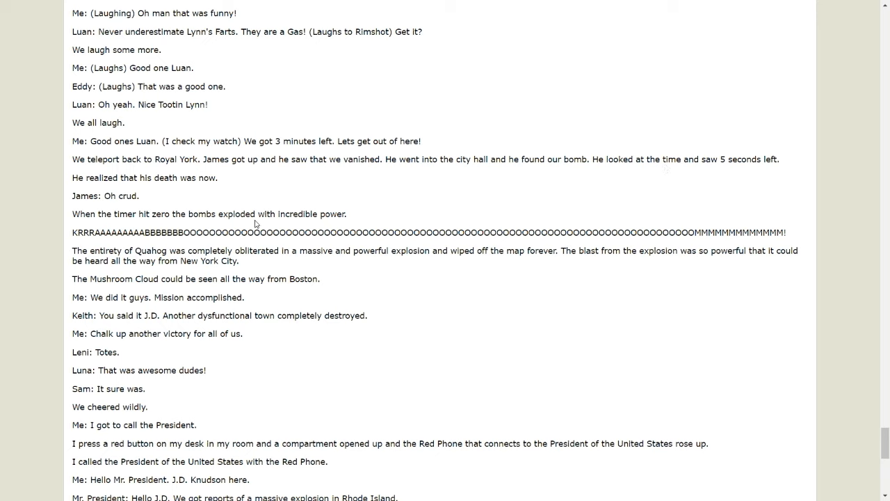
{"action": "mouse_move", "coordinate": [127, 269]}
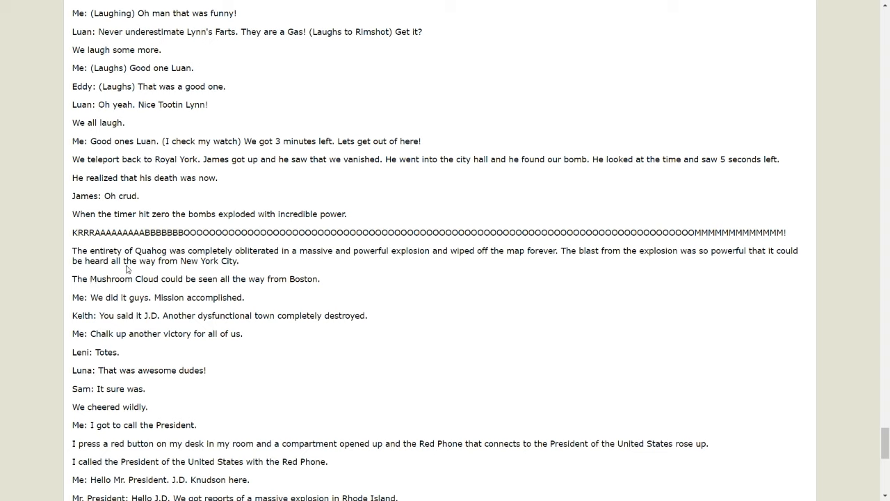
{"action": "mouse_move", "coordinate": [282, 264]}
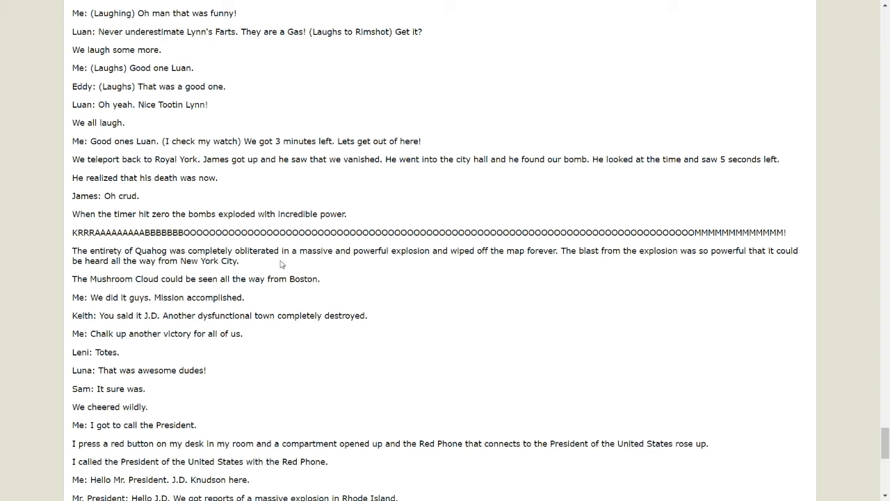
{"action": "mouse_move", "coordinate": [359, 270]}
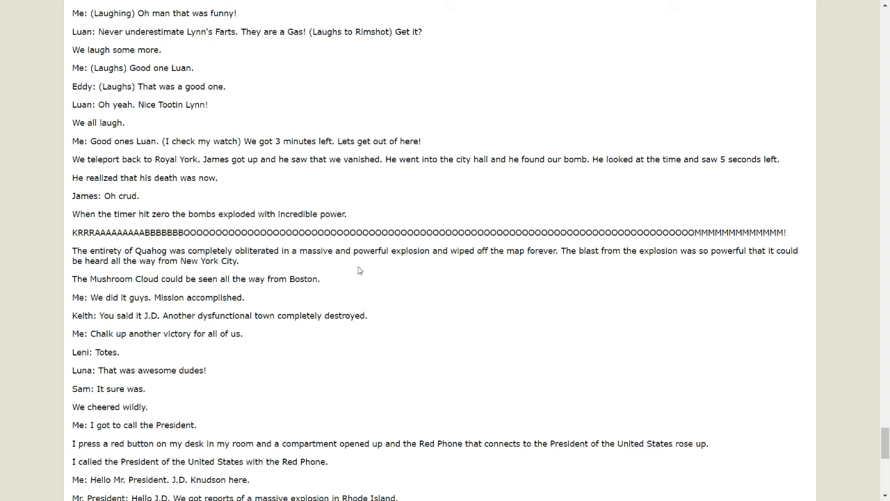
{"action": "mouse_move", "coordinate": [489, 265]}
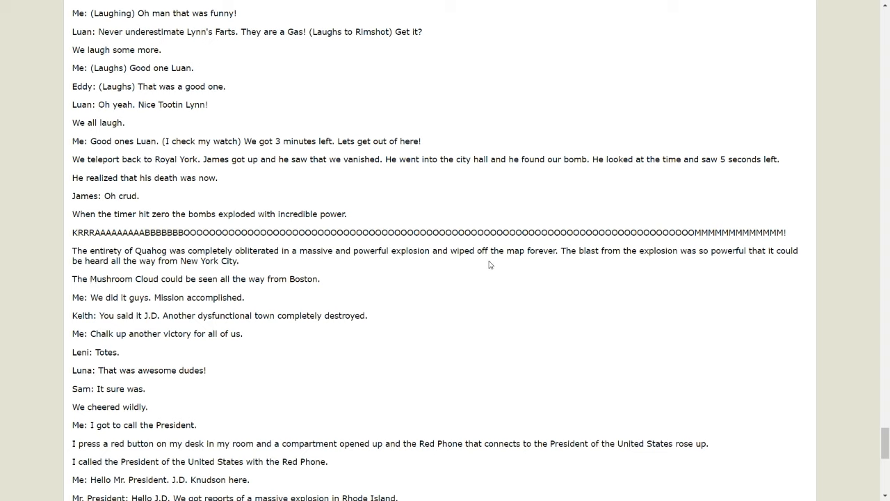
{"action": "mouse_move", "coordinate": [204, 271]}
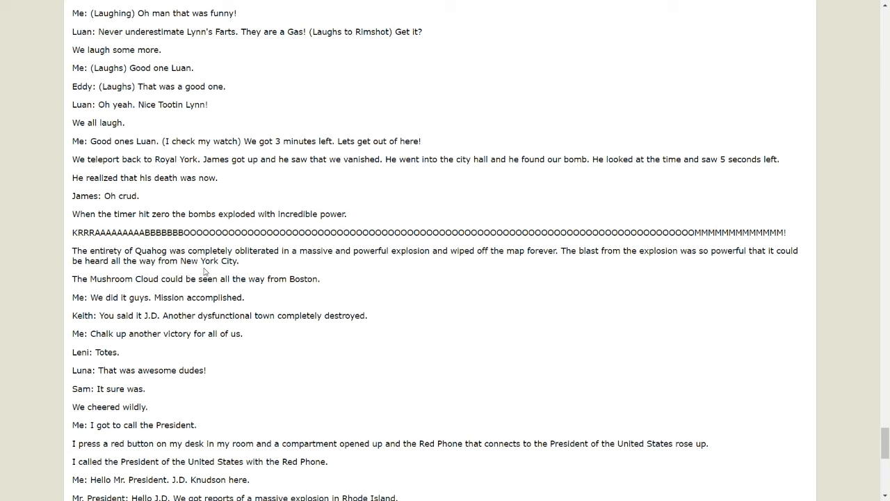
{"action": "mouse_move", "coordinate": [193, 281]}
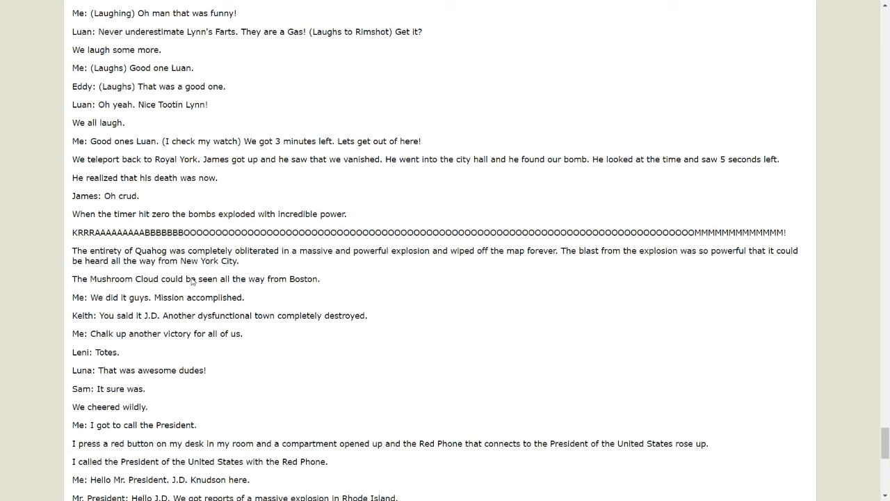
{"action": "mouse_move", "coordinate": [336, 295]}
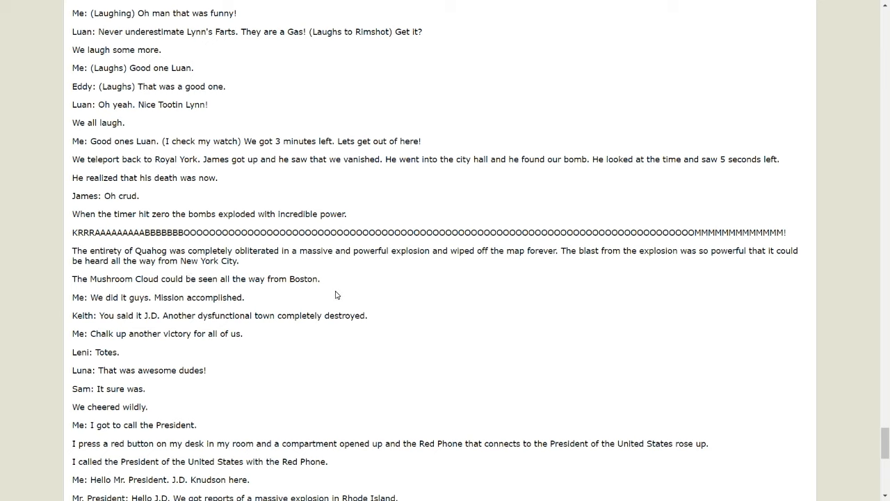
Step: Pick chapter 376, Griffin Humiliation, from the chapter dropdown
{"action": "left_click", "coordinate": [643, 336]}
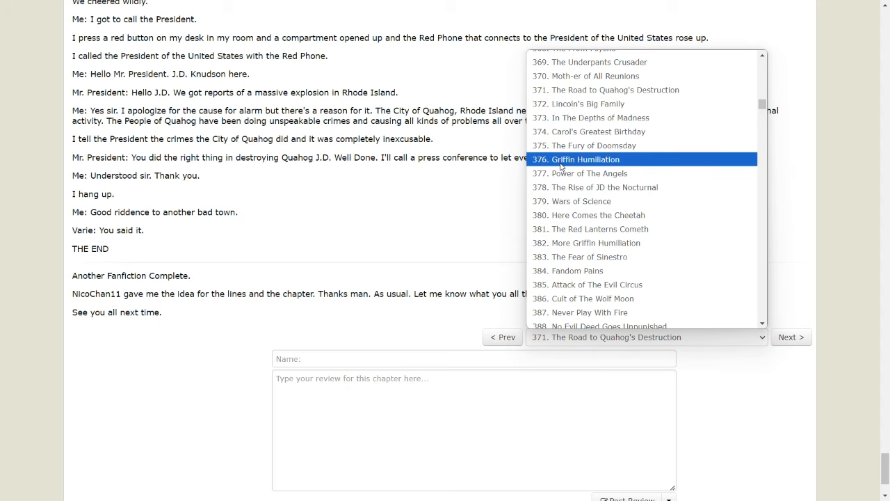
{"action": "left_click", "coordinate": [575, 160]}
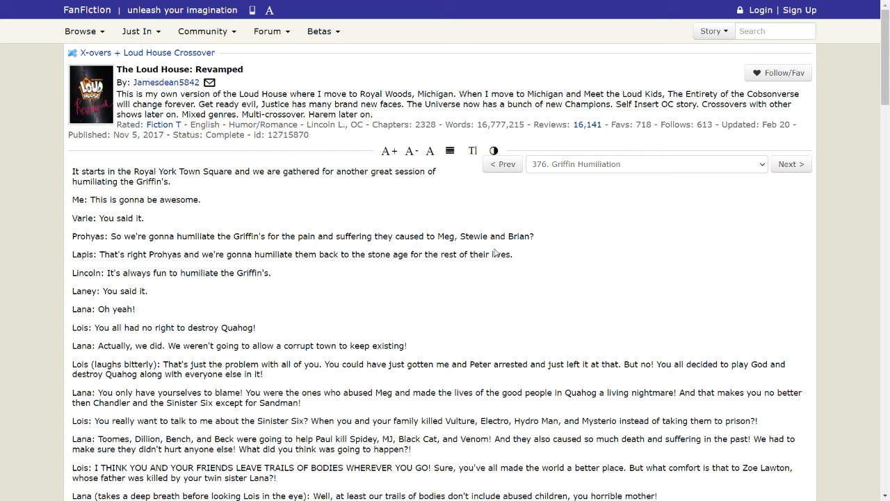
{"action": "mouse_move", "coordinate": [103, 268]}
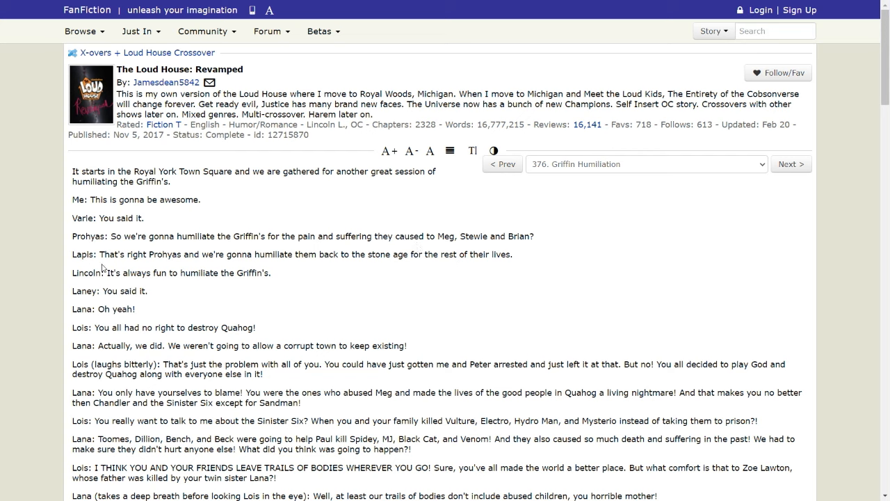
{"action": "mouse_move", "coordinate": [124, 260]}
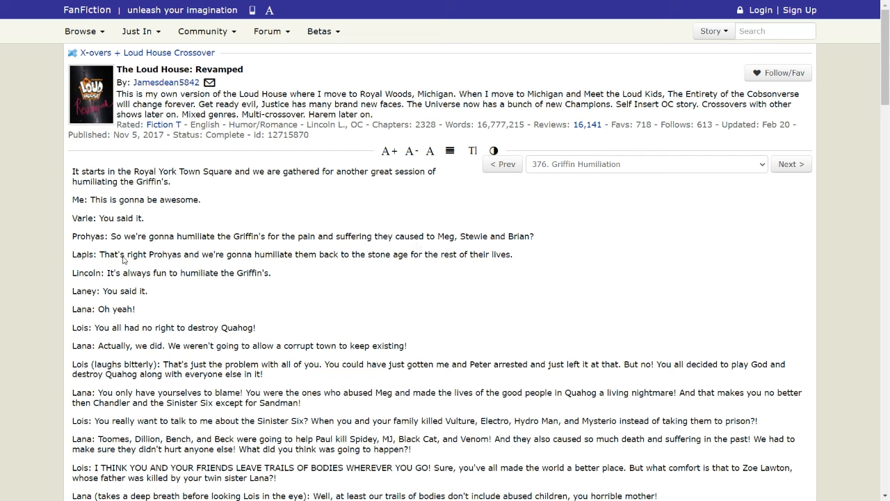
{"action": "mouse_move", "coordinate": [113, 266]}
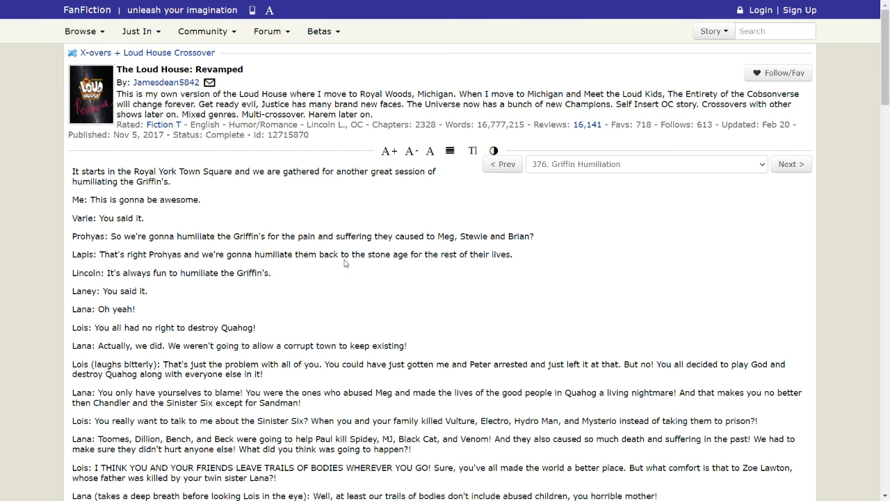
{"action": "mouse_move", "coordinate": [380, 300]}
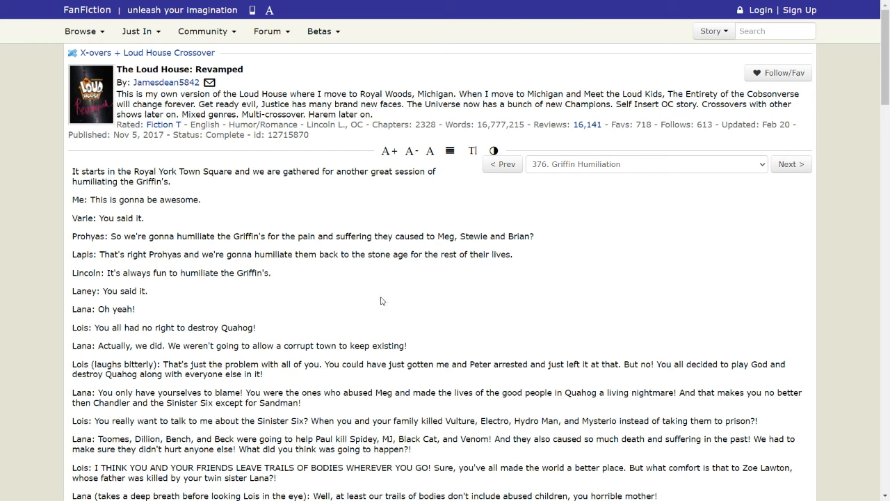
{"action": "mouse_move", "coordinate": [120, 287]}
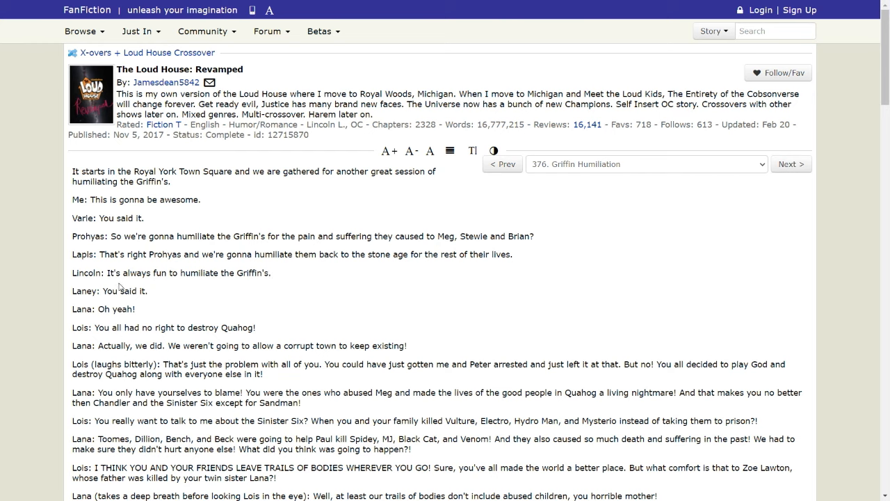
{"action": "mouse_move", "coordinate": [199, 296]}
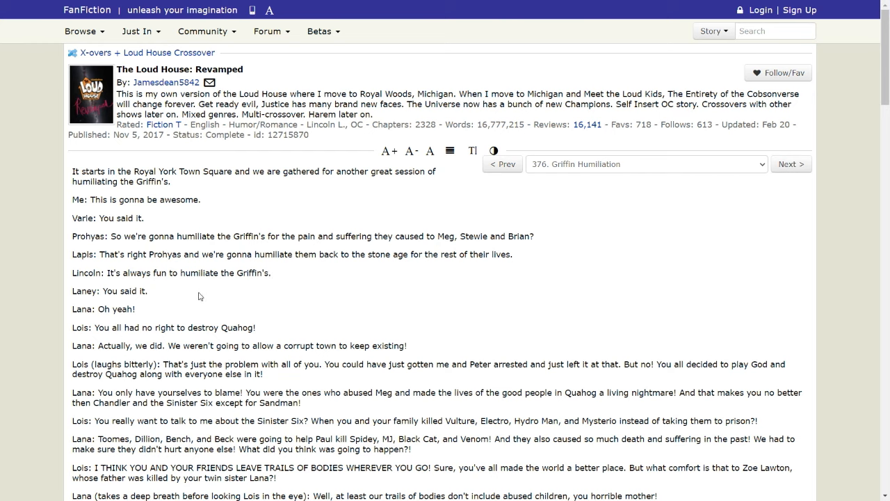
{"action": "mouse_move", "coordinate": [80, 340]}
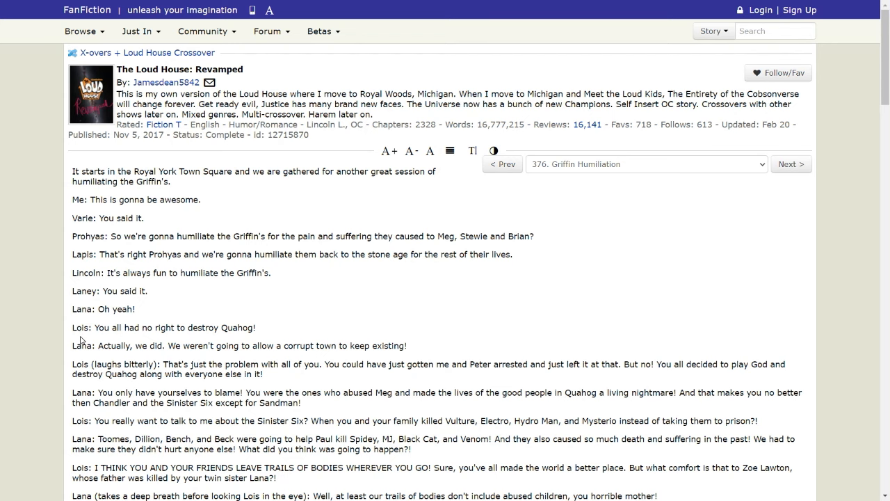
{"action": "mouse_move", "coordinate": [185, 341]}
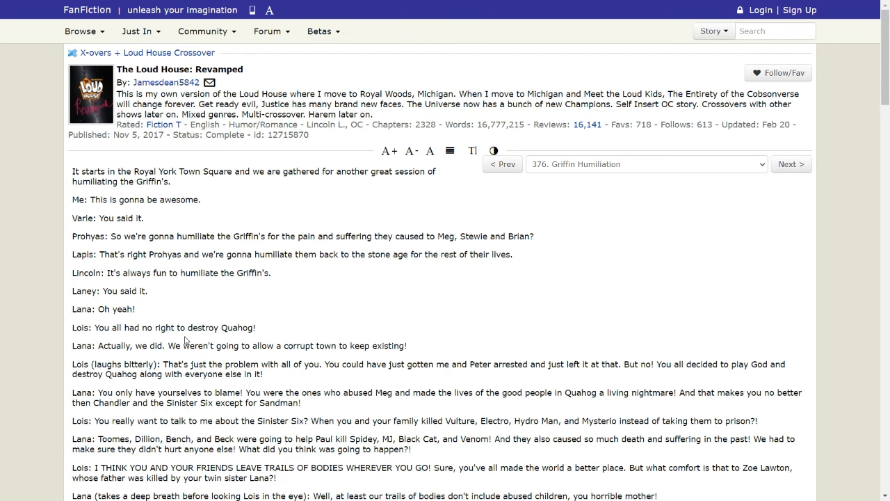
{"action": "mouse_move", "coordinate": [172, 354]}
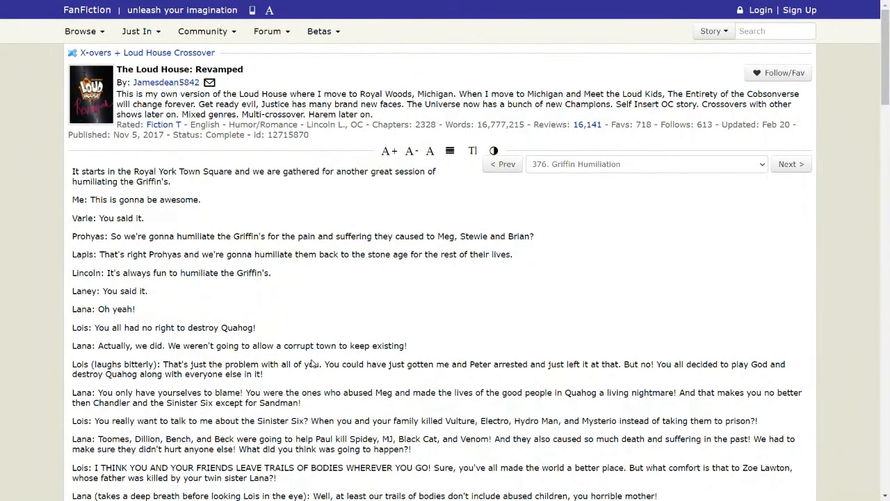
{"action": "scroll", "scroll_direction": "down", "scroll_amount": 3}
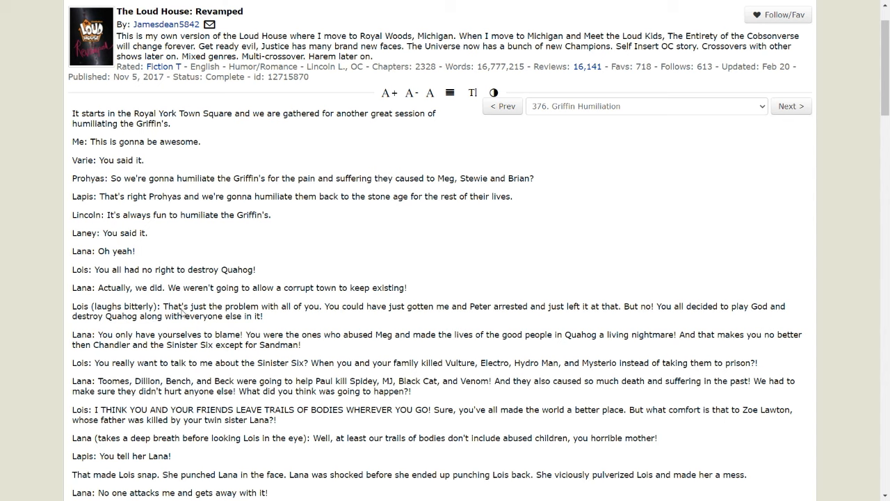
{"action": "mouse_move", "coordinate": [370, 325]}
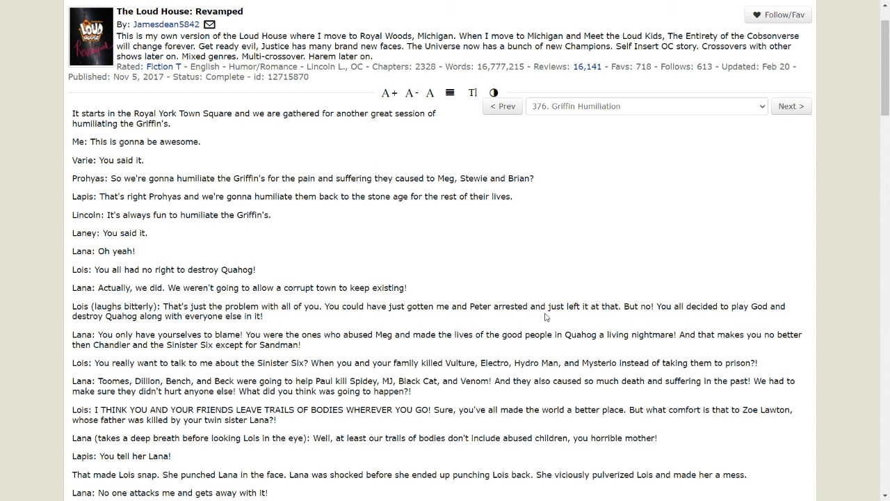
{"action": "mouse_move", "coordinate": [708, 319]}
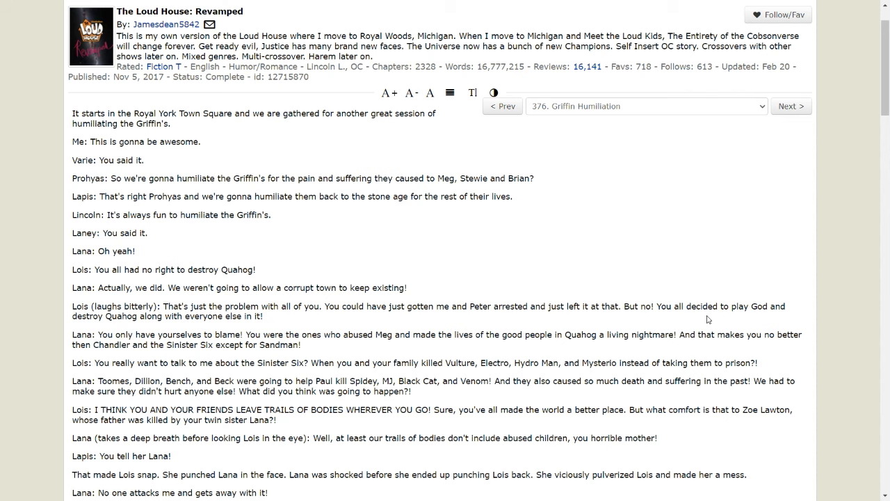
{"action": "mouse_move", "coordinate": [190, 329]}
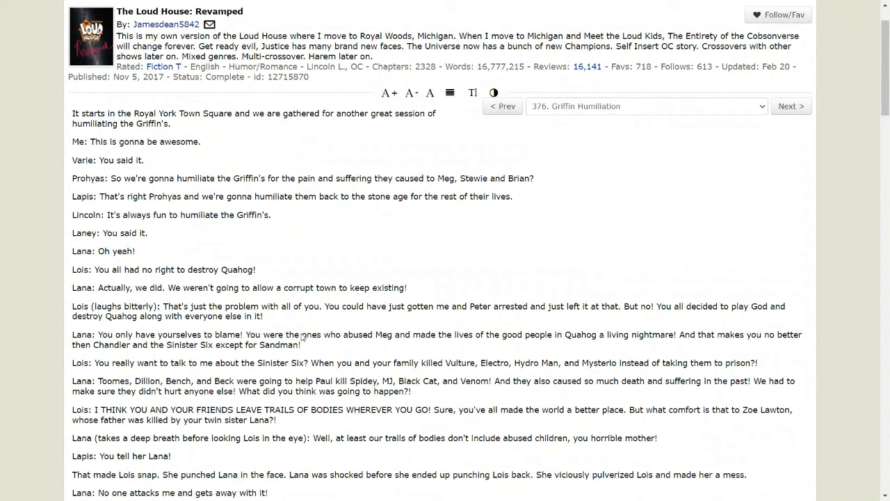
{"action": "mouse_move", "coordinate": [498, 375]}
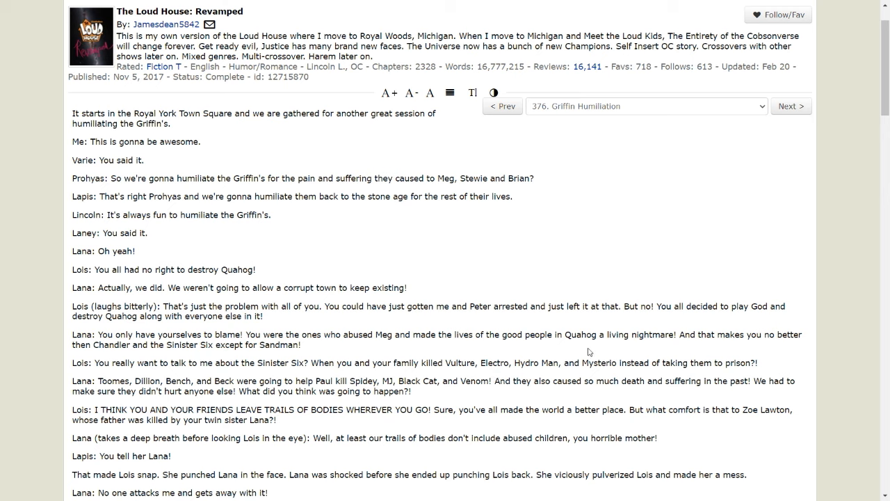
{"action": "mouse_move", "coordinate": [739, 349]}
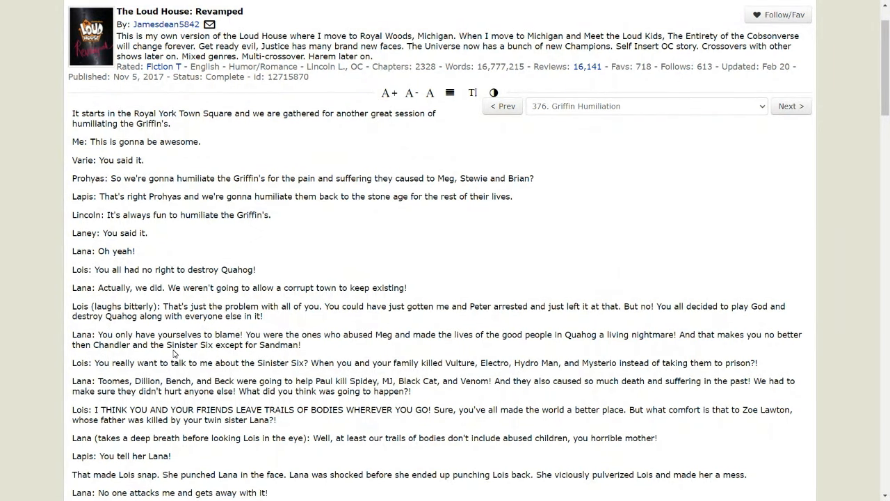
{"action": "mouse_move", "coordinate": [119, 375]}
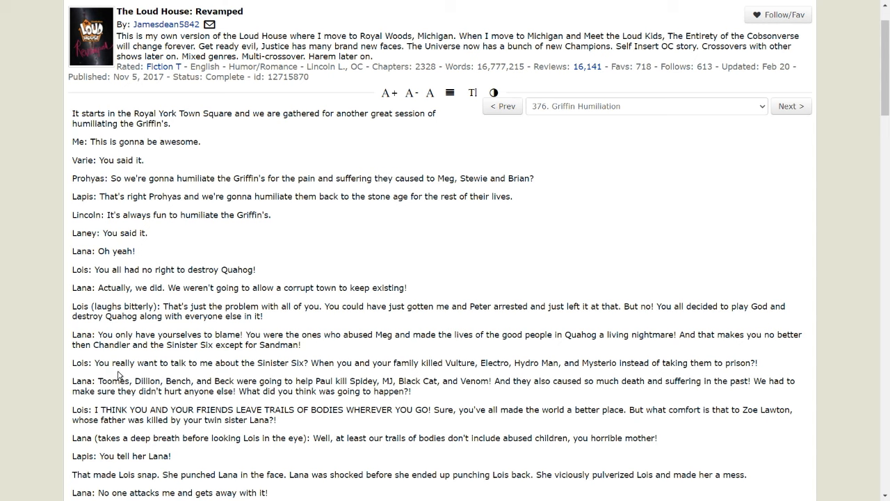
{"action": "mouse_move", "coordinate": [179, 376]}
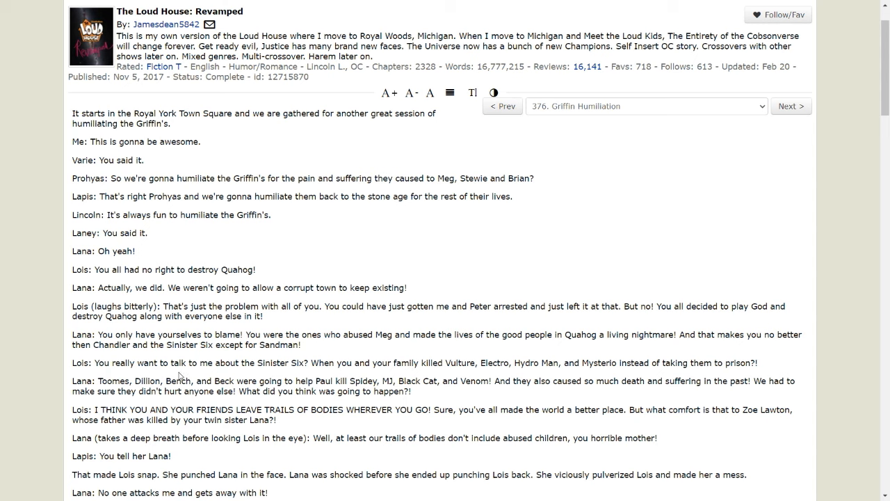
{"action": "mouse_move", "coordinate": [391, 380]}
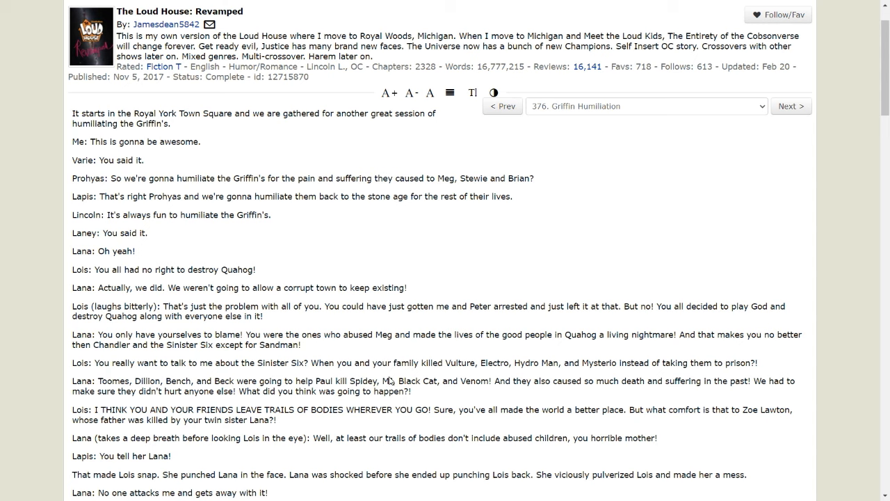
{"action": "mouse_move", "coordinate": [536, 371]}
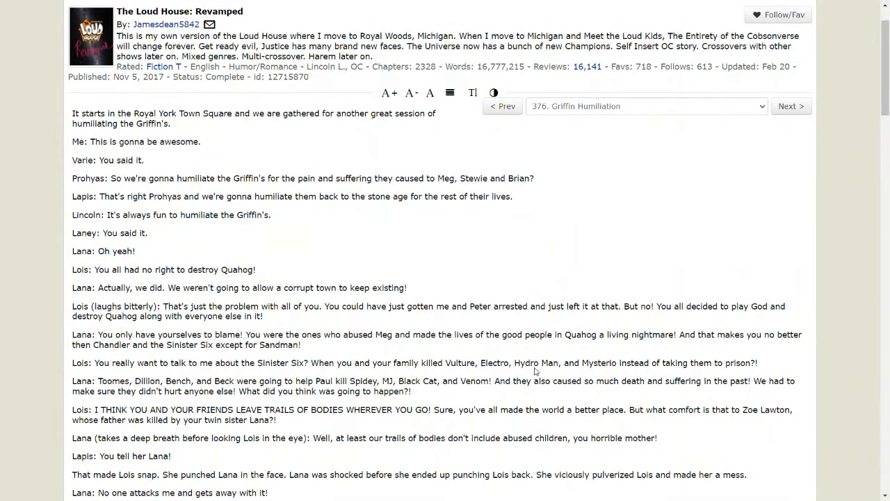
{"action": "mouse_move", "coordinate": [629, 367]}
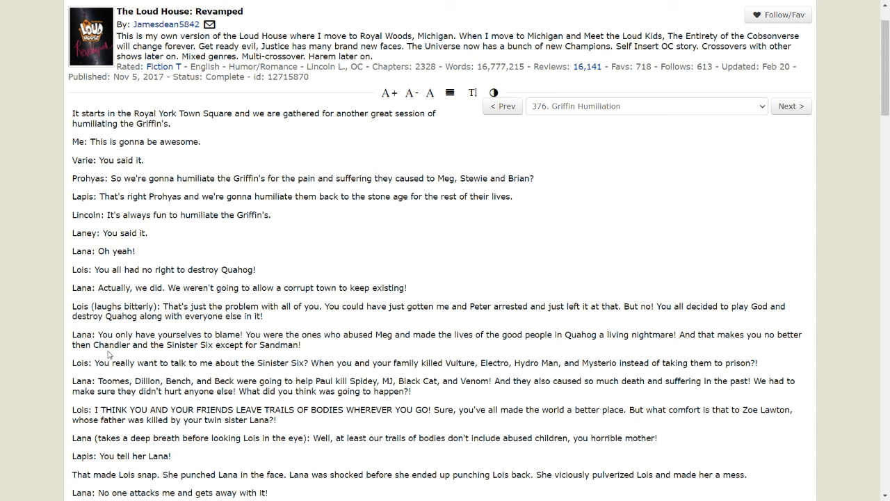
{"action": "mouse_move", "coordinate": [179, 397]}
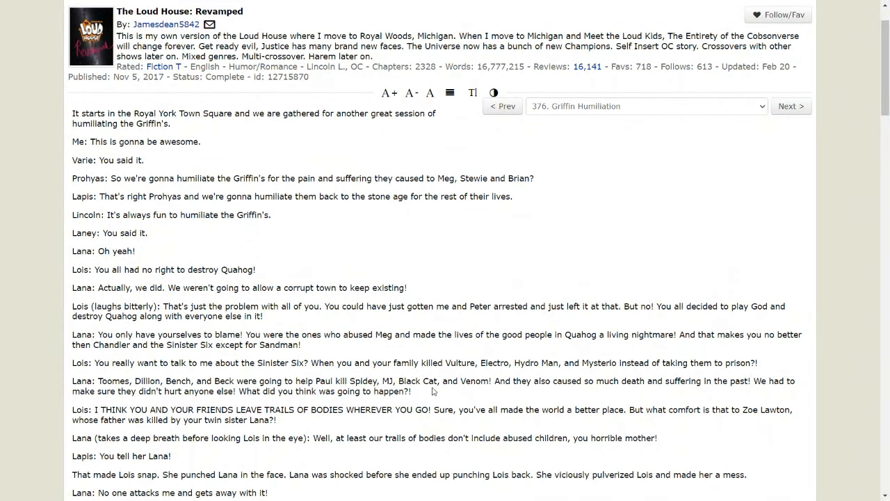
{"action": "mouse_move", "coordinate": [484, 384]}
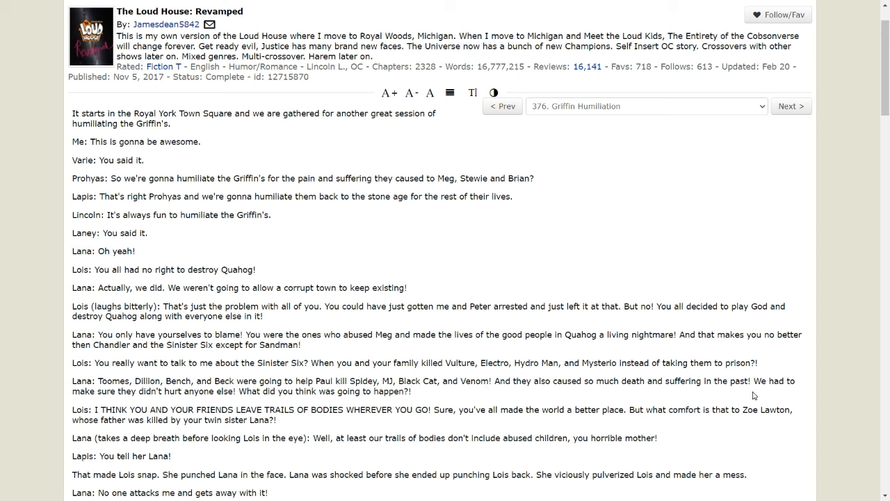
{"action": "mouse_move", "coordinate": [130, 404]}
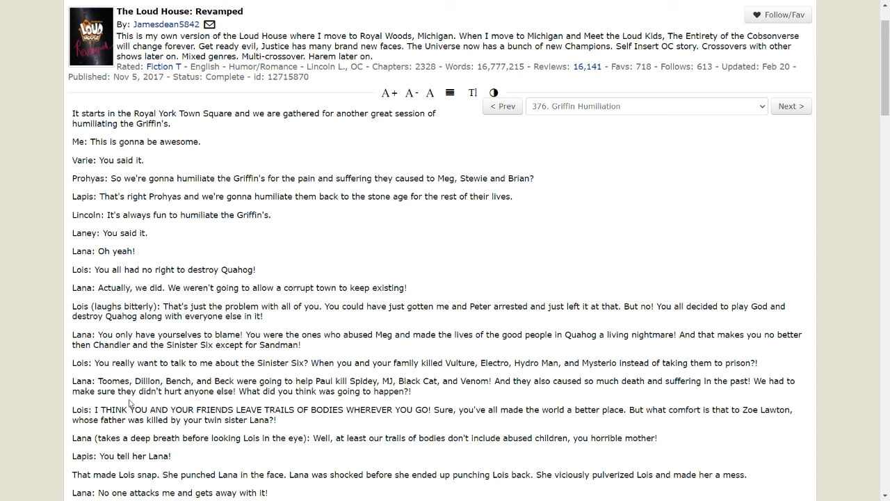
{"action": "mouse_move", "coordinate": [267, 402]}
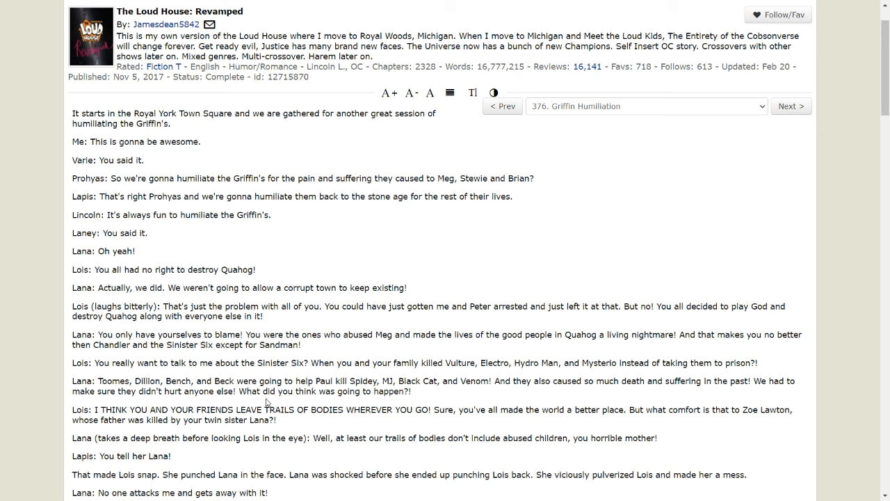
{"action": "scroll", "scroll_direction": "down", "scroll_amount": 3}
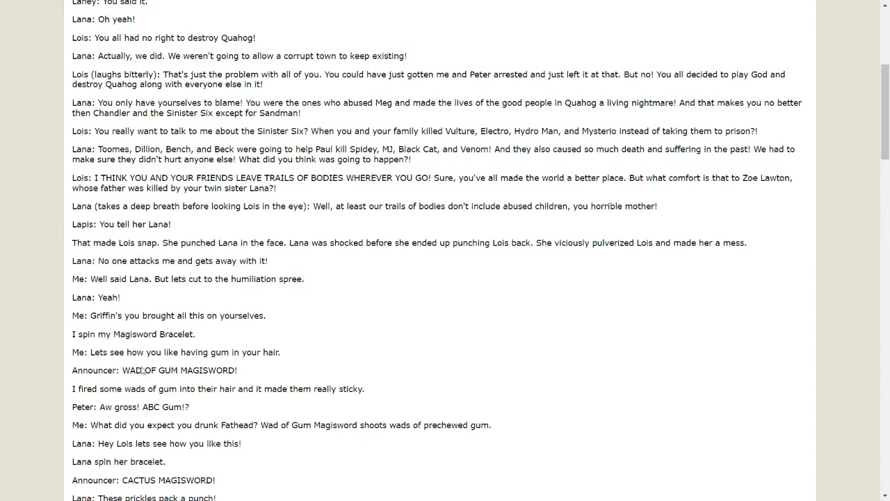
{"action": "mouse_move", "coordinate": [100, 205]}
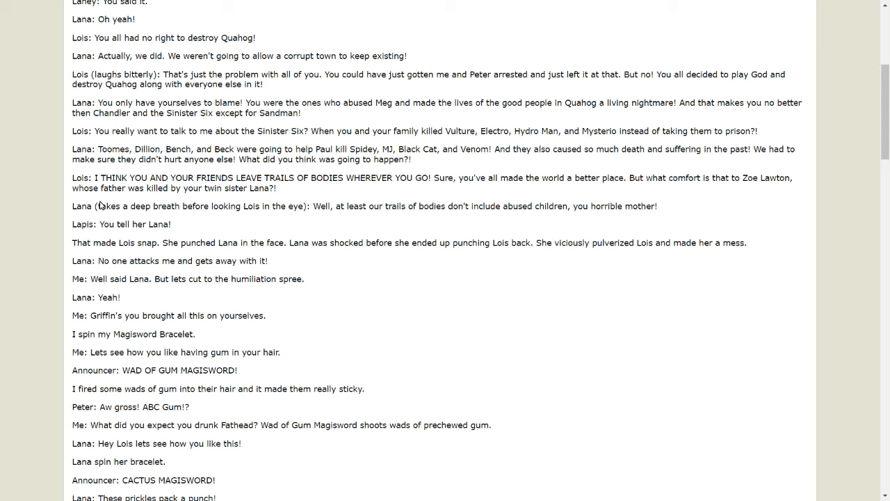
{"action": "mouse_move", "coordinate": [100, 220]}
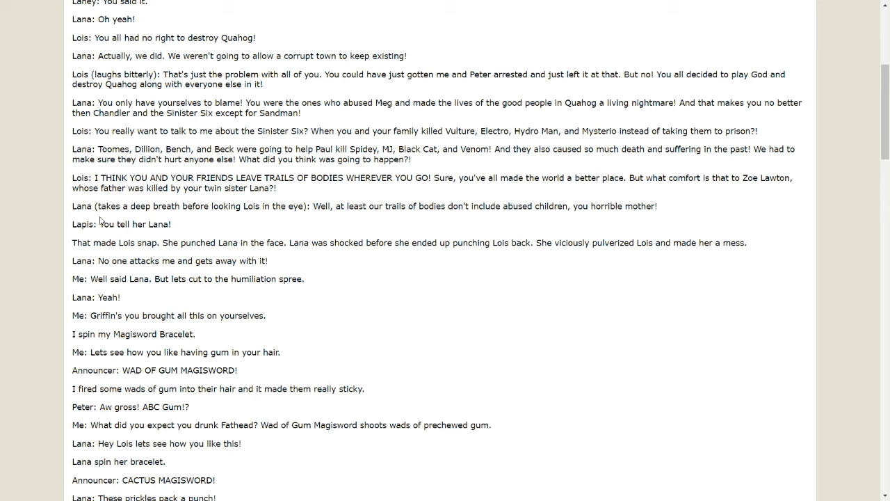
{"action": "mouse_move", "coordinate": [316, 214]}
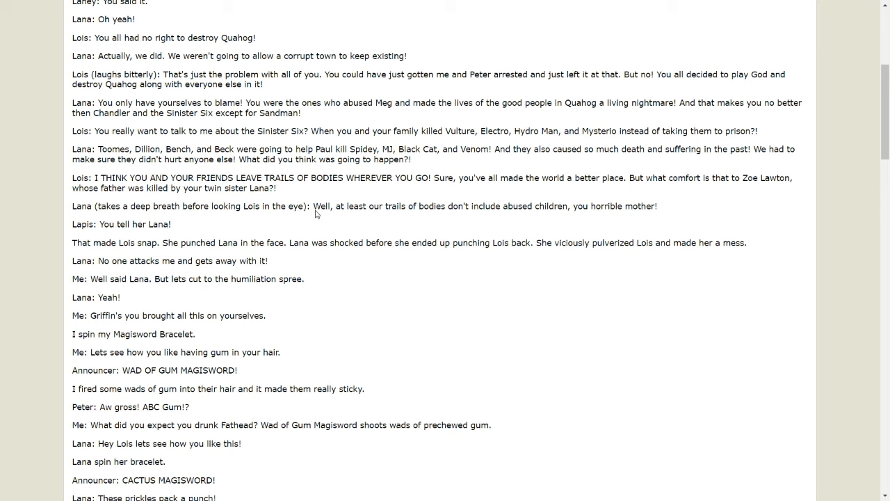
{"action": "mouse_move", "coordinate": [97, 214]}
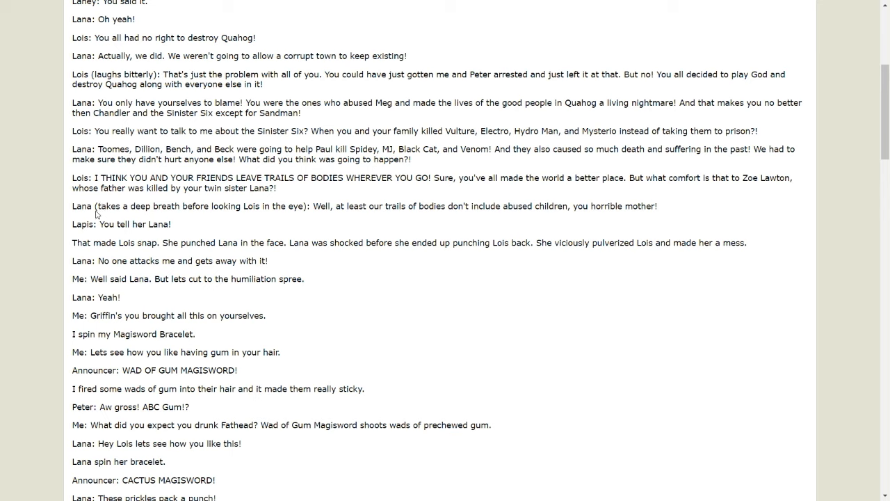
{"action": "mouse_move", "coordinate": [325, 238]}
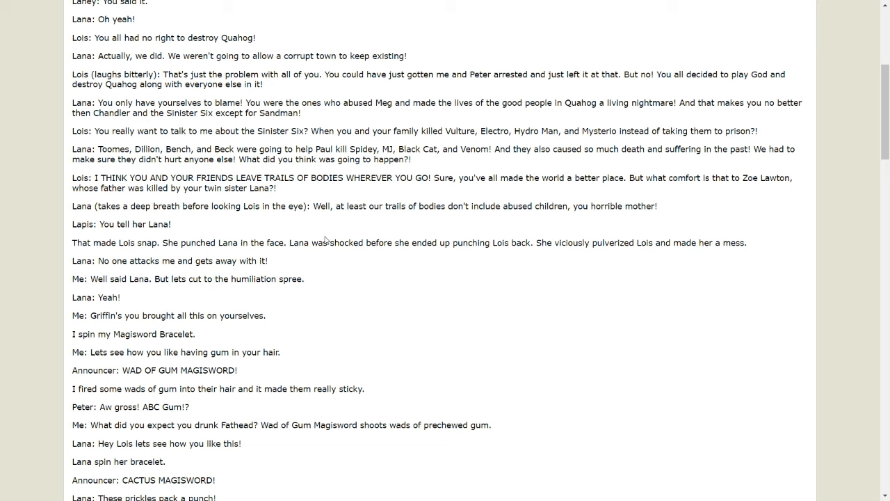
{"action": "mouse_move", "coordinate": [325, 228]}
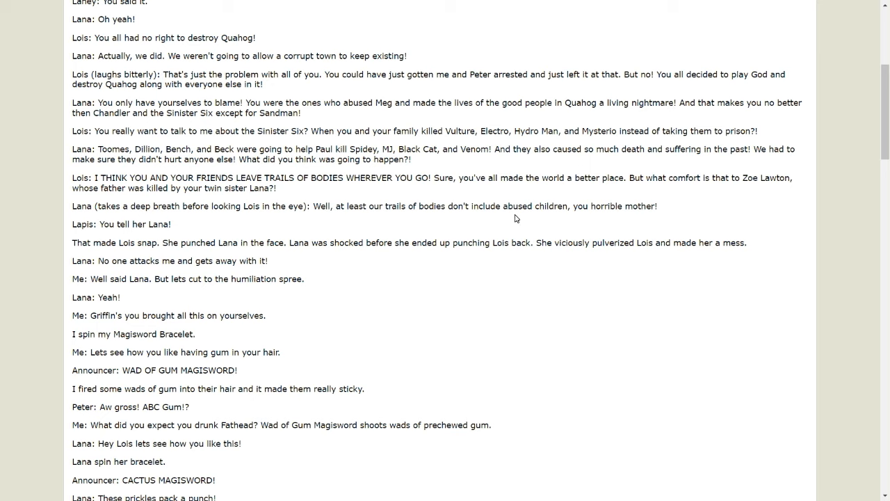
{"action": "mouse_move", "coordinate": [576, 210]}
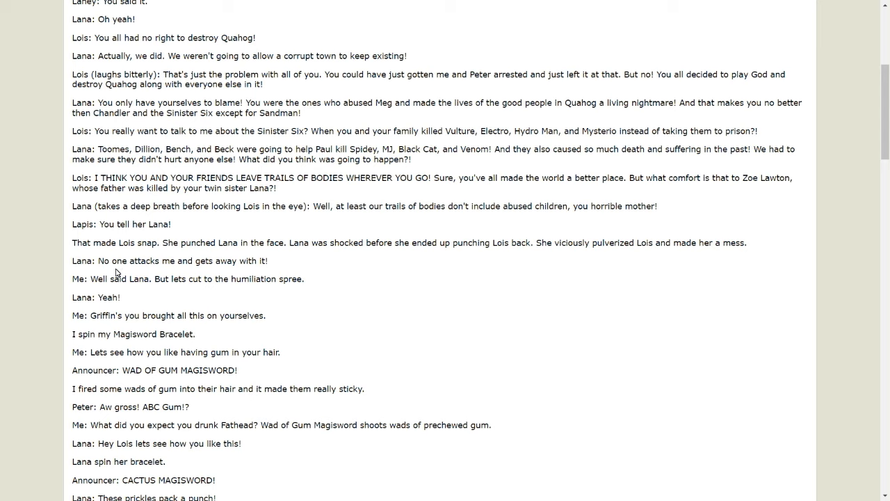
{"action": "mouse_move", "coordinate": [673, 274]}
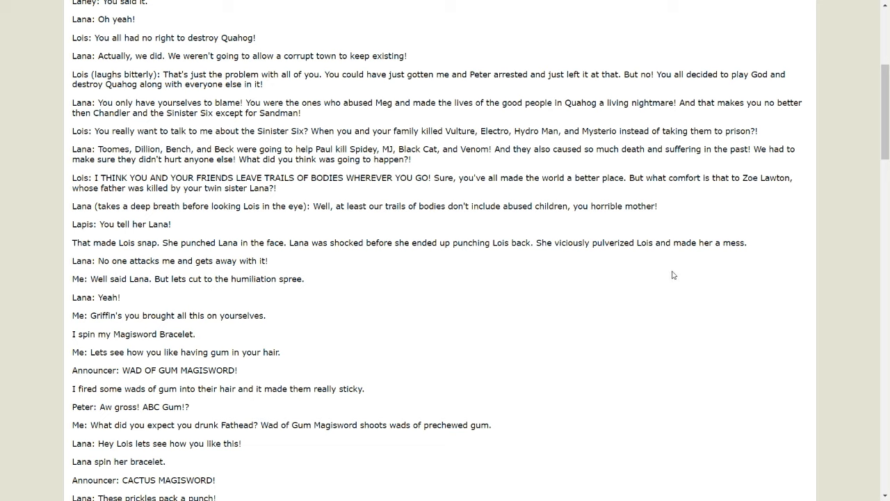
{"action": "mouse_move", "coordinate": [176, 290]}
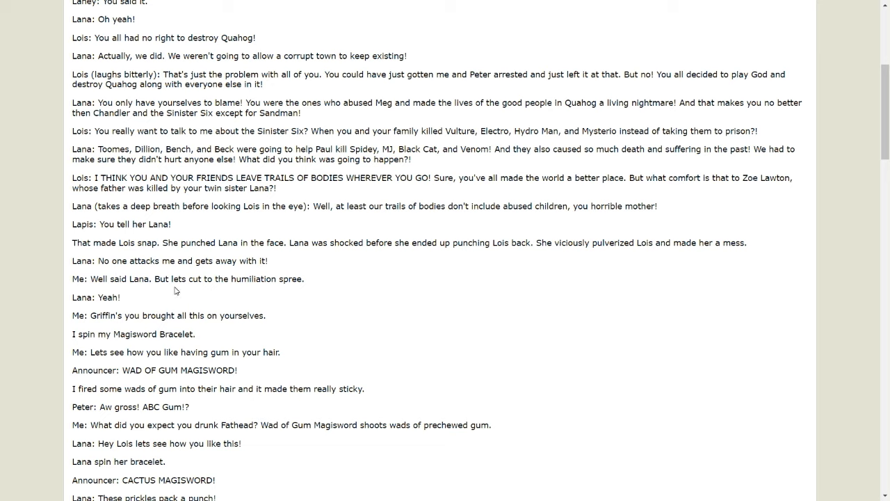
{"action": "mouse_move", "coordinate": [75, 280]}
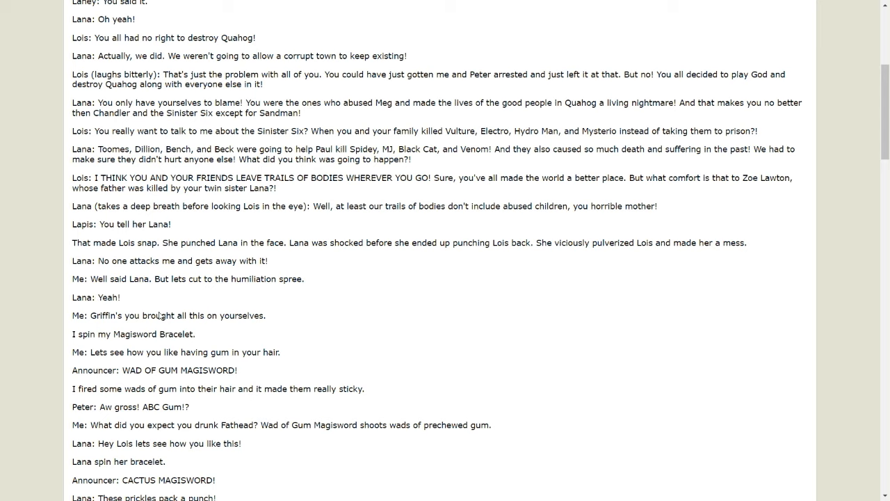
{"action": "mouse_move", "coordinate": [150, 292]}
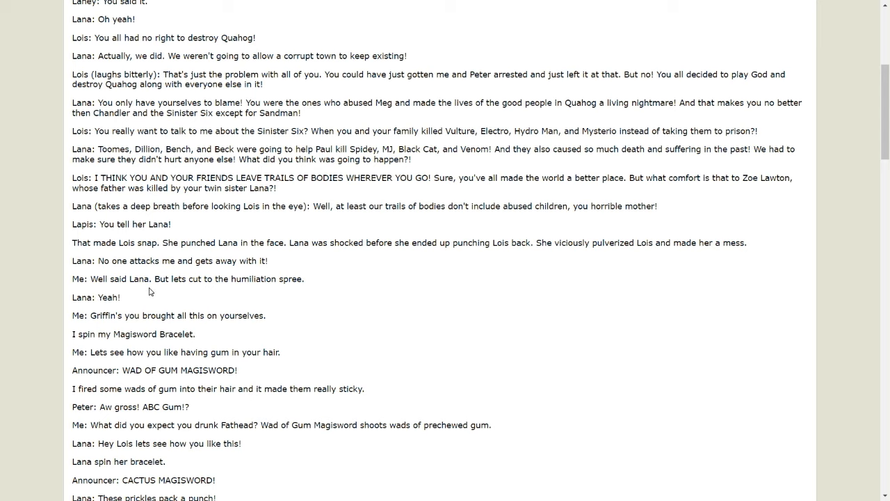
{"action": "mouse_move", "coordinate": [206, 301]}
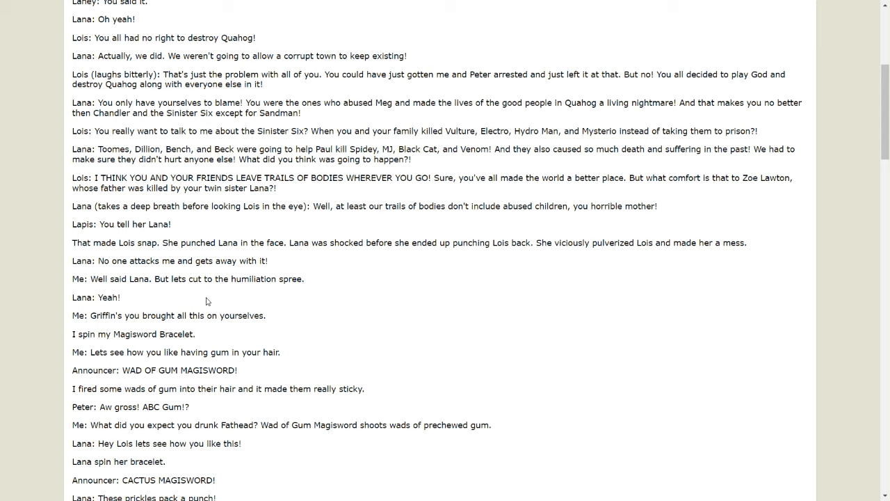
{"action": "mouse_move", "coordinate": [192, 290]}
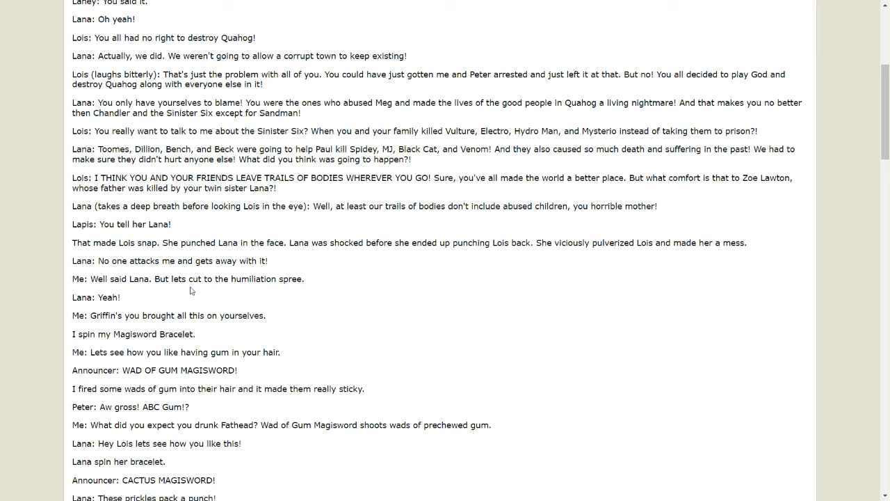
{"action": "mouse_move", "coordinate": [126, 316]}
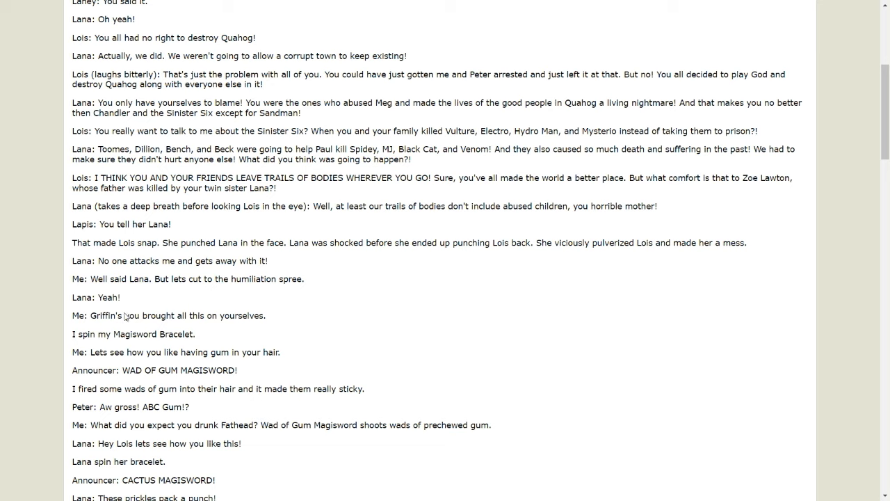
{"action": "mouse_move", "coordinate": [87, 346]}
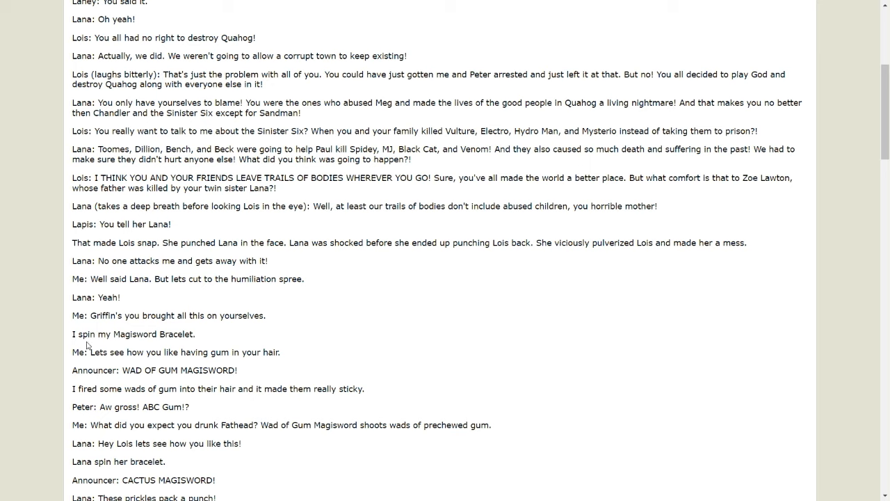
{"action": "mouse_move", "coordinate": [167, 345]}
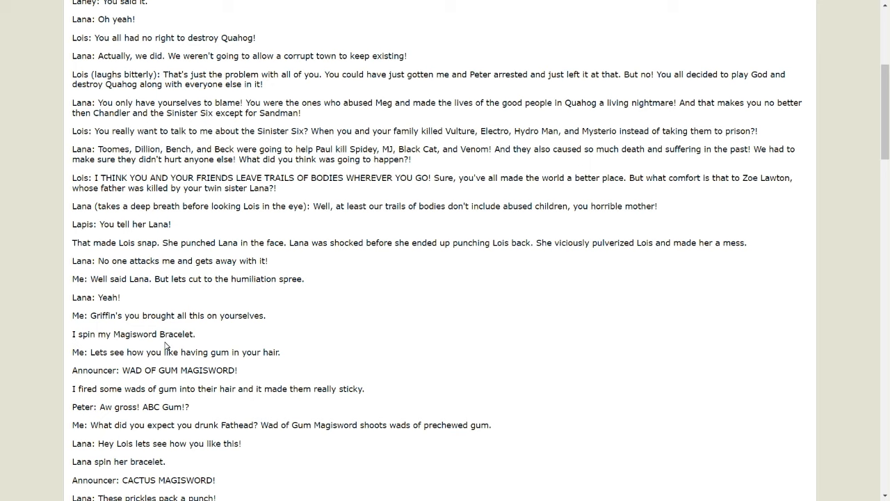
{"action": "mouse_move", "coordinate": [216, 362]}
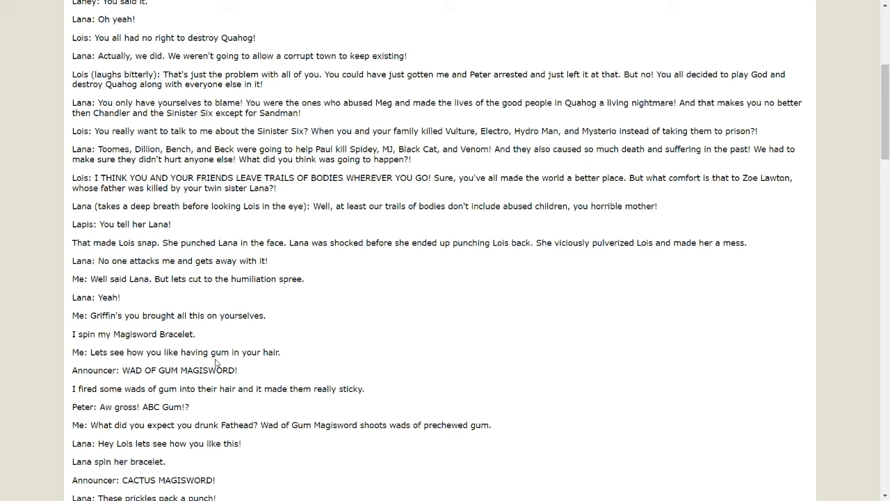
{"action": "mouse_move", "coordinate": [274, 369]}
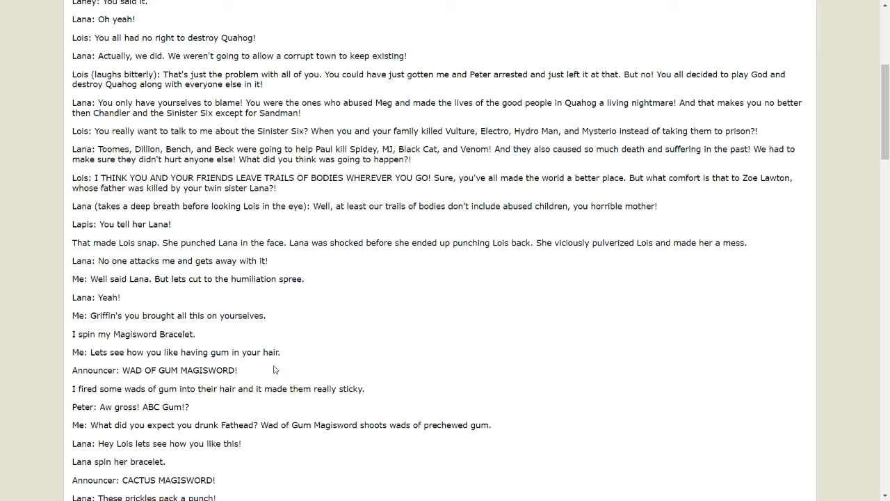
{"action": "mouse_move", "coordinate": [172, 377]}
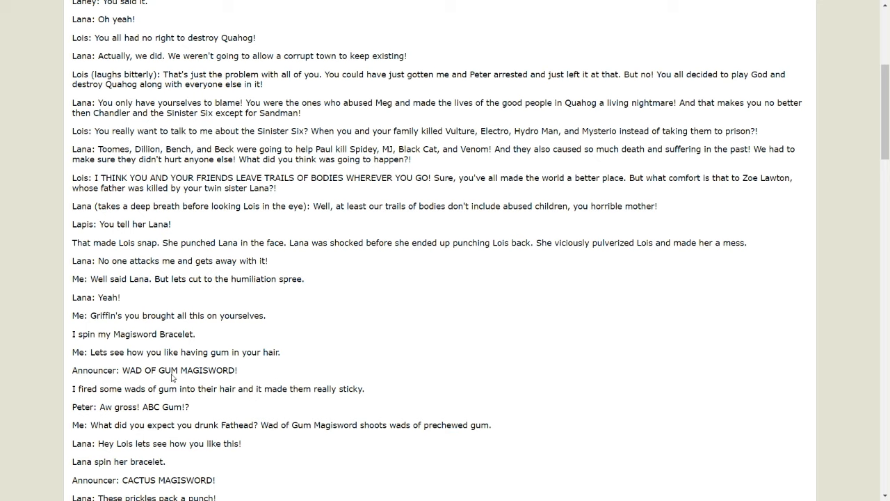
{"action": "mouse_move", "coordinate": [133, 397]}
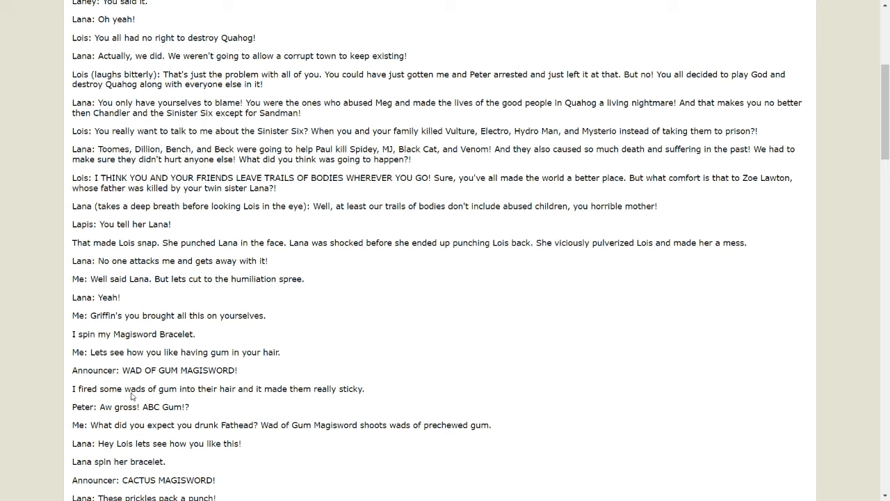
{"action": "mouse_move", "coordinate": [208, 405]}
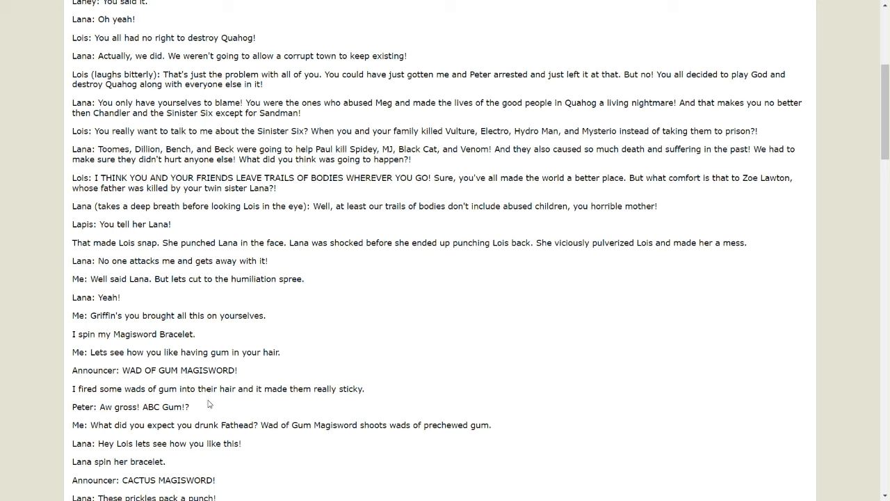
{"action": "mouse_move", "coordinate": [117, 413]}
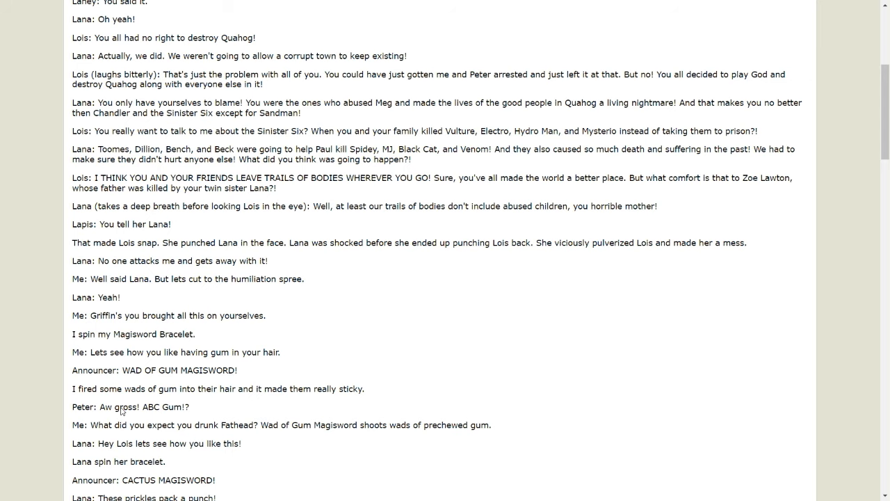
Step: Scroll to the Cheese and Dolphin Magiswords drenching Lois and Carol punching her
{"action": "scroll", "scroll_direction": "down", "scroll_amount": 3}
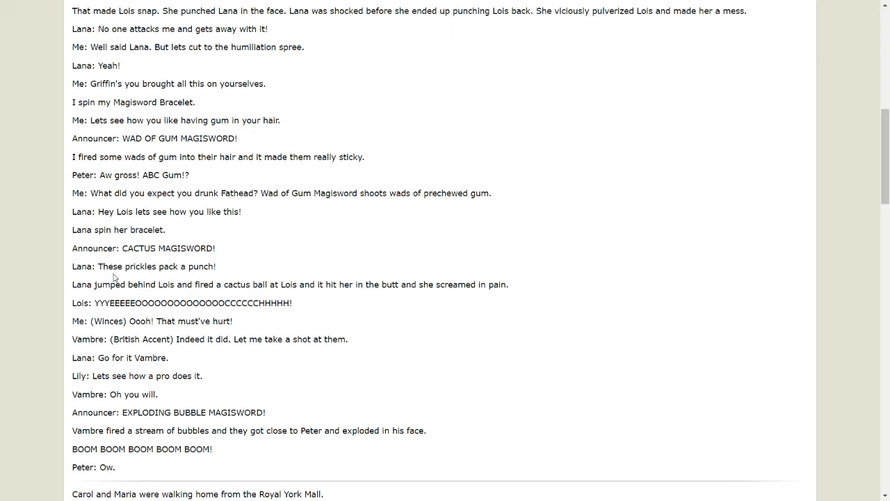
{"action": "mouse_move", "coordinate": [184, 280]}
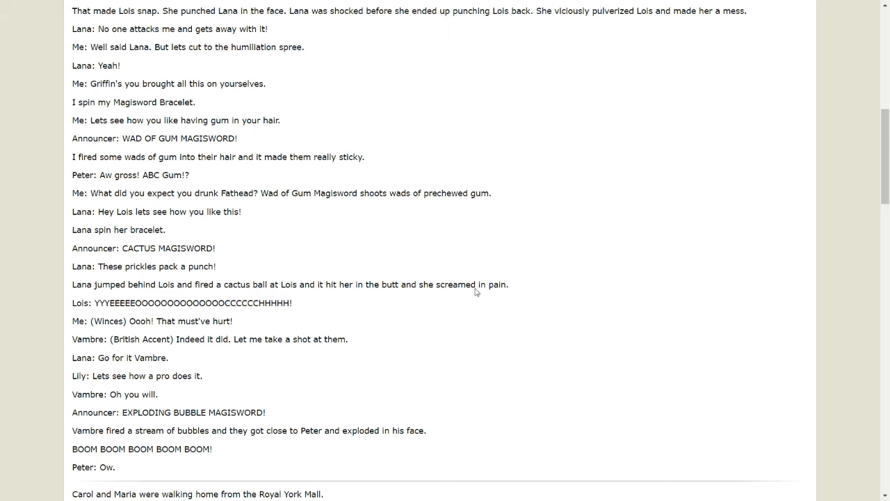
{"action": "mouse_move", "coordinate": [128, 319]}
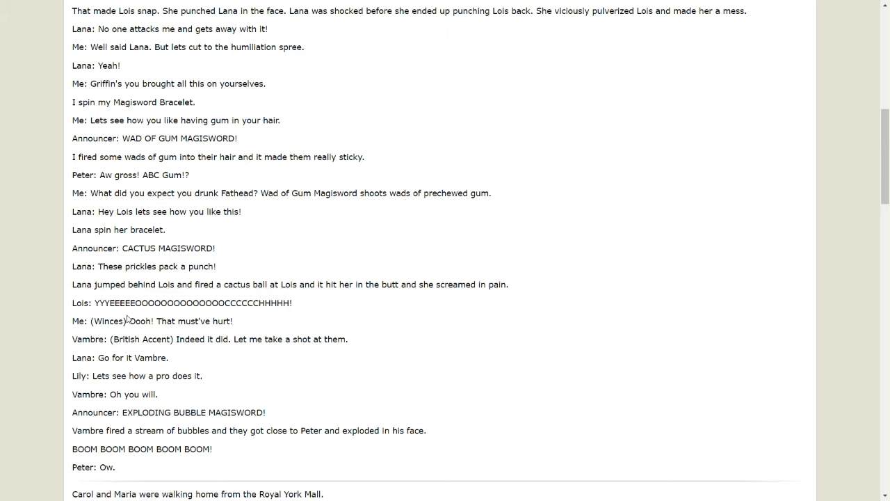
{"action": "scroll", "scroll_direction": "down", "scroll_amount": 3}
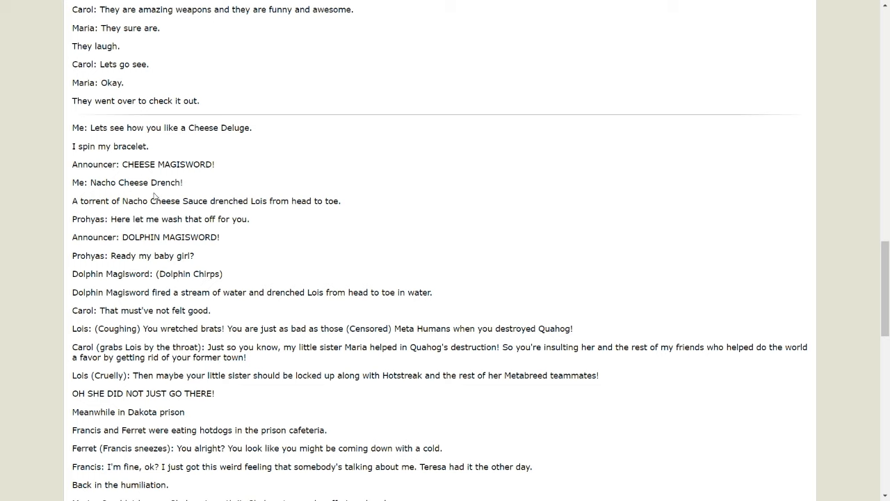
{"action": "mouse_move", "coordinate": [183, 213]}
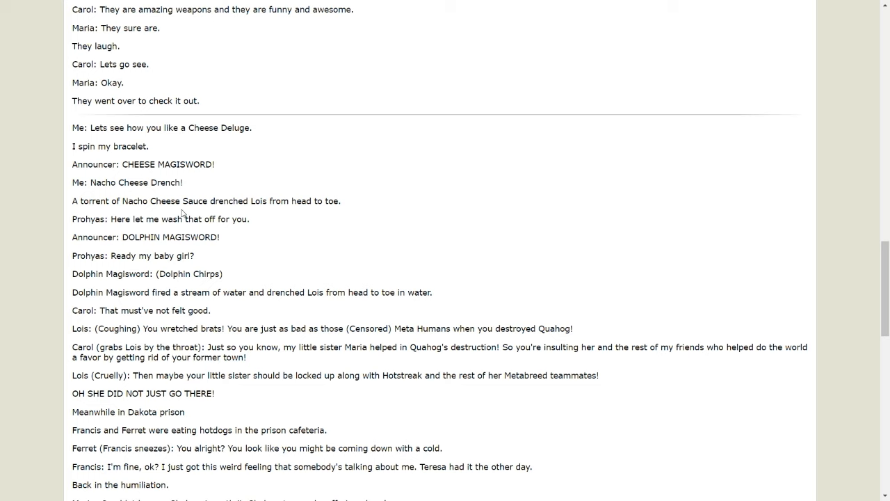
{"action": "mouse_move", "coordinate": [138, 242]}
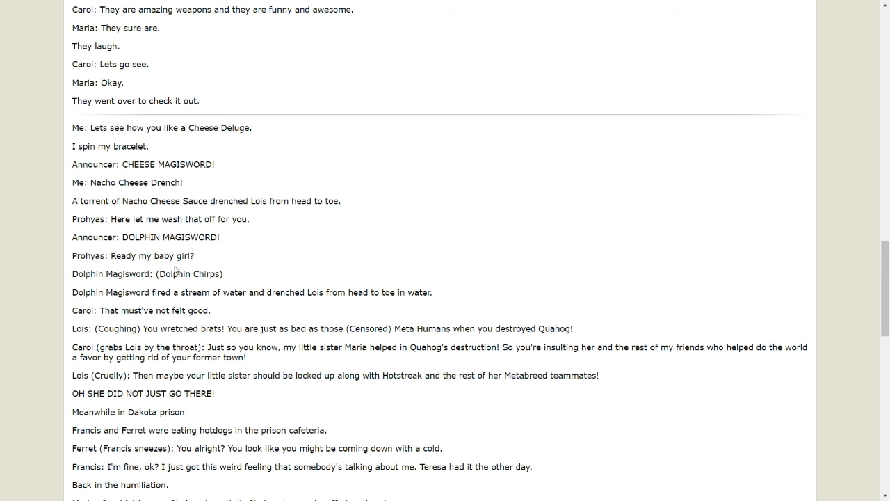
{"action": "scroll", "scroll_direction": "down", "scroll_amount": 3}
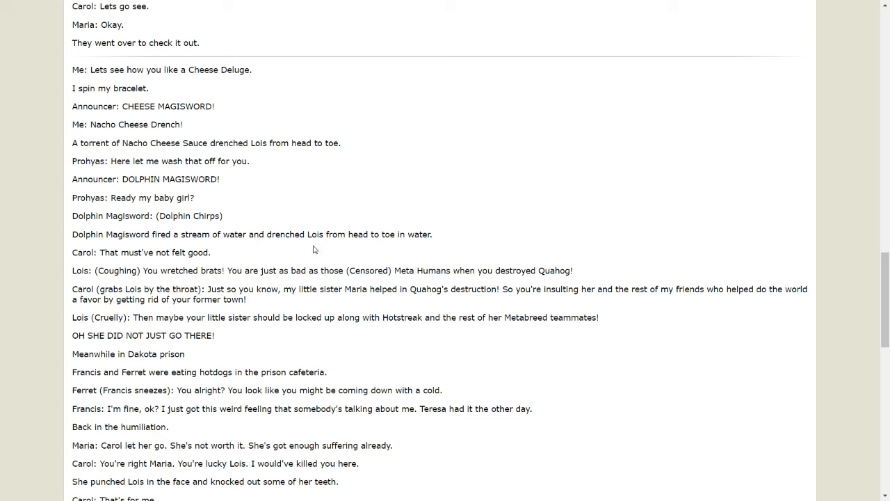
{"action": "mouse_move", "coordinate": [391, 234]}
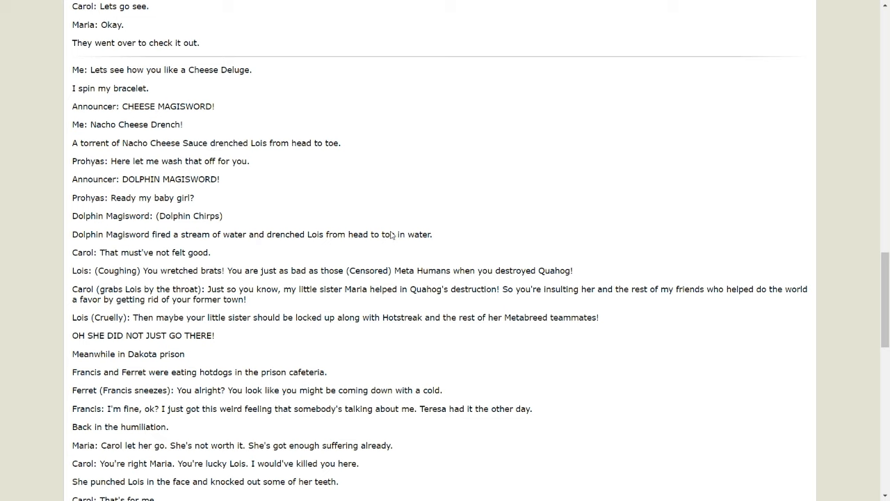
{"action": "mouse_move", "coordinate": [262, 287]}
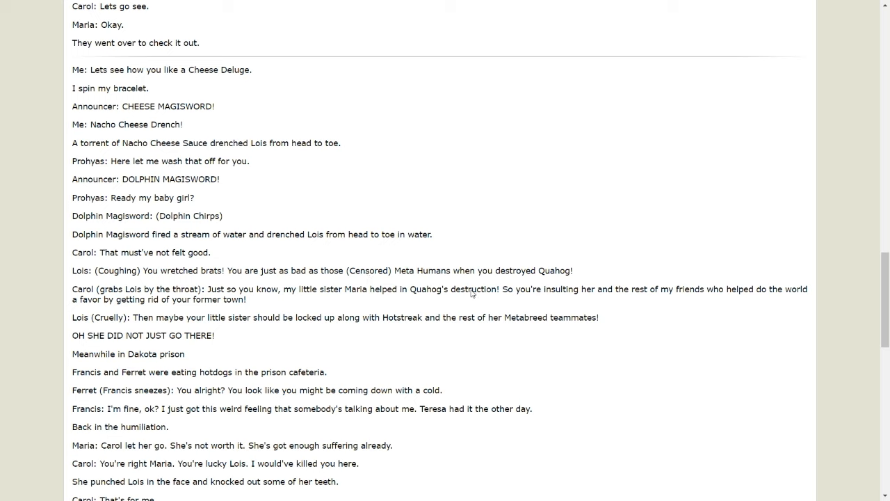
{"action": "mouse_move", "coordinate": [236, 311]}
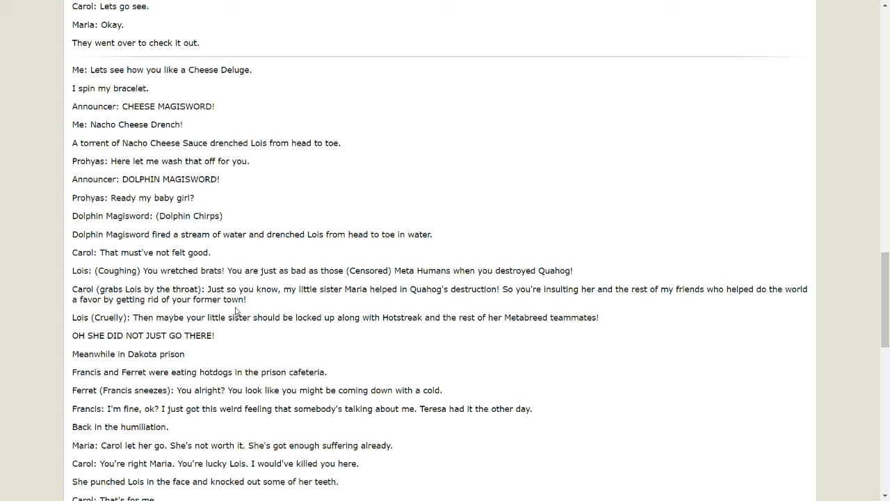
{"action": "mouse_move", "coordinate": [226, 305]}
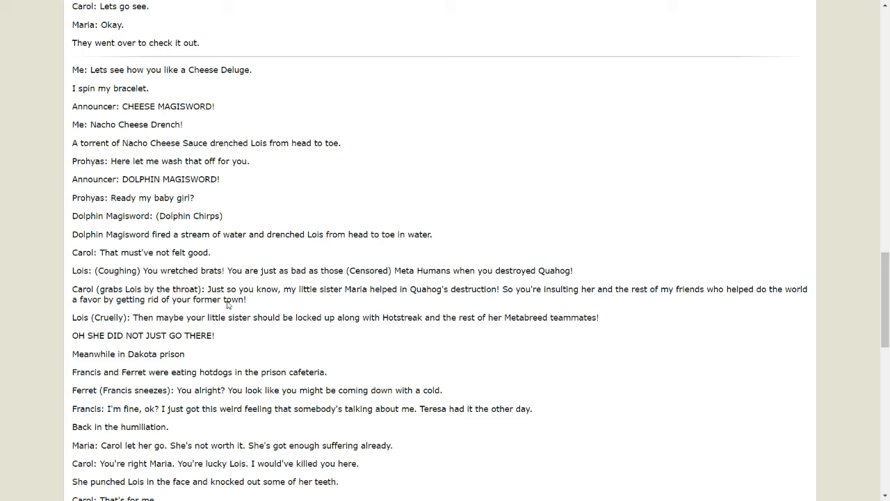
{"action": "mouse_move", "coordinate": [284, 301]}
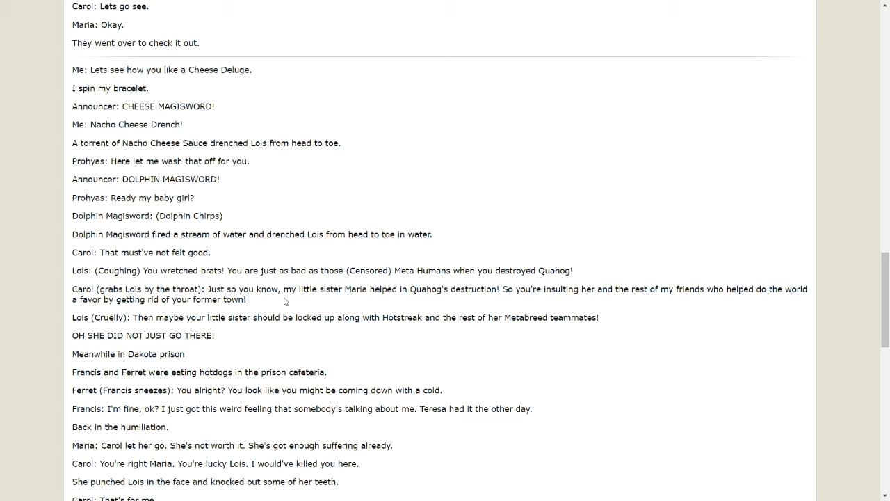
{"action": "mouse_move", "coordinate": [389, 278]}
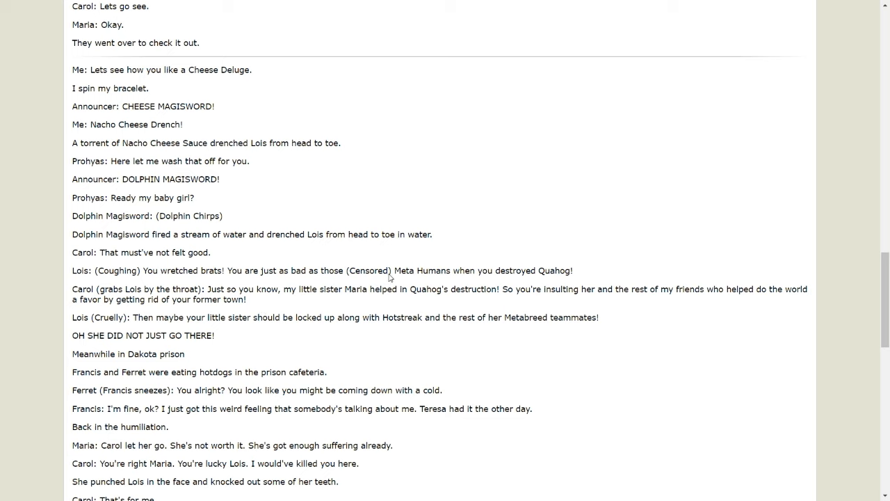
{"action": "mouse_move", "coordinate": [572, 292]}
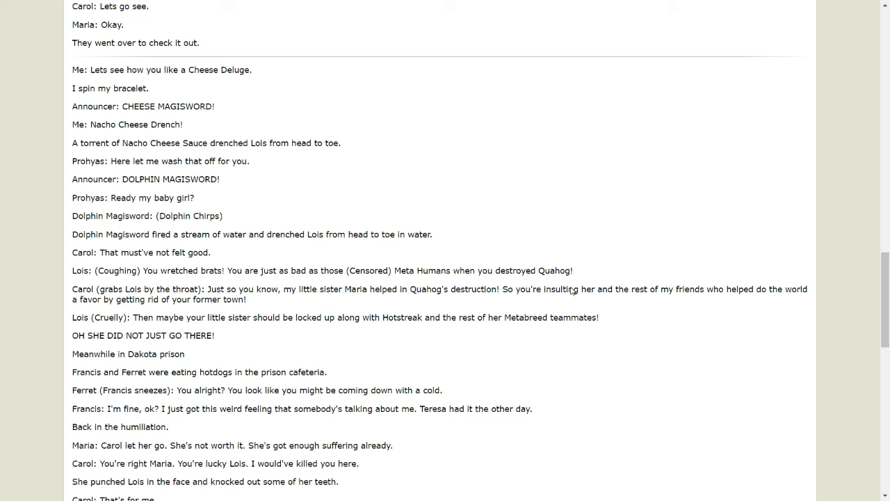
{"action": "mouse_move", "coordinate": [157, 302]}
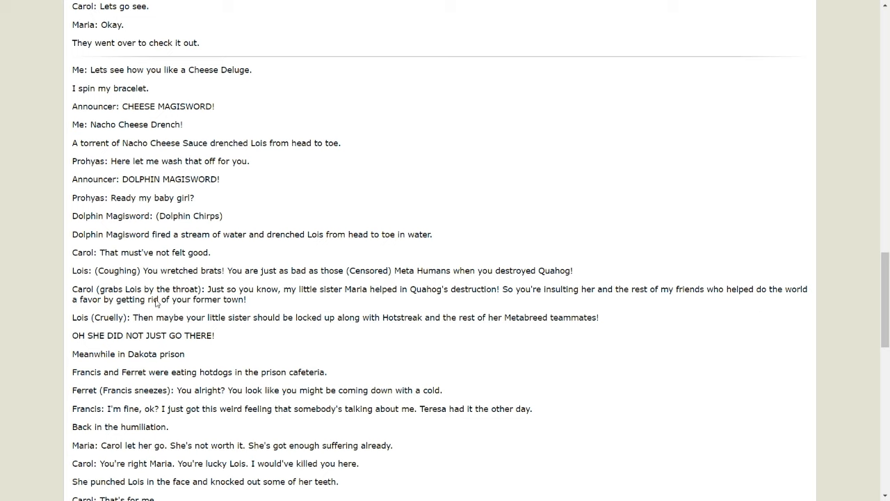
{"action": "mouse_move", "coordinate": [148, 308]}
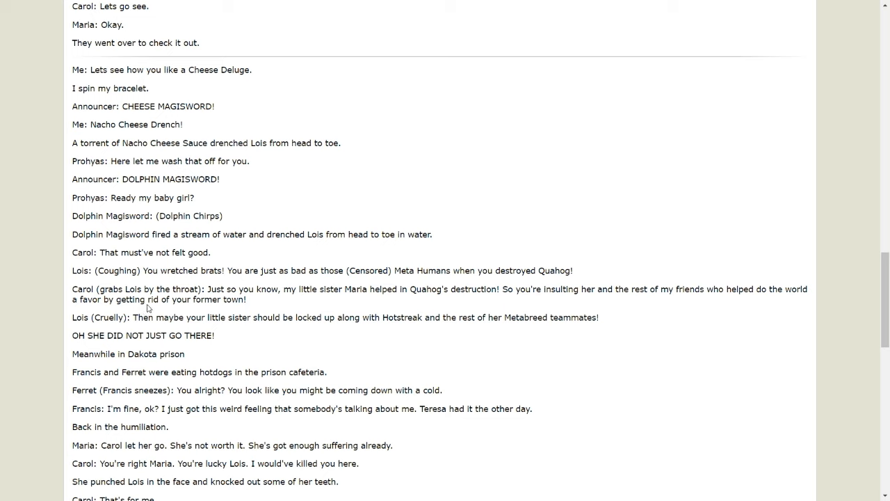
{"action": "mouse_move", "coordinate": [95, 323]}
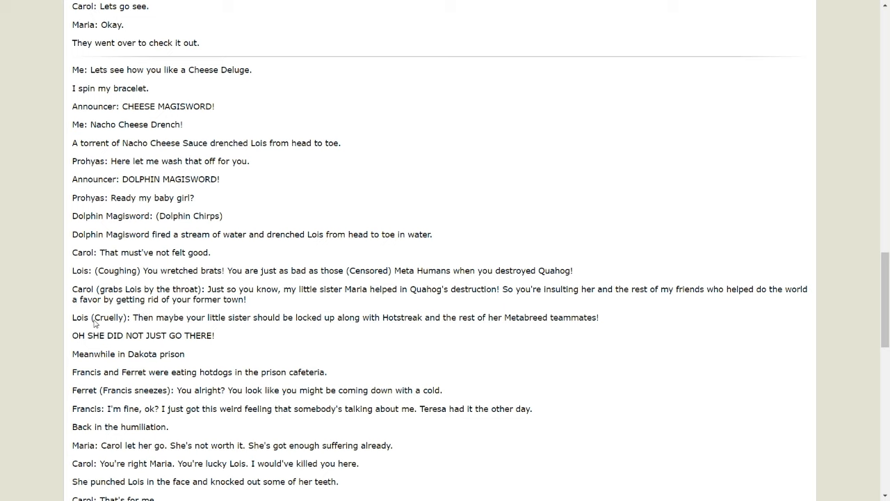
{"action": "mouse_move", "coordinate": [273, 329]}
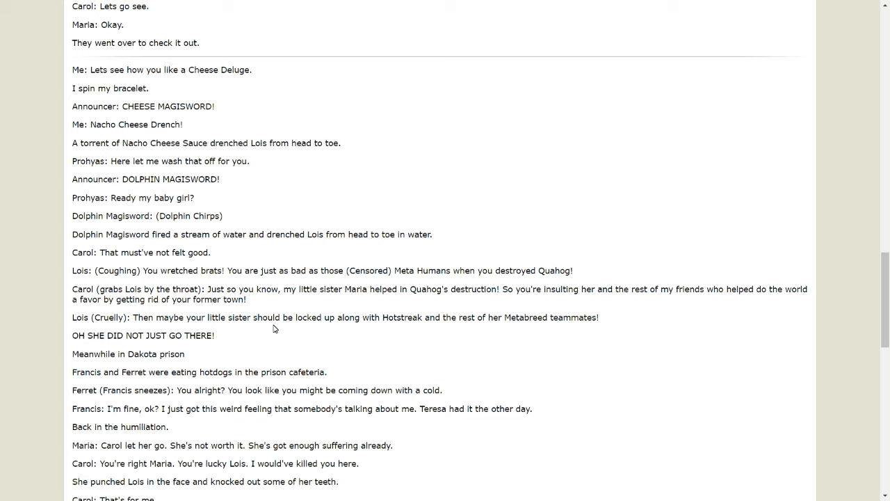
{"action": "mouse_move", "coordinate": [39, 370]}
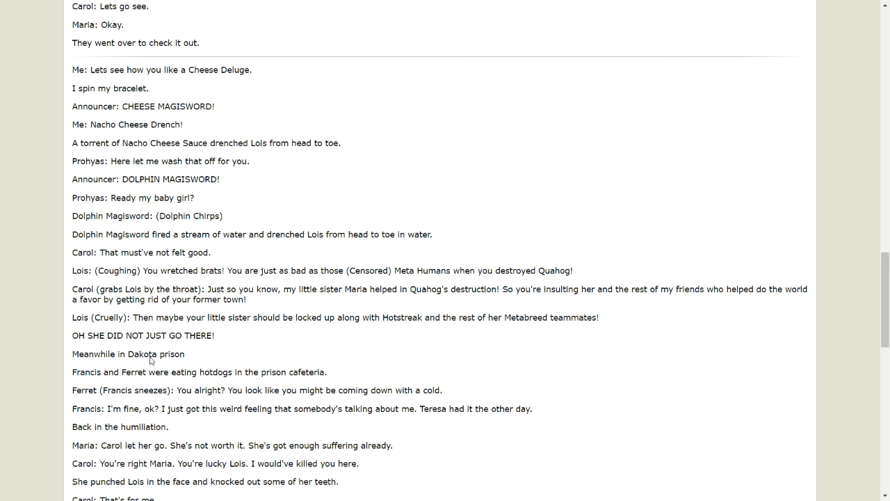
{"action": "scroll", "scroll_direction": "down", "scroll_amount": 3}
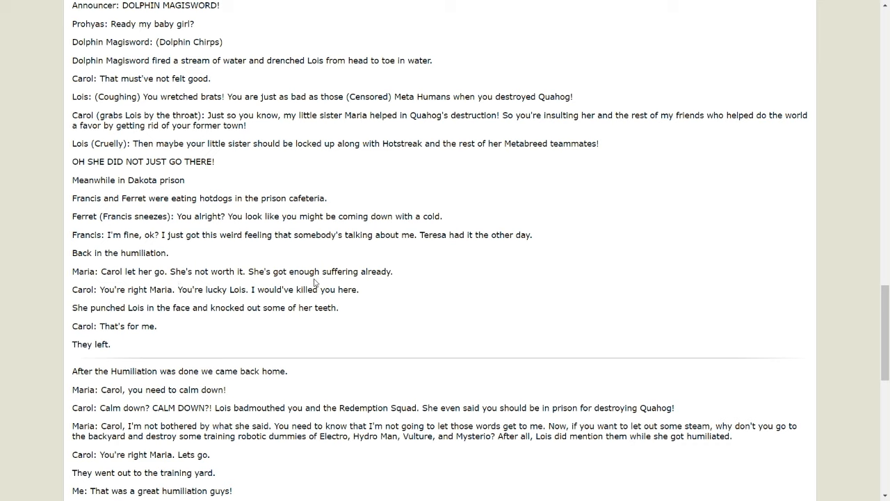
{"action": "mouse_move", "coordinate": [394, 272]}
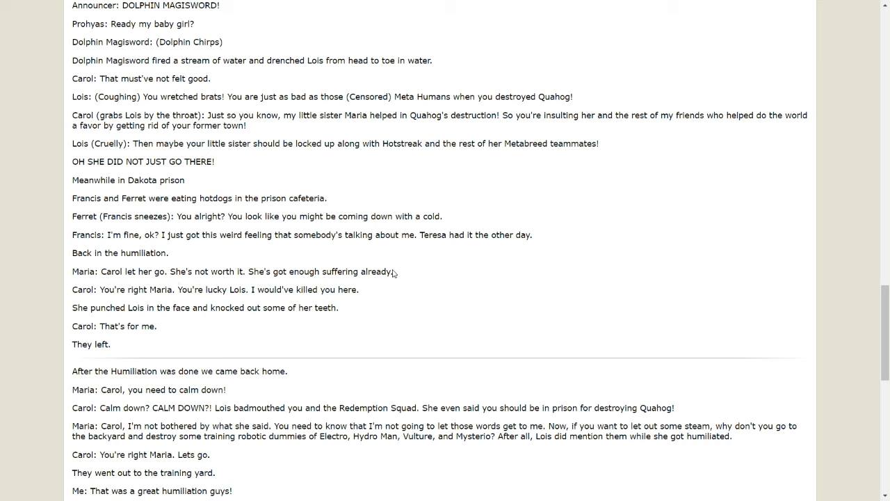
{"action": "mouse_move", "coordinate": [214, 286]}
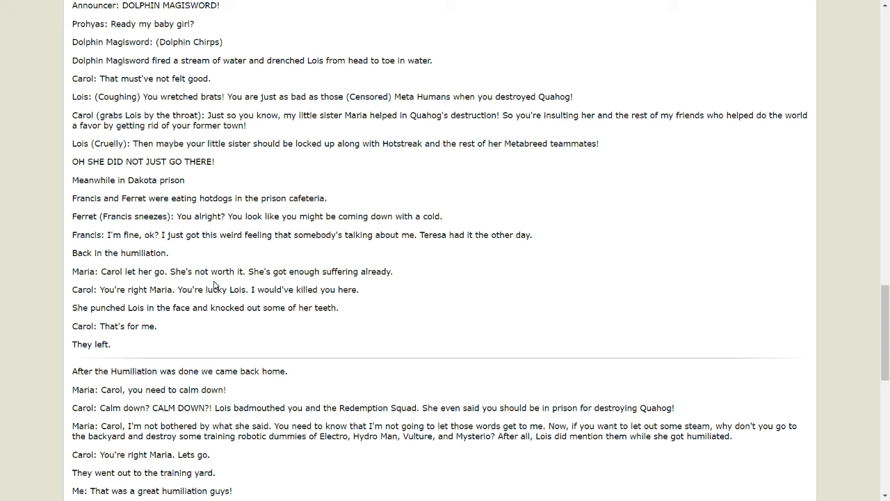
{"action": "mouse_move", "coordinate": [432, 225]}
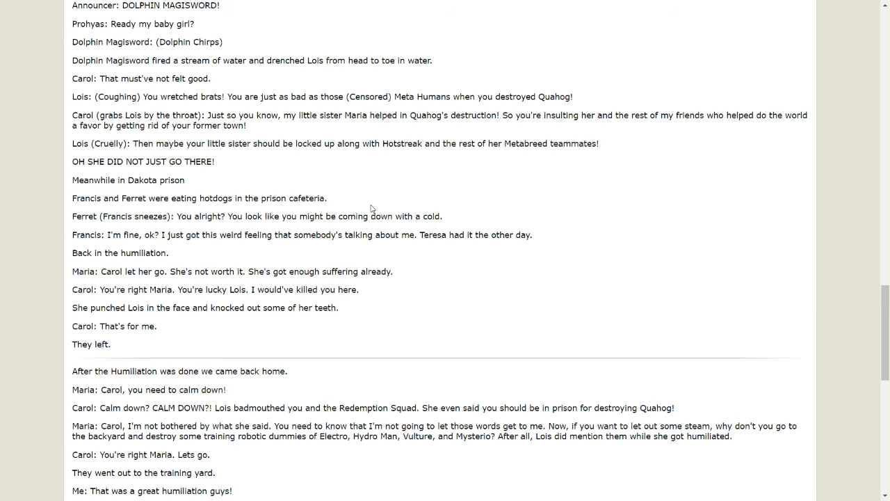
Step: Scroll to drunk Peter dancing in a pink tutu in City Square
{"action": "scroll", "scroll_direction": "down", "scroll_amount": 3}
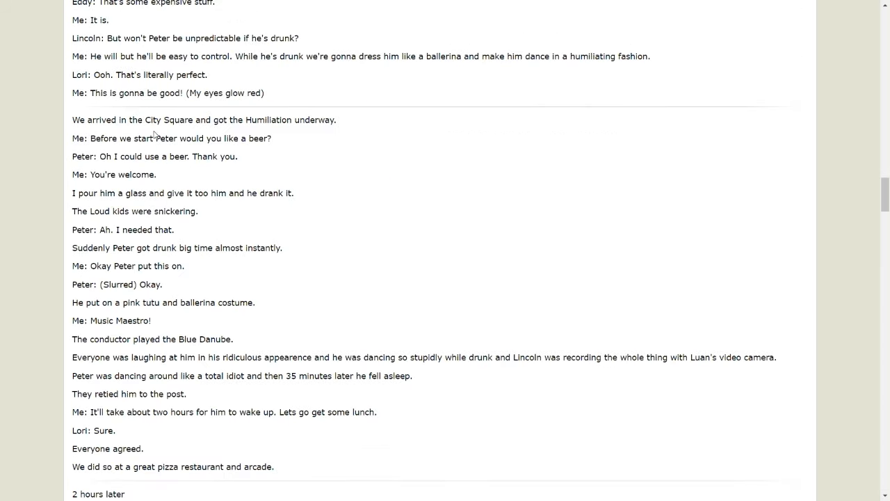
{"action": "mouse_move", "coordinate": [132, 162]}
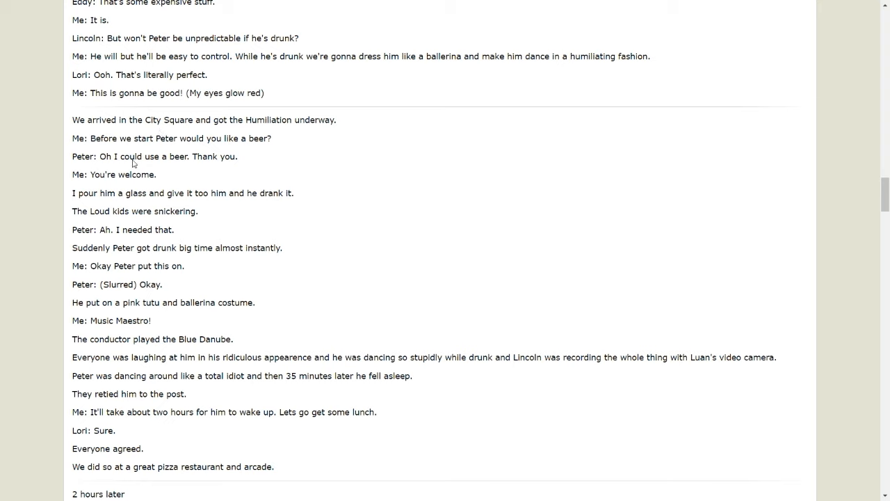
{"action": "mouse_move", "coordinate": [226, 164]}
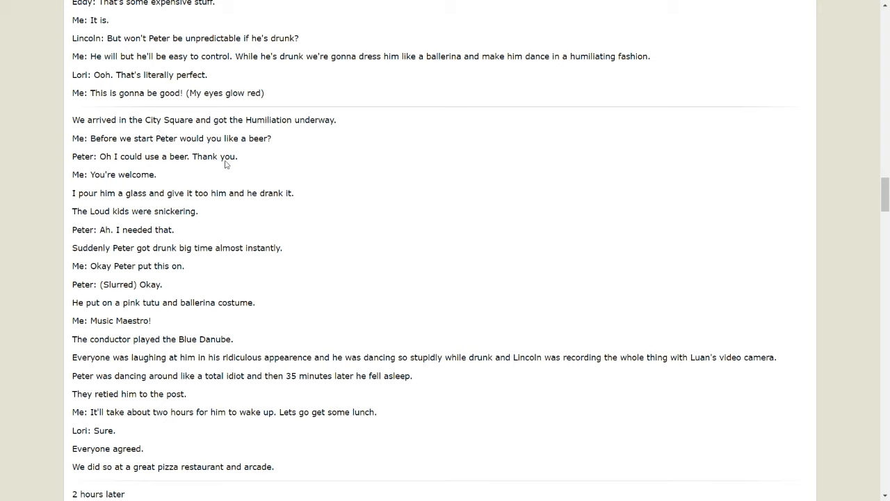
{"action": "mouse_move", "coordinate": [108, 169]}
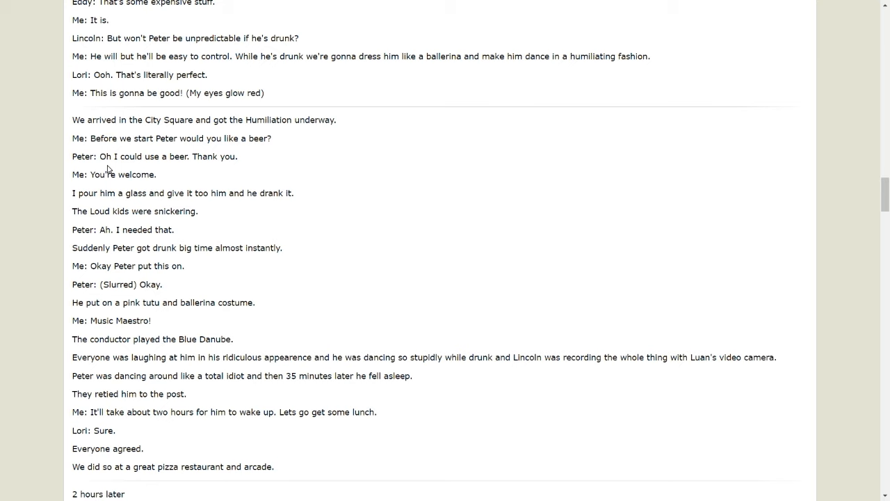
{"action": "mouse_move", "coordinate": [211, 181]}
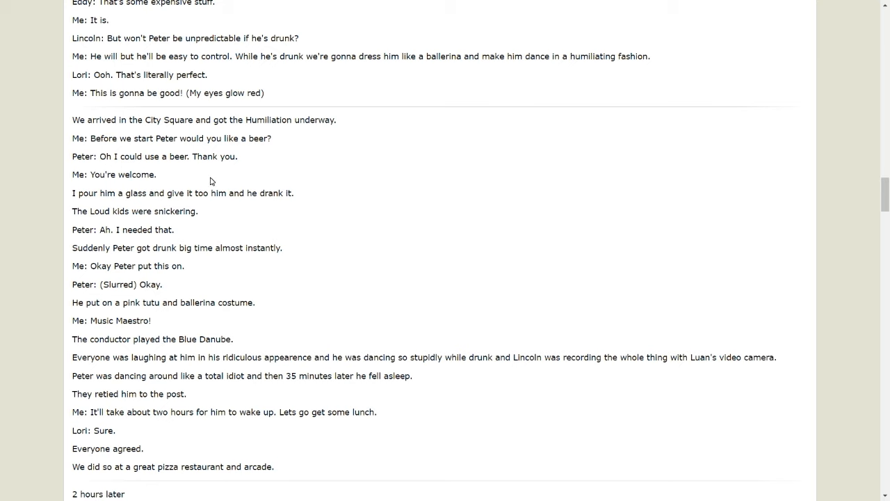
{"action": "mouse_move", "coordinate": [86, 188]}
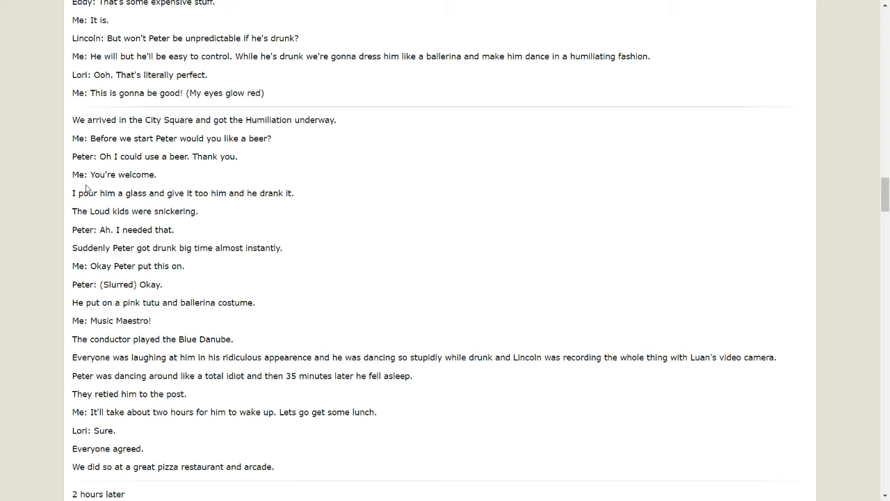
{"action": "mouse_move", "coordinate": [182, 206]}
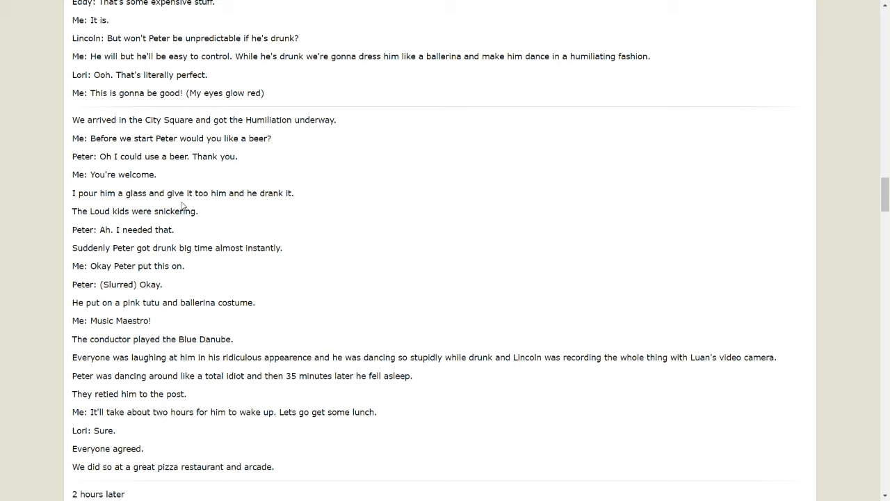
{"action": "mouse_move", "coordinate": [252, 196]}
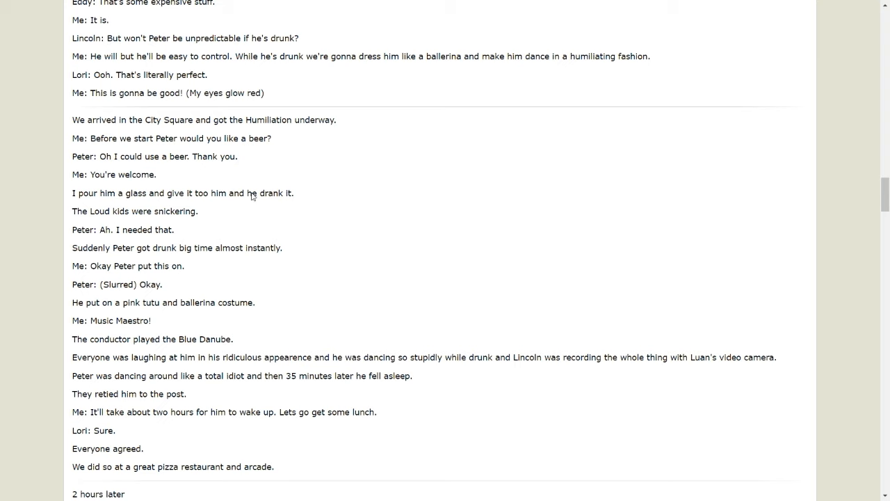
{"action": "mouse_move", "coordinate": [124, 226]}
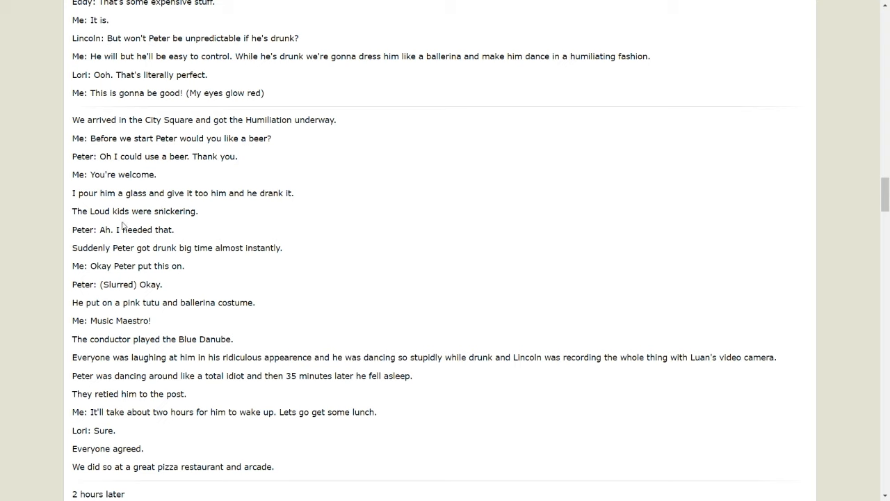
{"action": "mouse_move", "coordinate": [144, 257]}
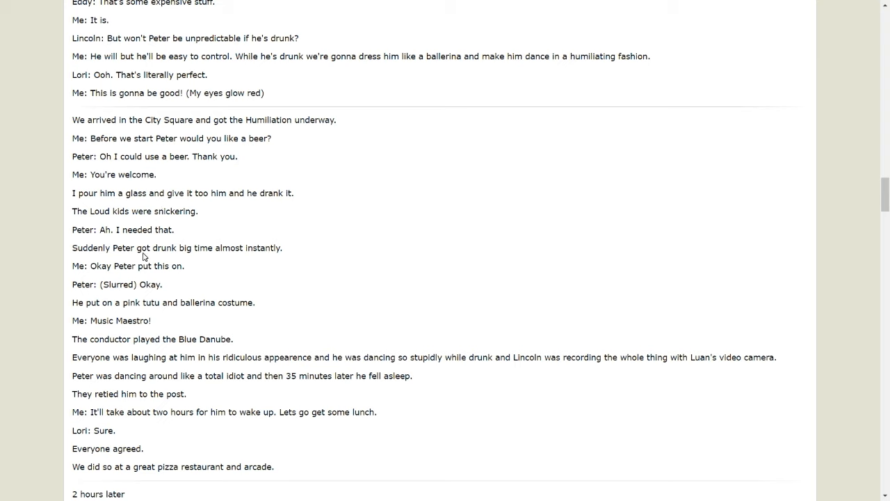
{"action": "mouse_move", "coordinate": [151, 256]}
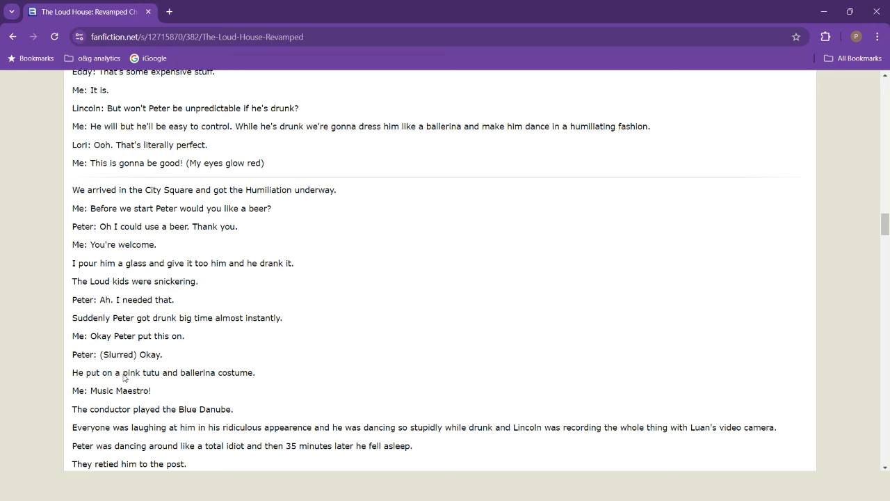
{"action": "mouse_move", "coordinate": [178, 420]}
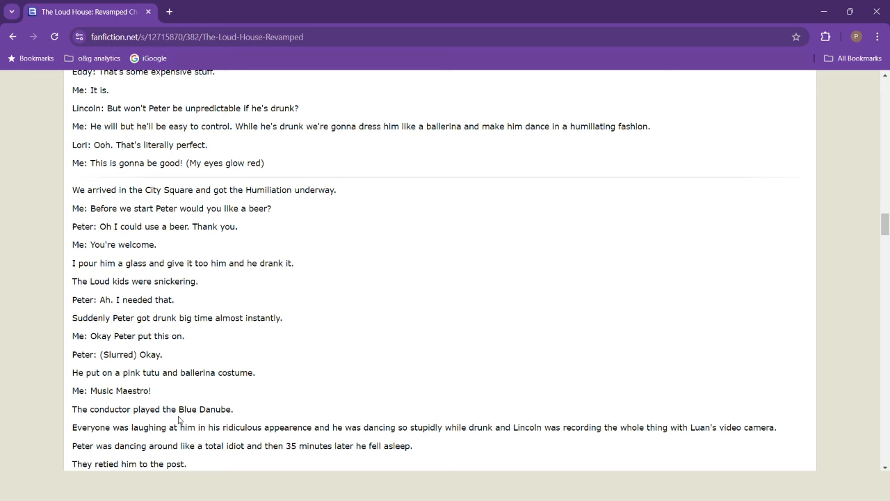
{"action": "scroll", "scroll_direction": "down", "scroll_amount": 3}
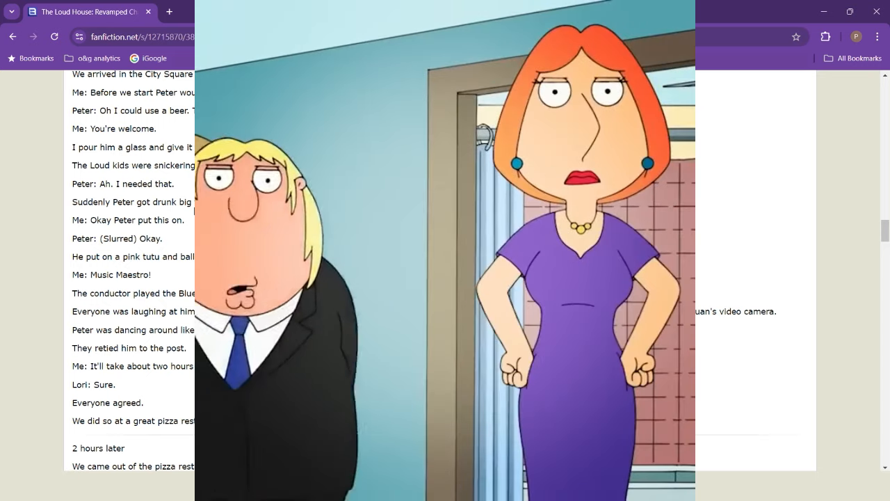
Step: Scroll to Kevin's bike yanking Peter's teeth and Sarah listing the Griffins' crimes
{"action": "scroll", "scroll_direction": "down", "scroll_amount": 3}
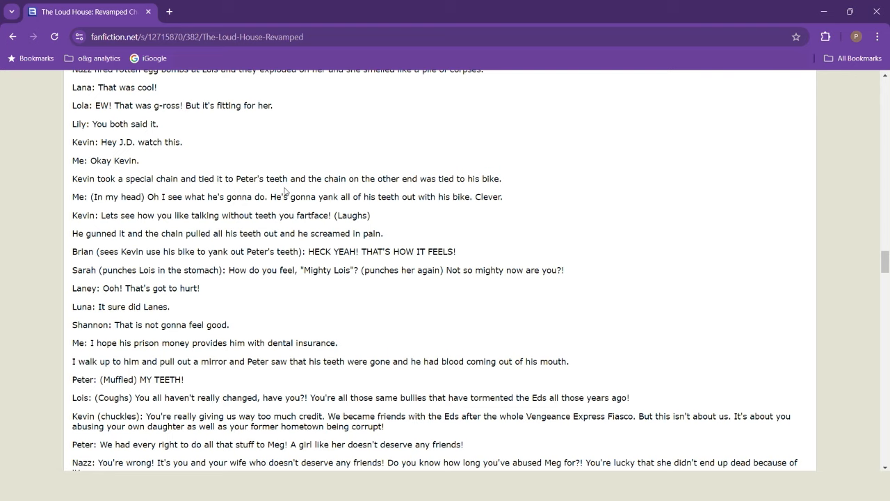
{"action": "mouse_move", "coordinate": [411, 196]}
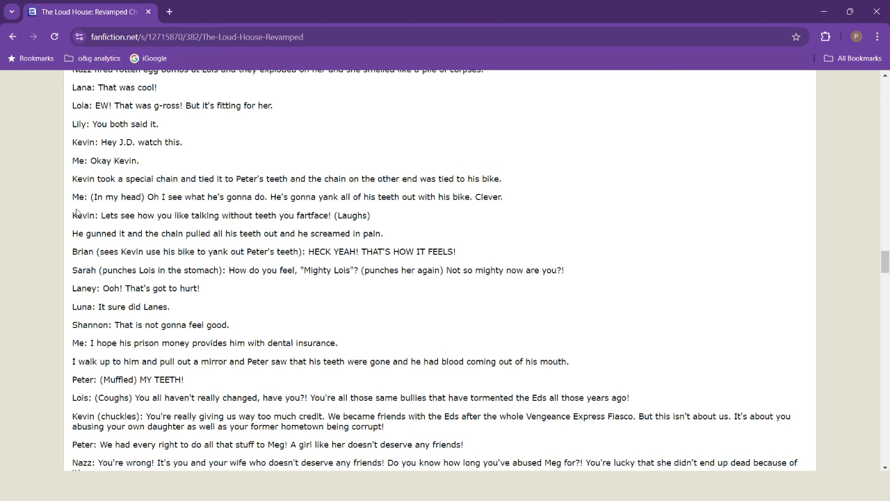
{"action": "mouse_move", "coordinate": [224, 208]}
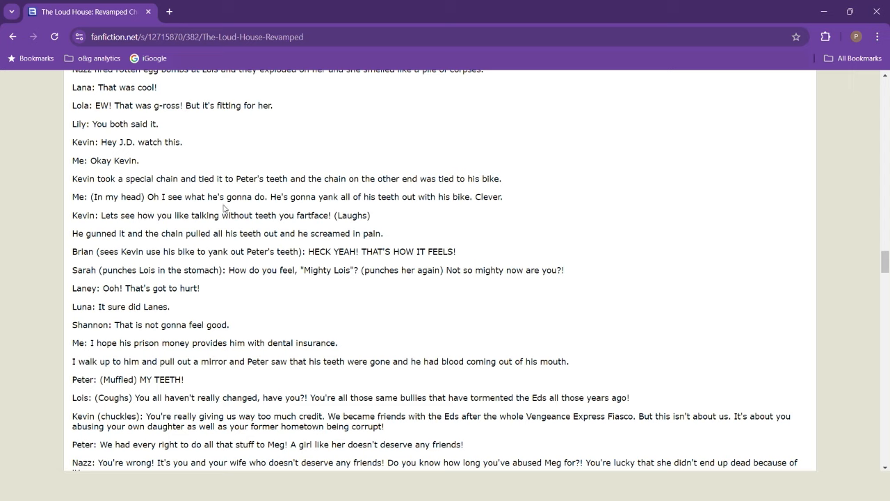
{"action": "mouse_move", "coordinate": [401, 212]}
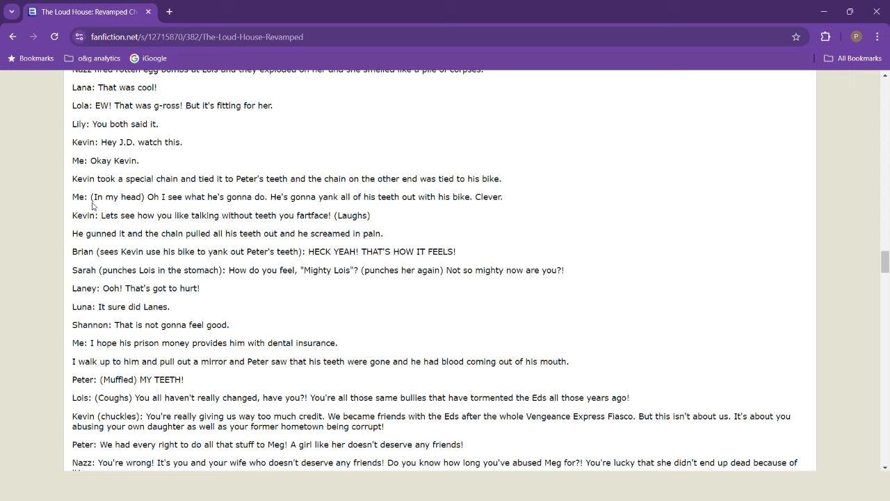
{"action": "mouse_move", "coordinate": [90, 227]}
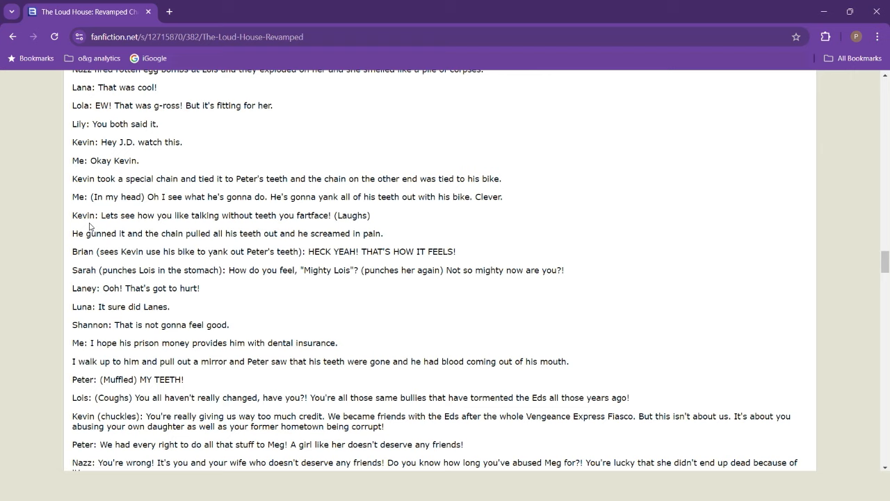
{"action": "mouse_move", "coordinate": [228, 228]}
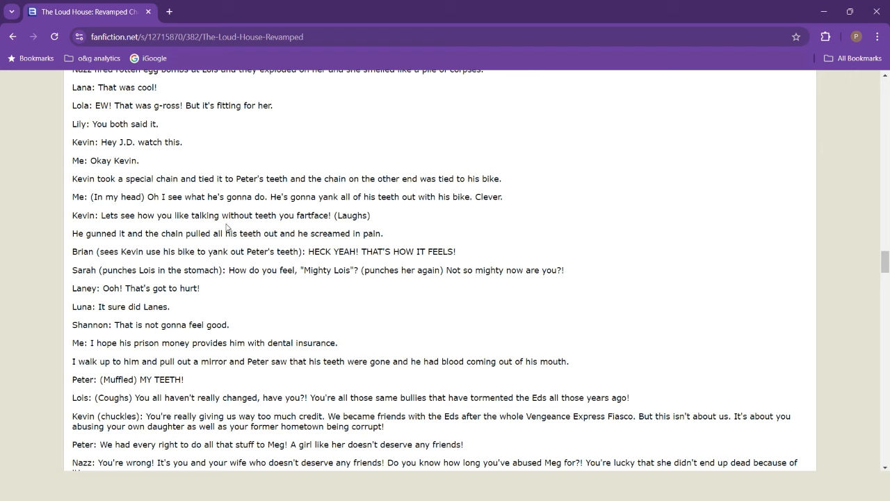
{"action": "mouse_move", "coordinate": [284, 221]}
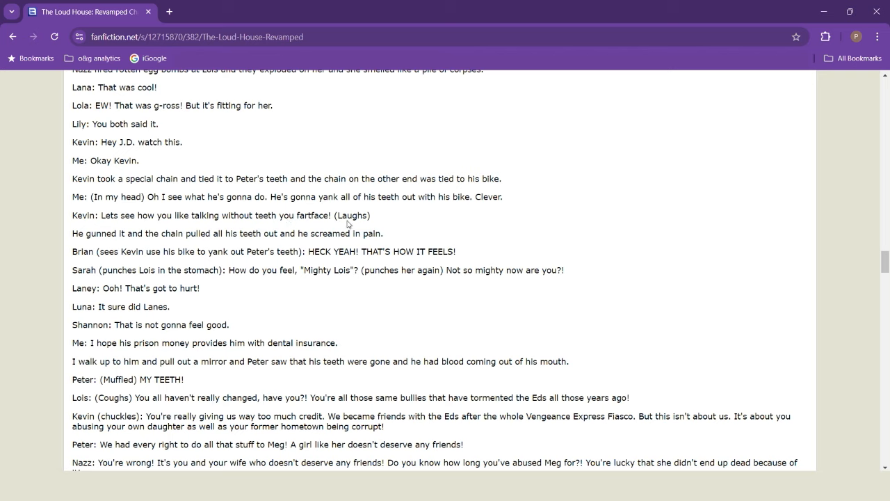
{"action": "mouse_move", "coordinate": [143, 251]}
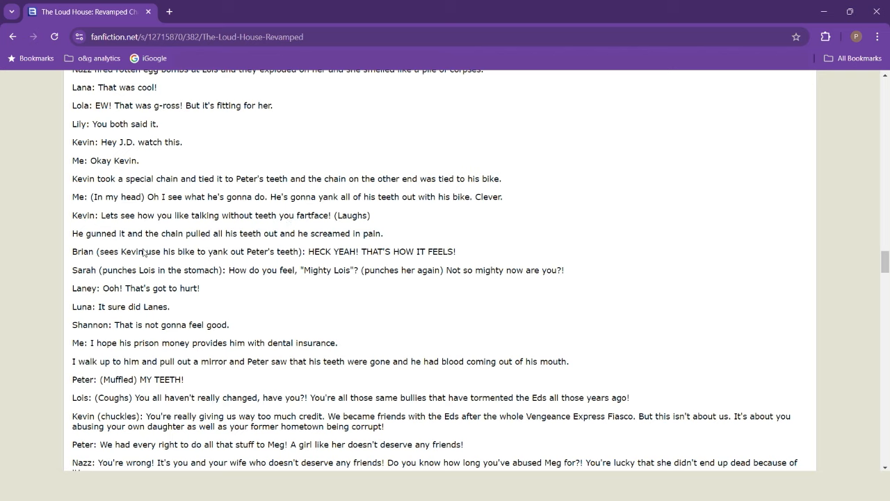
{"action": "mouse_move", "coordinate": [320, 244]}
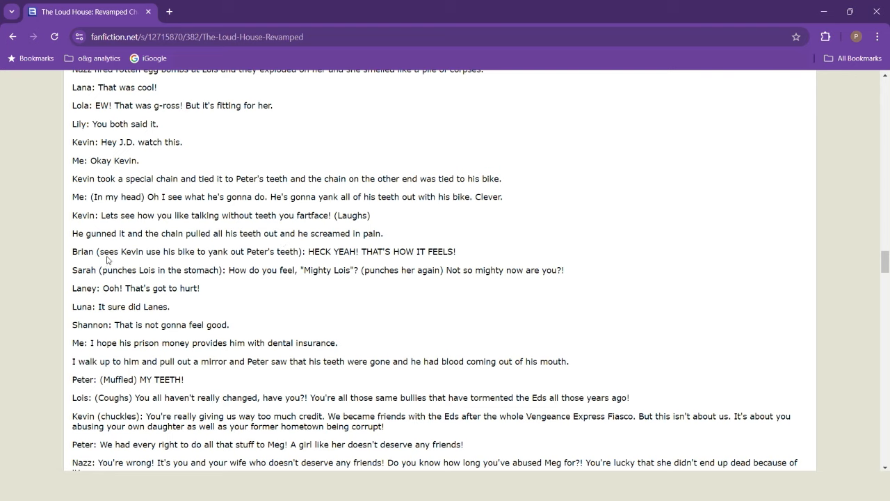
{"action": "mouse_move", "coordinate": [226, 260]}
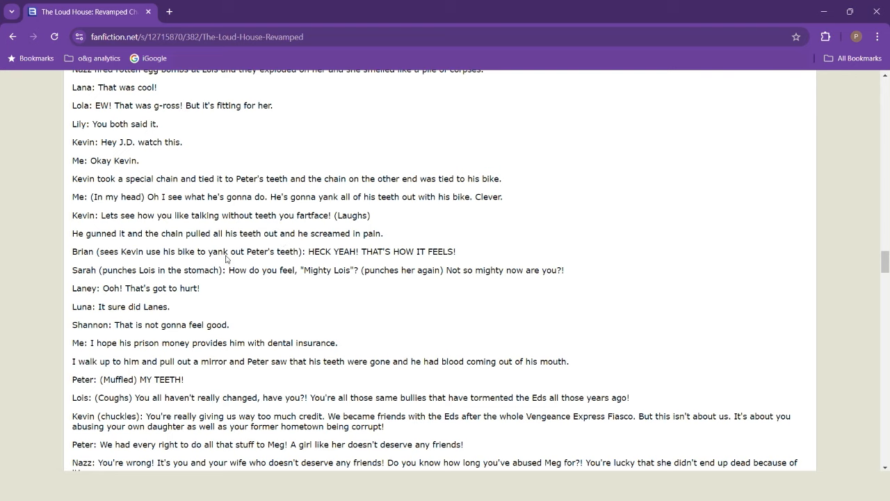
{"action": "mouse_move", "coordinate": [353, 259]}
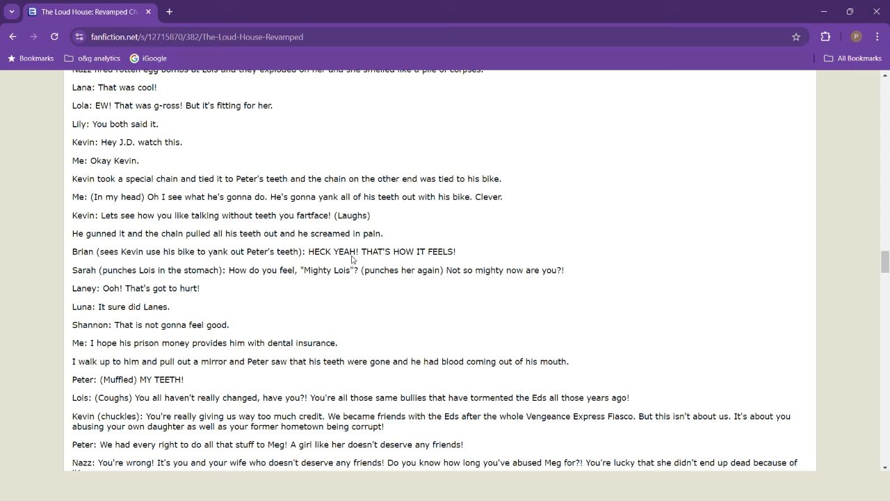
{"action": "mouse_move", "coordinate": [445, 259]}
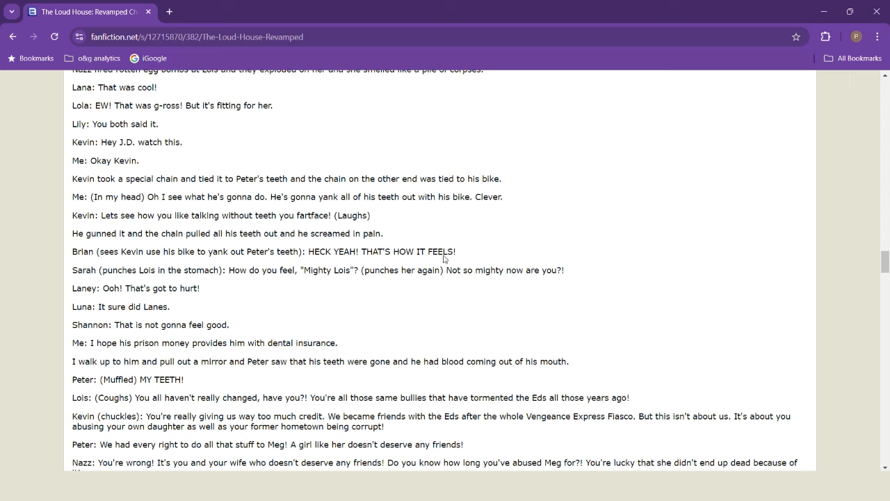
{"action": "mouse_move", "coordinate": [178, 285]}
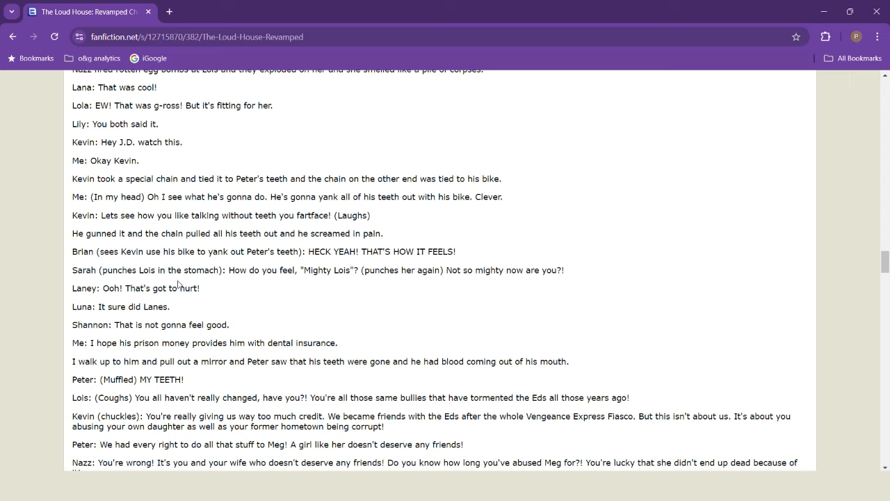
{"action": "mouse_move", "coordinate": [347, 283]}
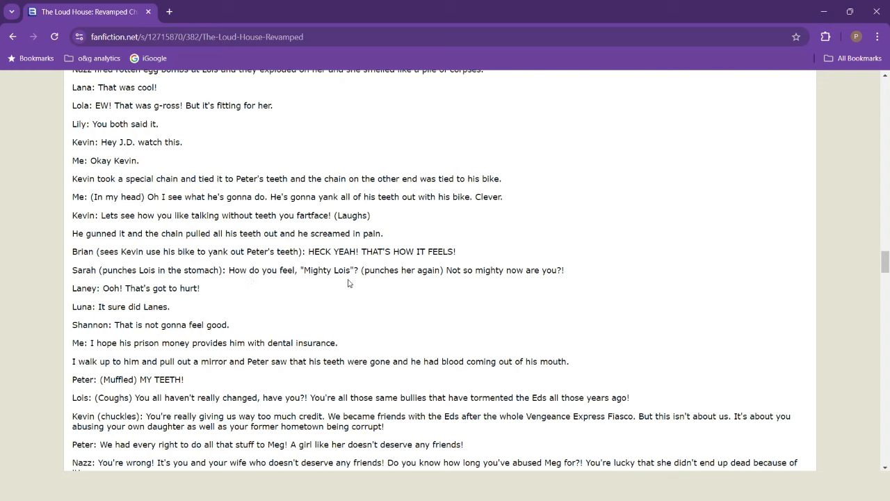
{"action": "mouse_move", "coordinate": [572, 281]}
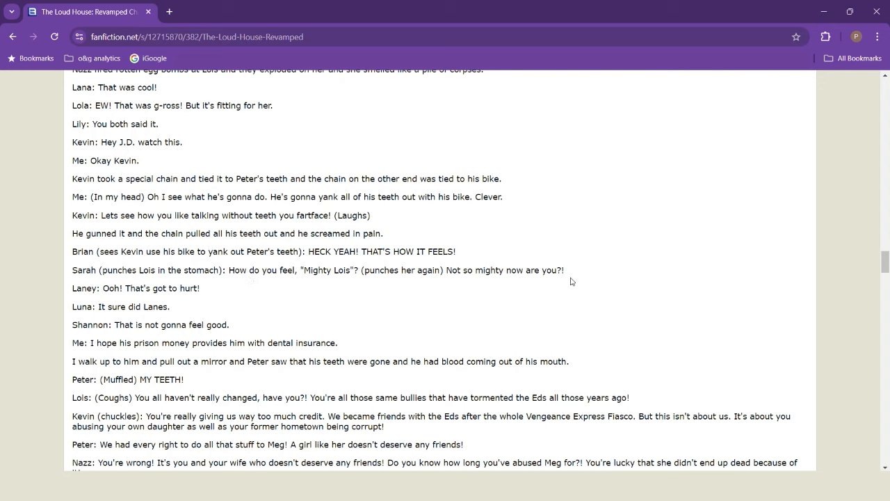
{"action": "mouse_move", "coordinate": [102, 316]}
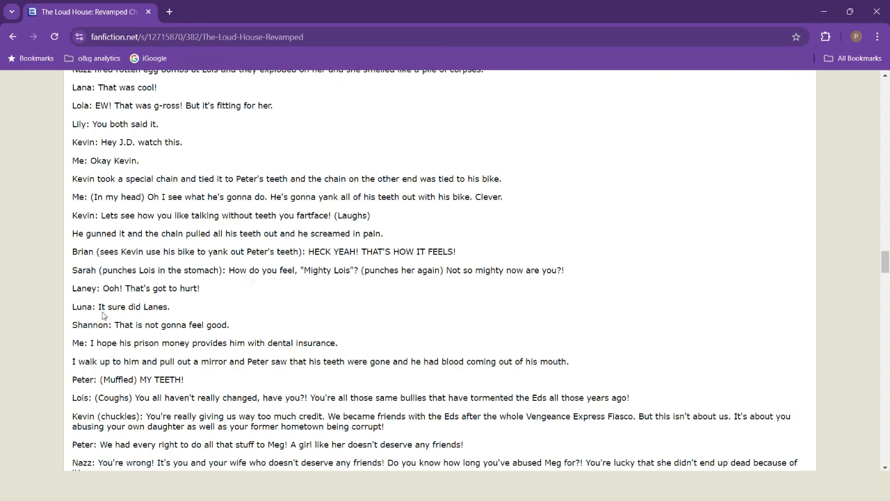
{"action": "scroll", "scroll_direction": "down", "scroll_amount": 3}
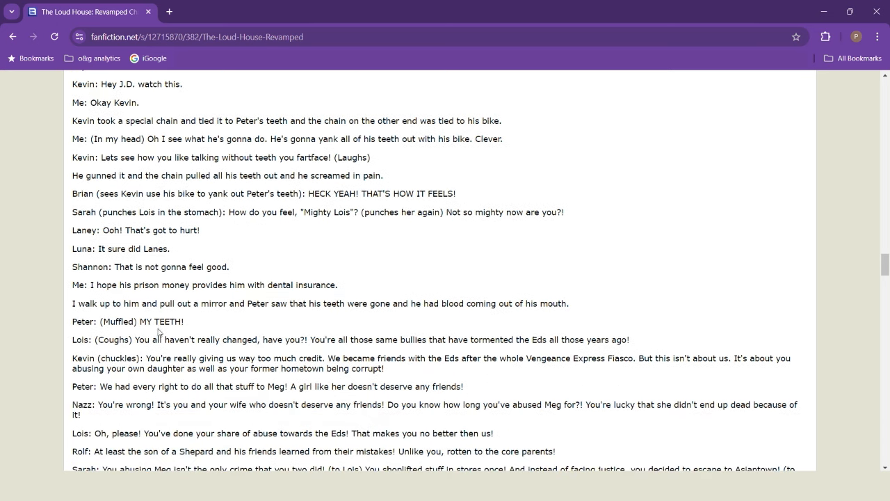
{"action": "scroll", "scroll_direction": "down", "scroll_amount": 3}
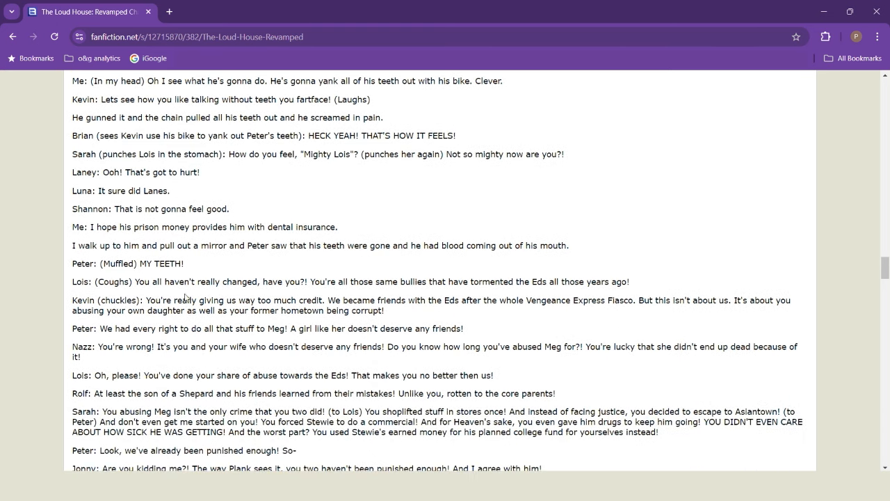
{"action": "mouse_move", "coordinate": [90, 258]}
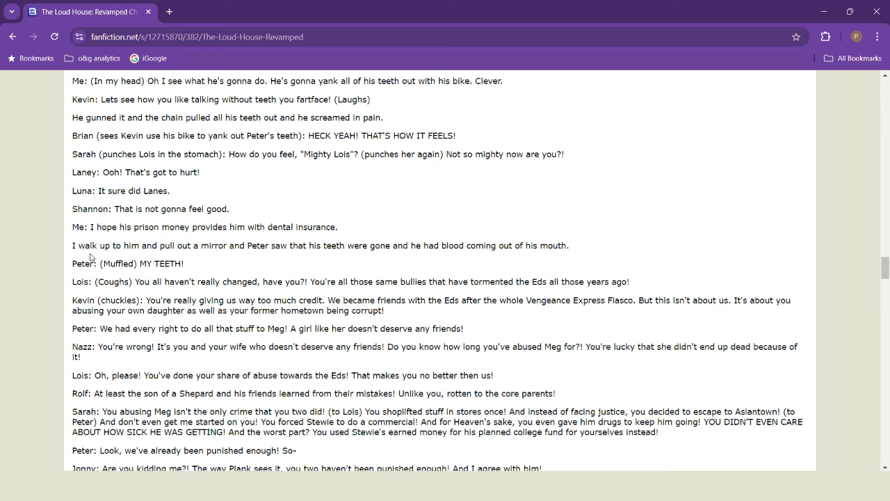
{"action": "mouse_move", "coordinate": [297, 256]}
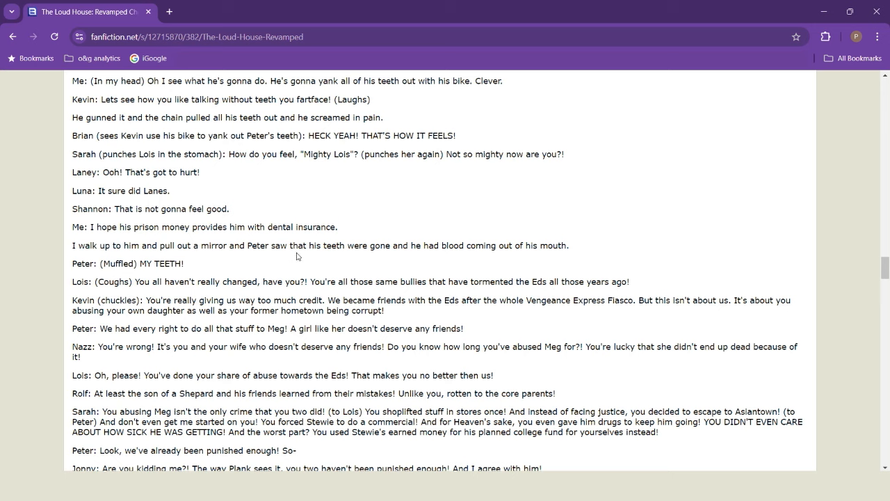
{"action": "mouse_move", "coordinate": [495, 260]}
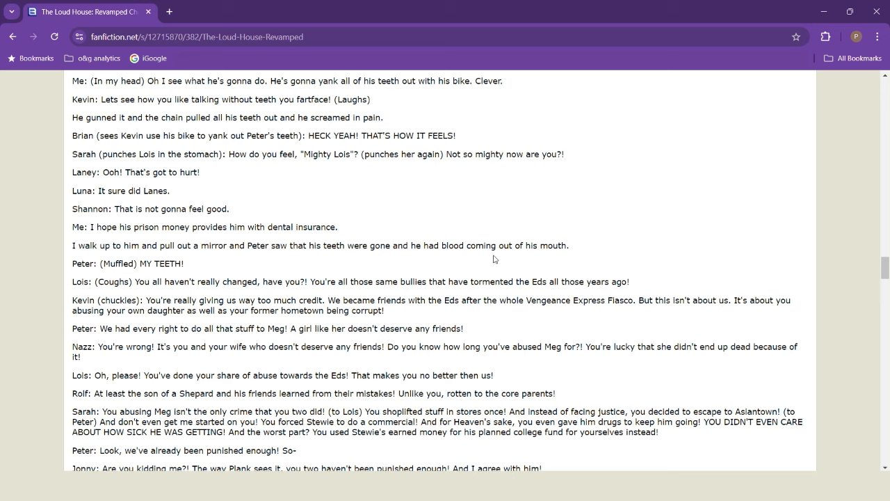
{"action": "mouse_move", "coordinate": [183, 291]}
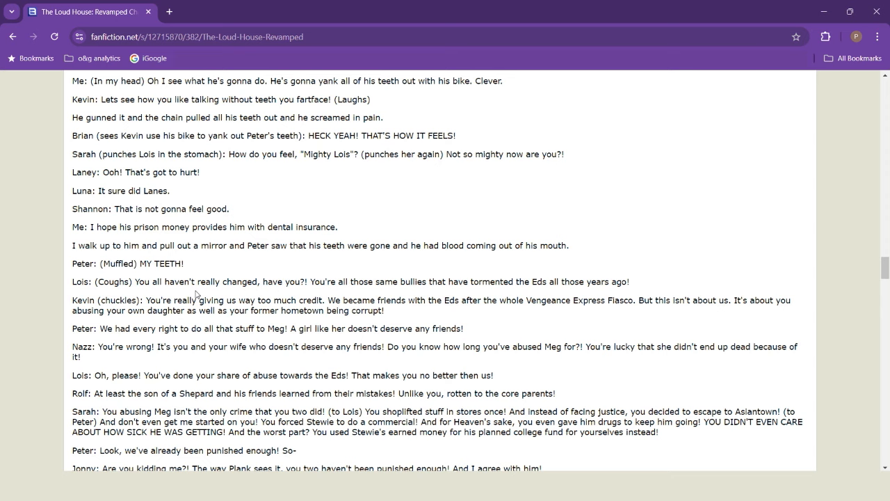
Step: Scroll chapter 382 down to Rolf flattening Peter and Lois with the Hat of Discipline
{"action": "scroll", "scroll_direction": "down", "scroll_amount": 3}
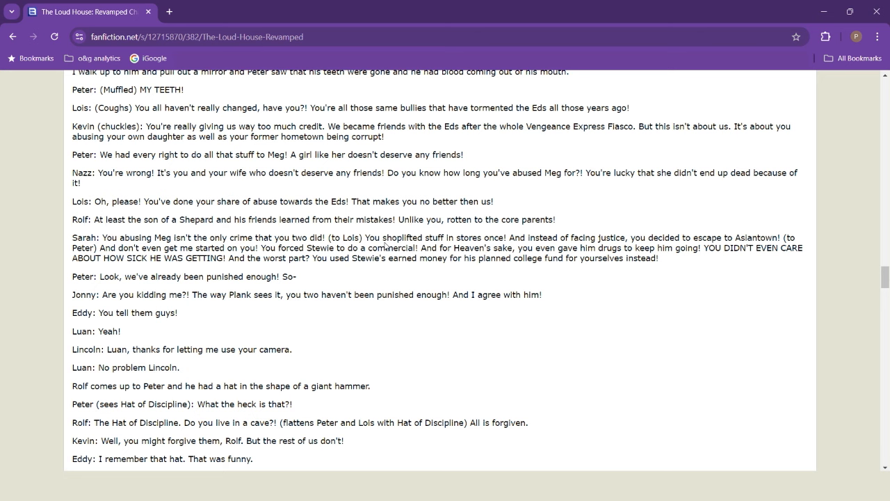
{"action": "mouse_move", "coordinate": [485, 245]}
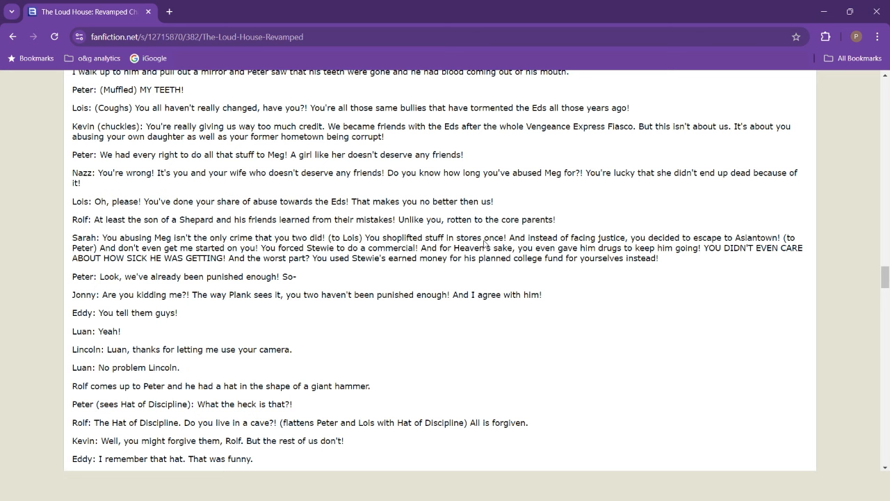
{"action": "scroll", "scroll_direction": "down", "scroll_amount": 3}
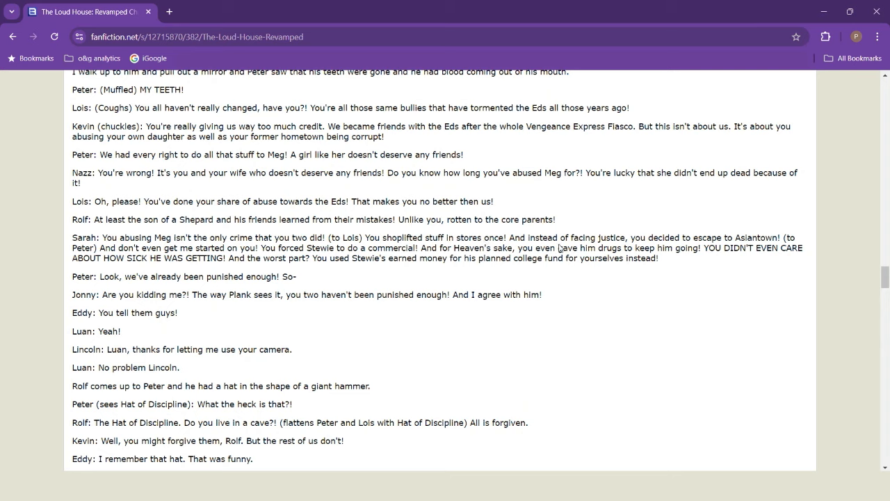
{"action": "mouse_move", "coordinate": [741, 240]}
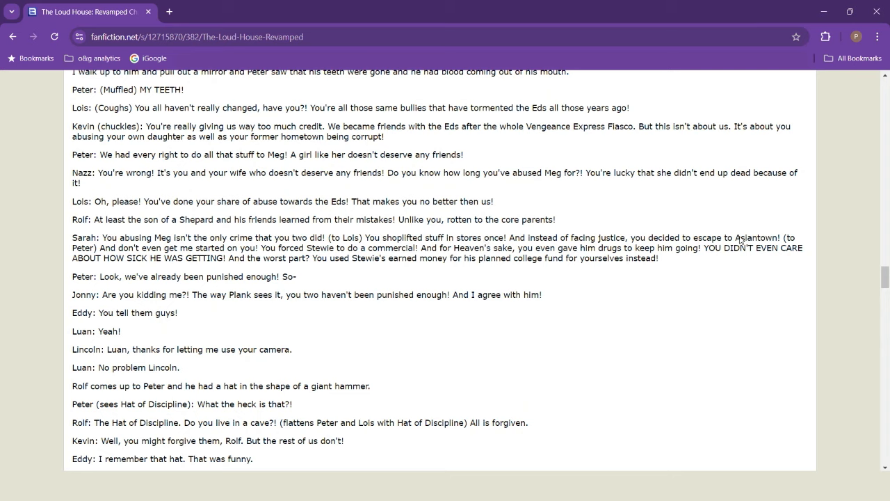
{"action": "mouse_move", "coordinate": [62, 258]}
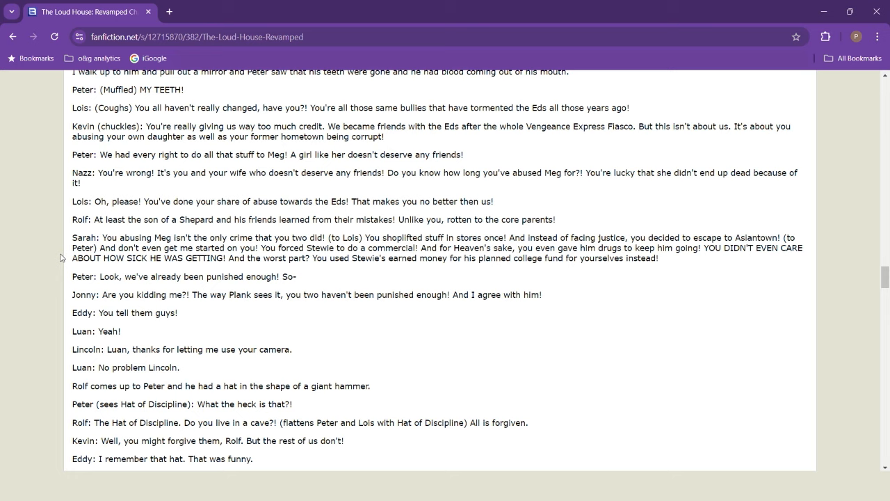
{"action": "mouse_move", "coordinate": [41, 234]}
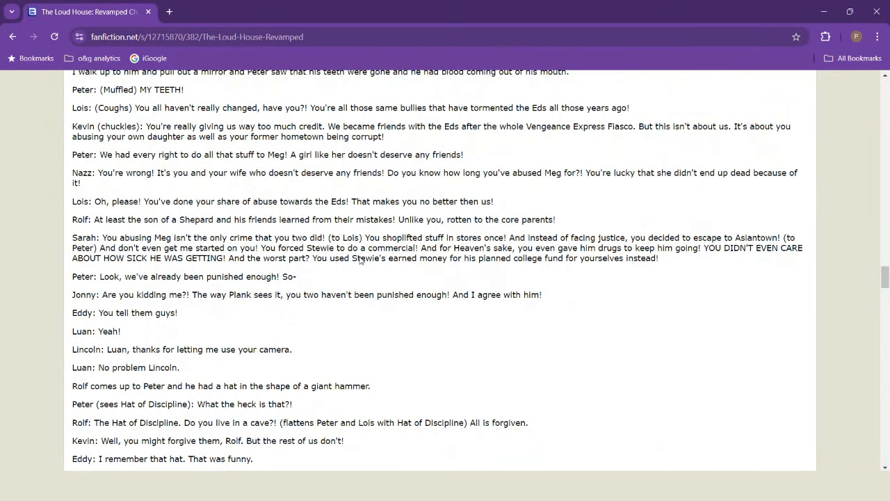
{"action": "scroll", "scroll_direction": "down", "scroll_amount": 3}
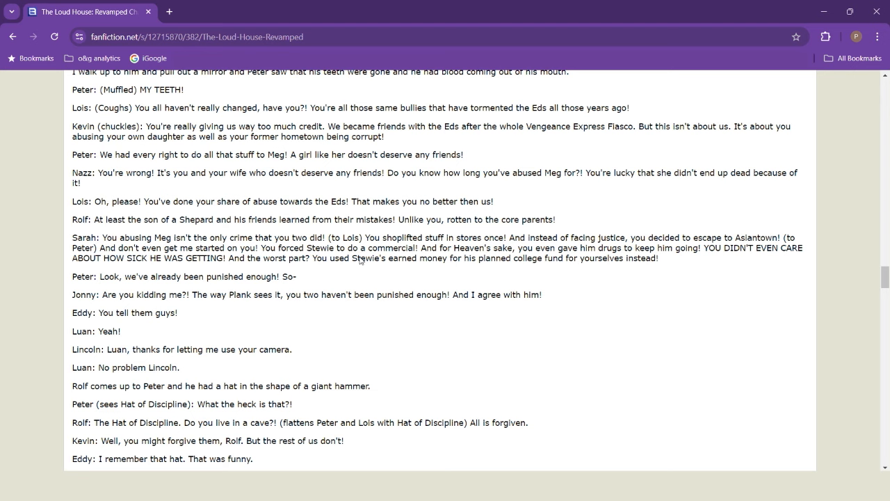
{"action": "scroll", "scroll_direction": "down", "scroll_amount": 3}
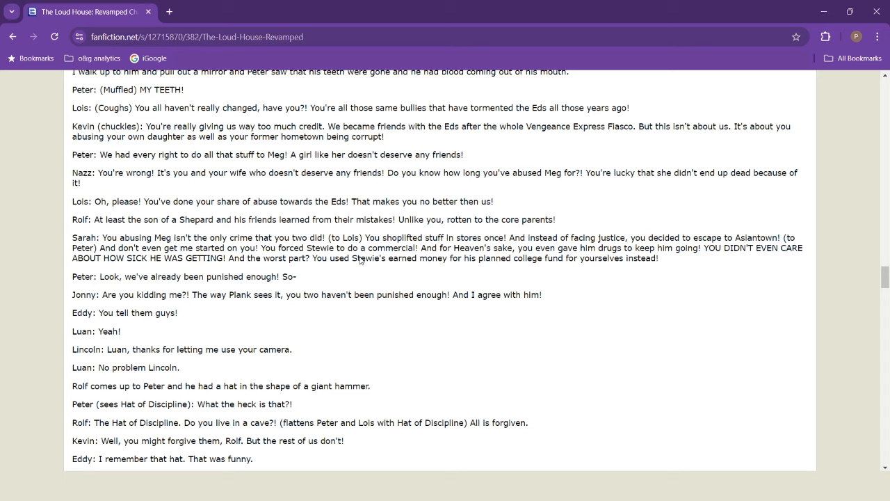
{"action": "mouse_move", "coordinate": [133, 304]}
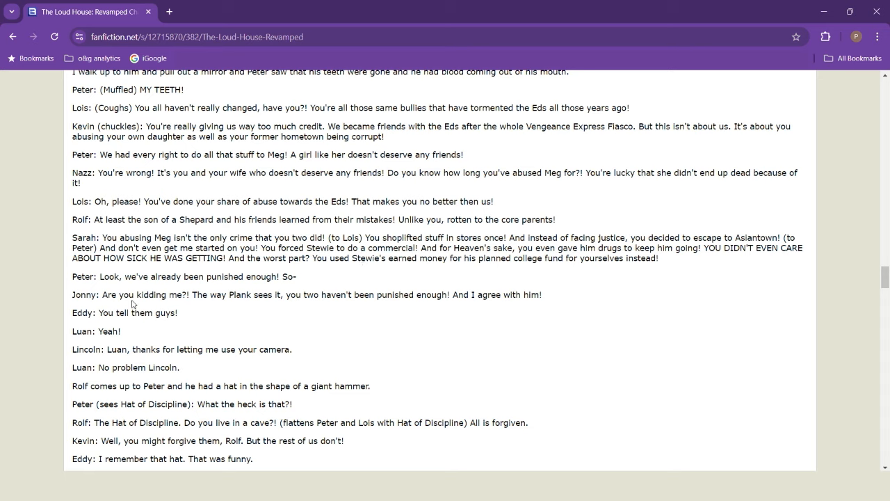
{"action": "mouse_move", "coordinate": [99, 308]}
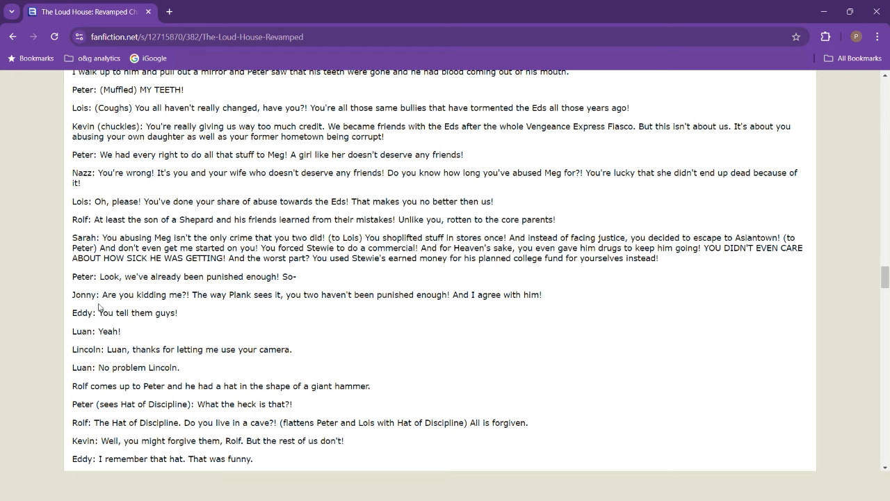
{"action": "mouse_move", "coordinate": [213, 317]}
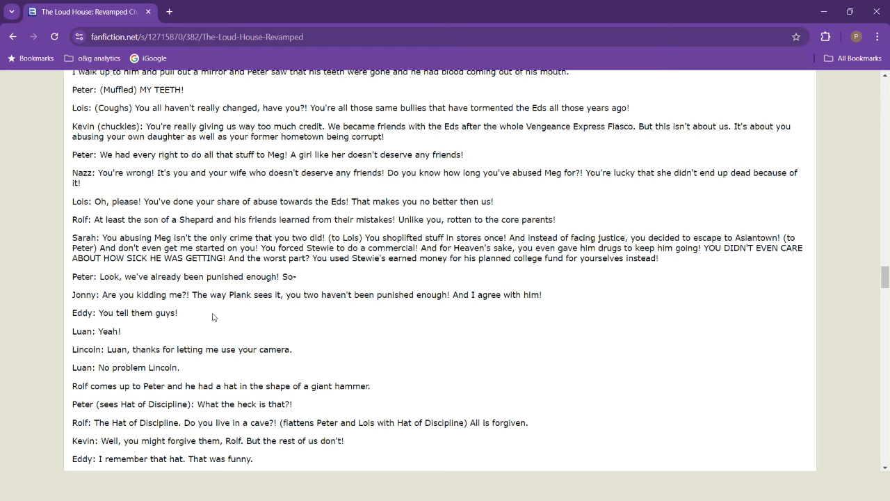
{"action": "mouse_move", "coordinate": [234, 313]}
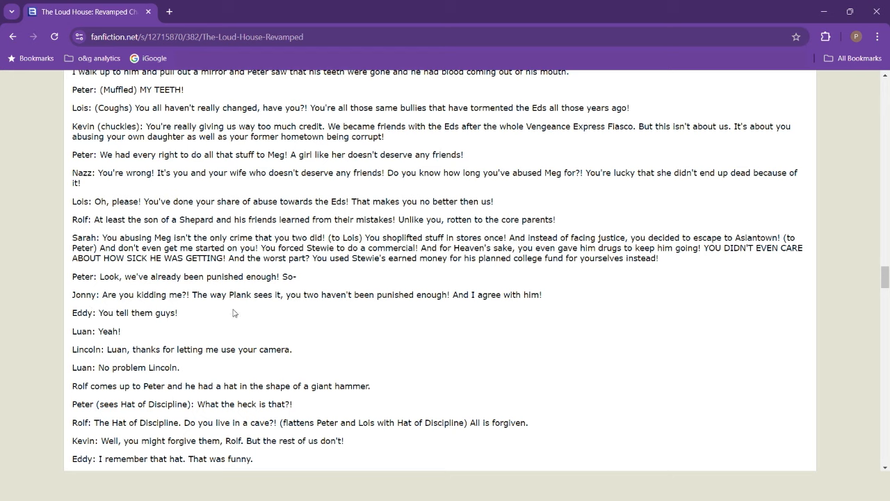
{"action": "mouse_move", "coordinate": [308, 304]}
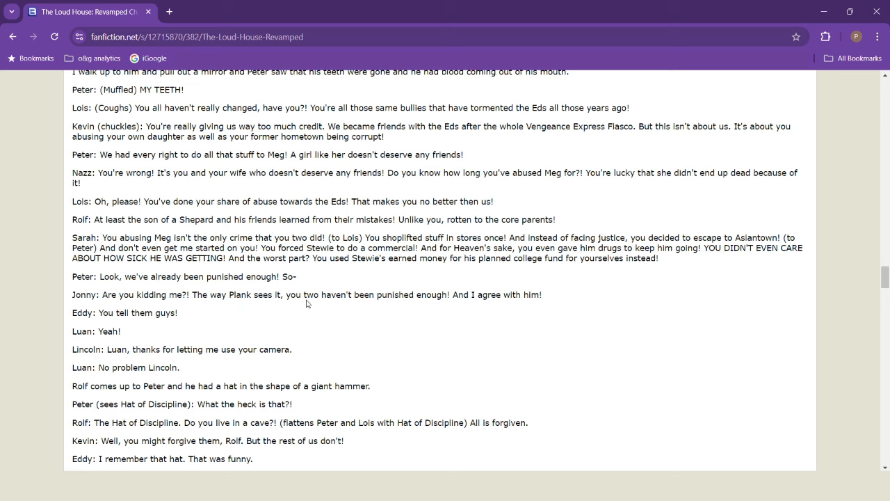
{"action": "mouse_move", "coordinate": [391, 309]}
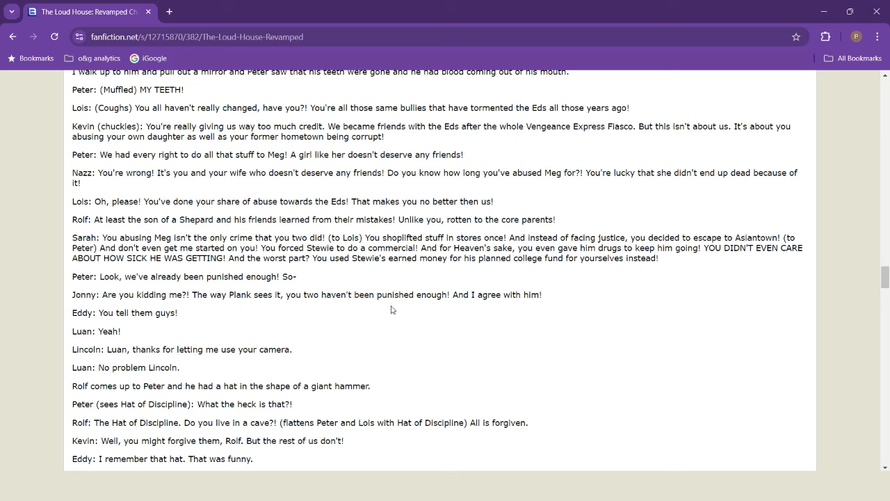
{"action": "mouse_move", "coordinate": [124, 343]}
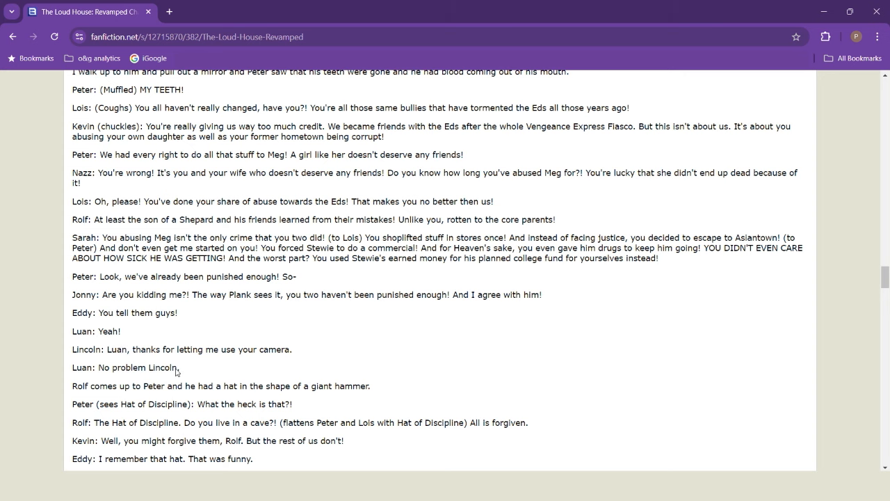
{"action": "scroll", "scroll_direction": "down", "scroll_amount": 3}
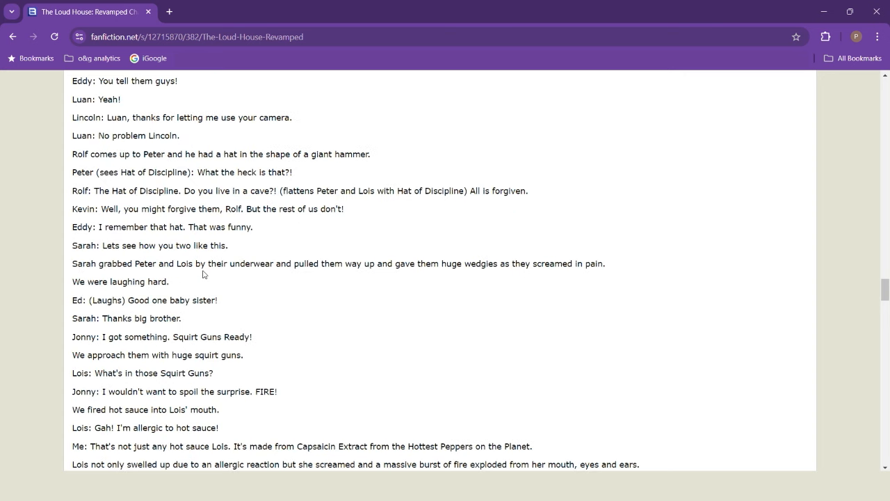
{"action": "mouse_move", "coordinate": [252, 273]}
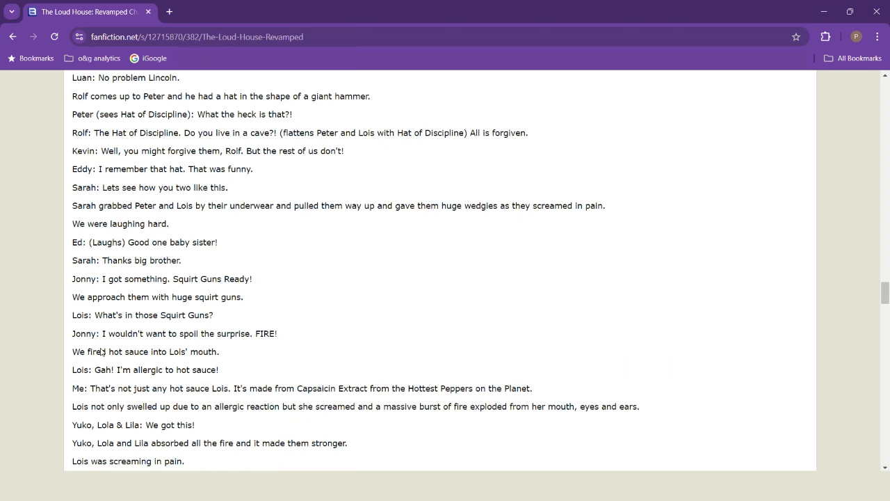
{"action": "scroll", "scroll_direction": "down", "scroll_amount": 3}
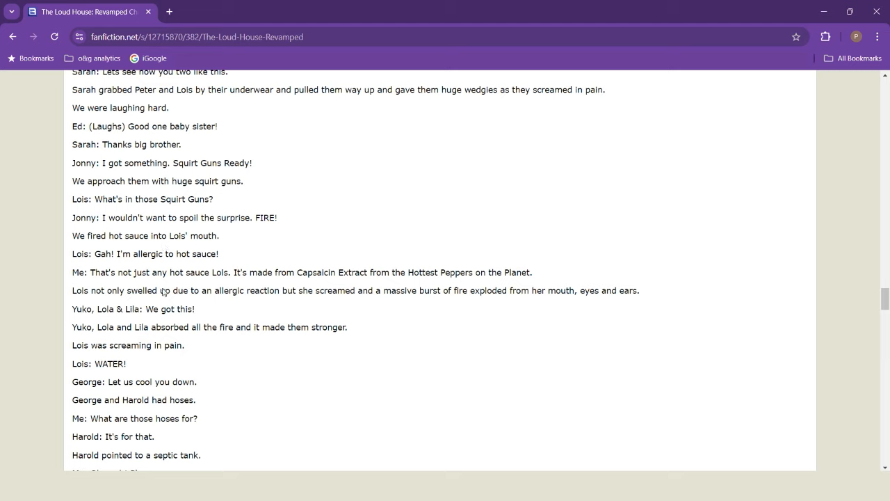
{"action": "mouse_move", "coordinate": [136, 282]}
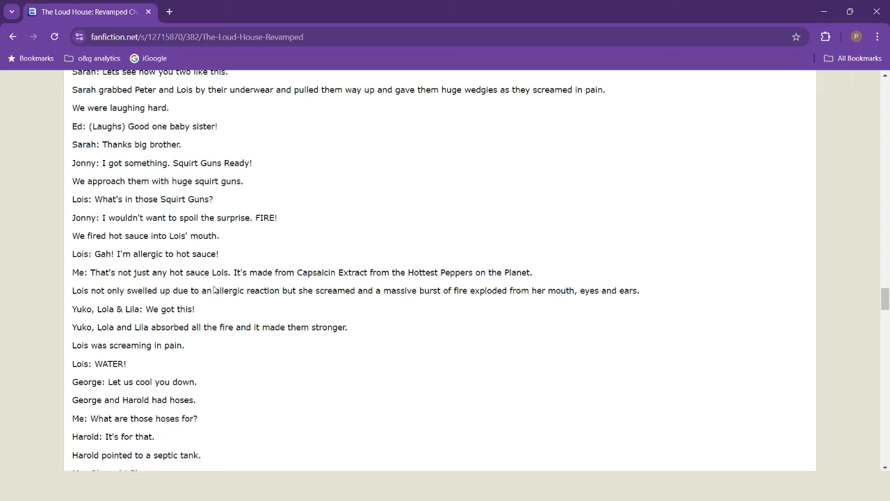
{"action": "mouse_move", "coordinate": [327, 282]}
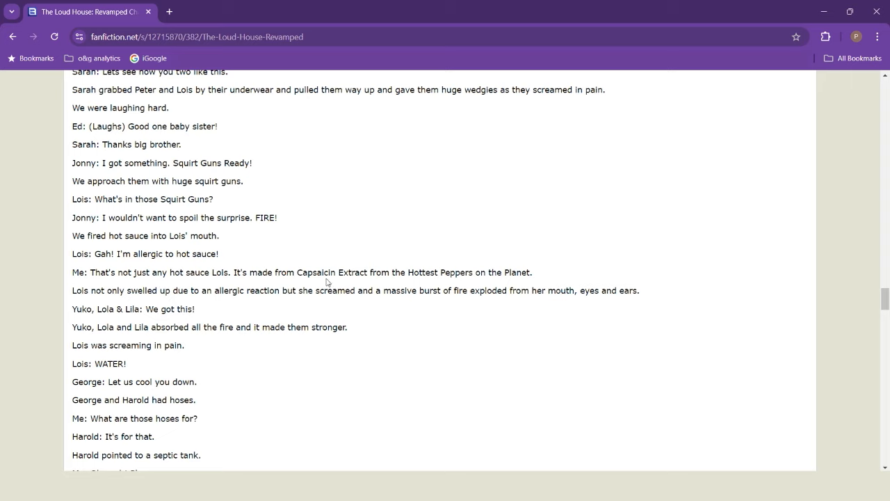
{"action": "mouse_move", "coordinate": [395, 273]}
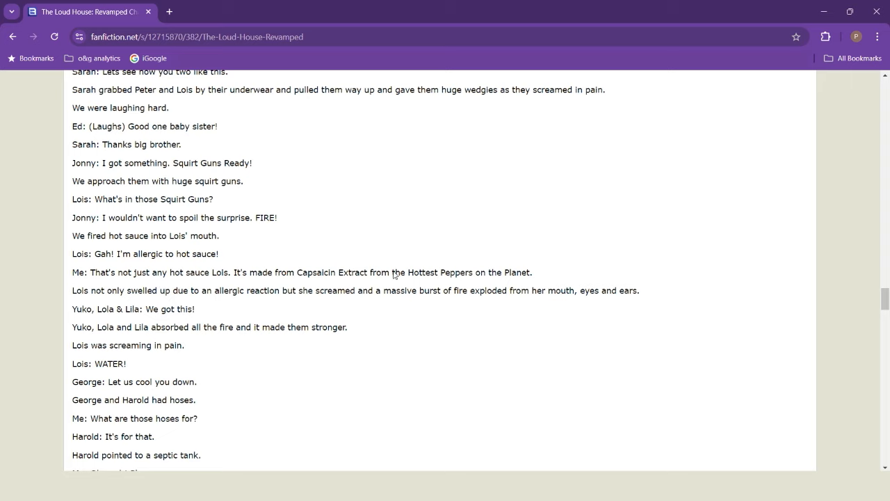
{"action": "mouse_move", "coordinate": [224, 306]}
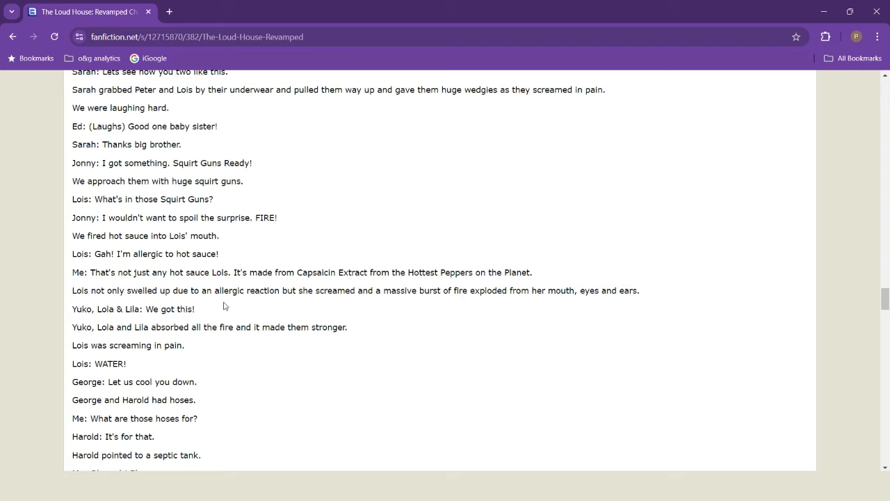
{"action": "mouse_move", "coordinate": [72, 303]}
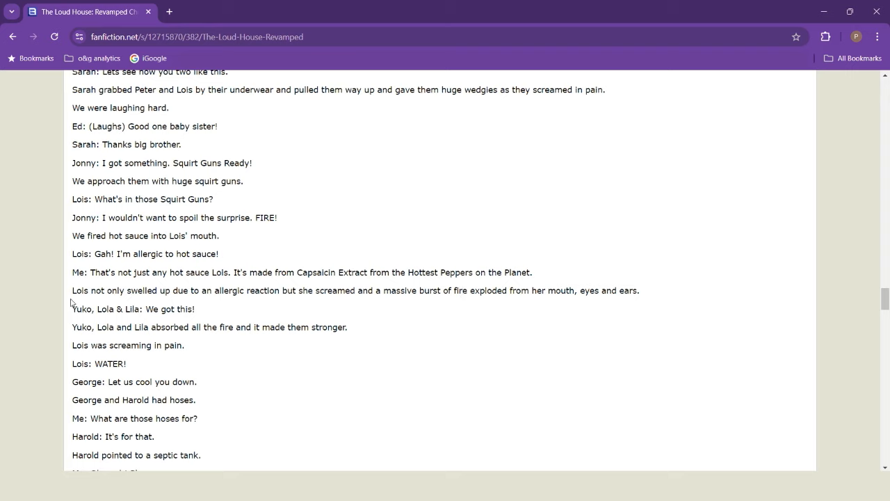
{"action": "mouse_move", "coordinate": [256, 299]}
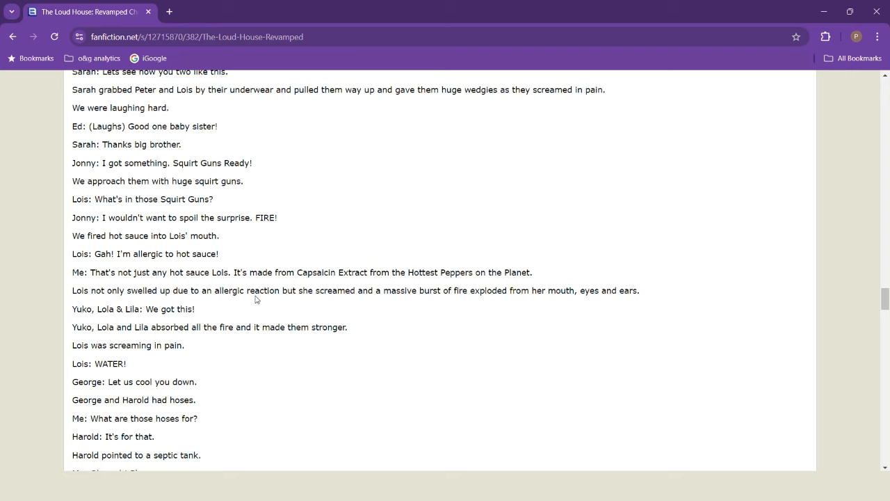
{"action": "mouse_move", "coordinate": [496, 297]}
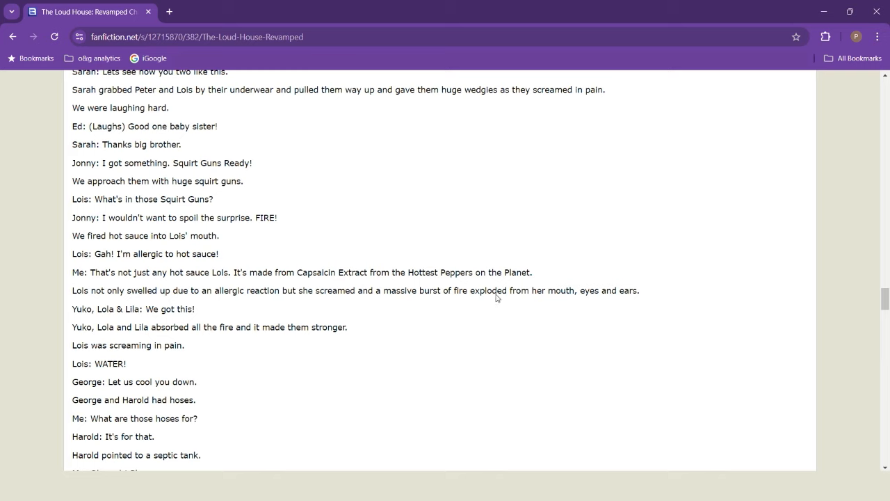
{"action": "mouse_move", "coordinate": [620, 309]}
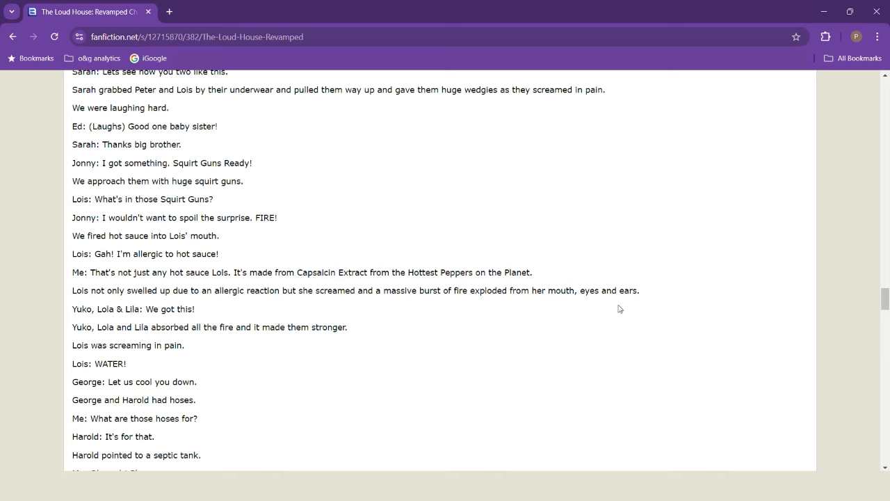
{"action": "mouse_move", "coordinate": [165, 322]}
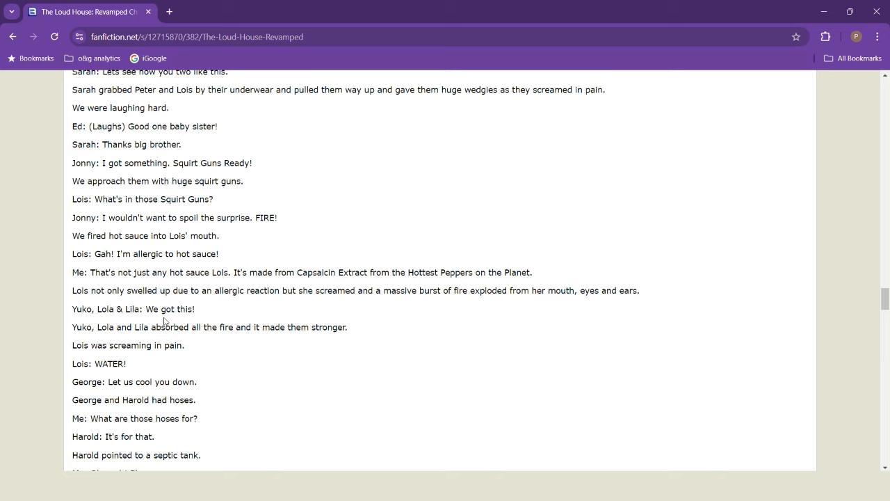
{"action": "mouse_move", "coordinate": [281, 355]}
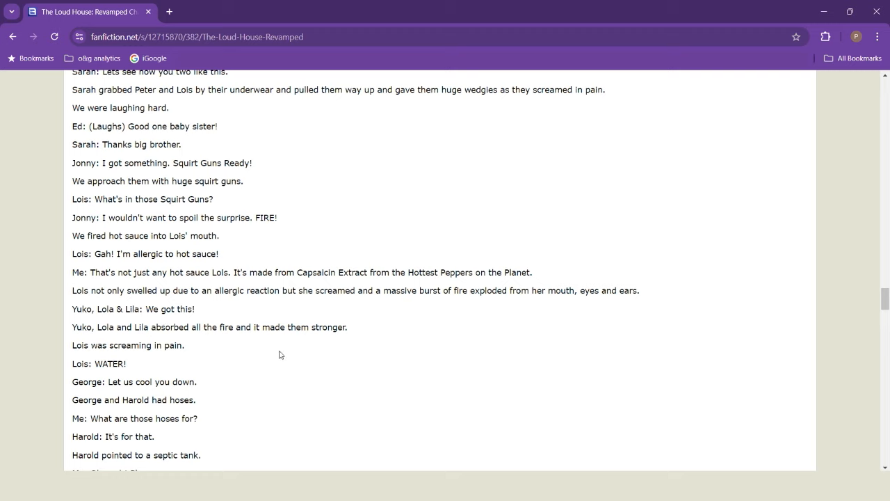
{"action": "mouse_move", "coordinate": [264, 374]}
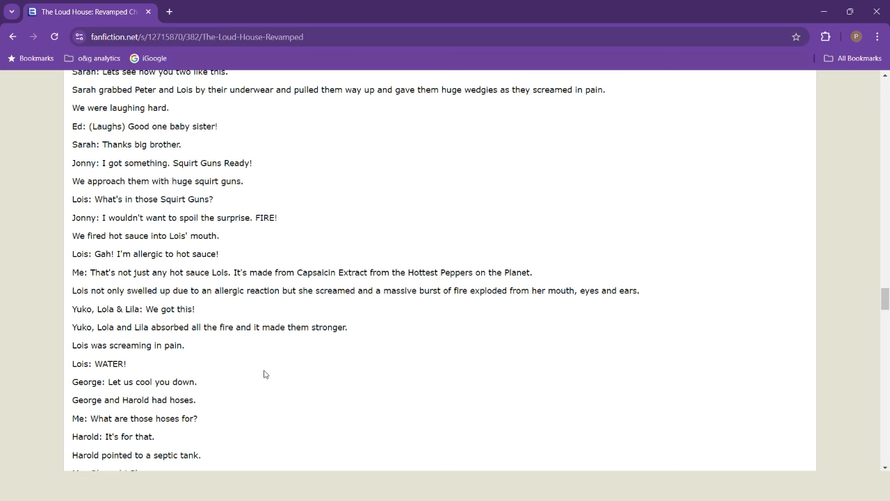
Step: Scroll down to Rolf's That's My Horse song and Lana's skunks drenching Lois
{"action": "scroll", "scroll_direction": "down", "scroll_amount": 3}
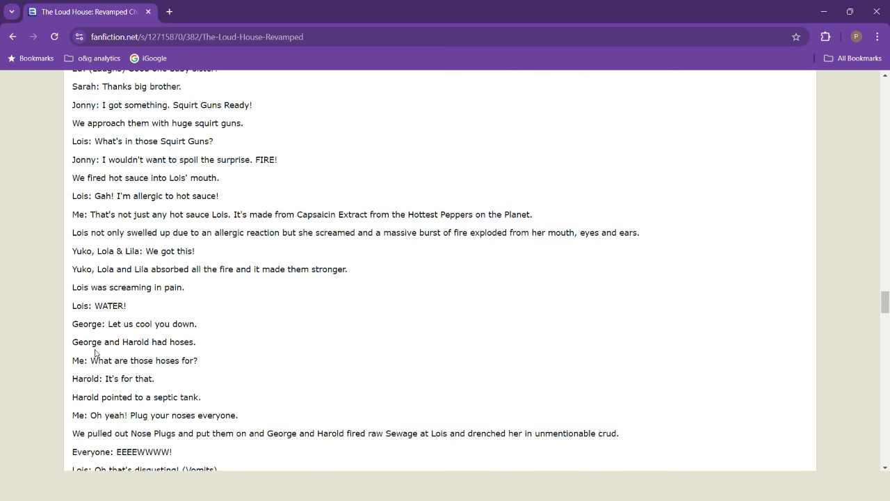
{"action": "scroll", "scroll_direction": "down", "scroll_amount": 3}
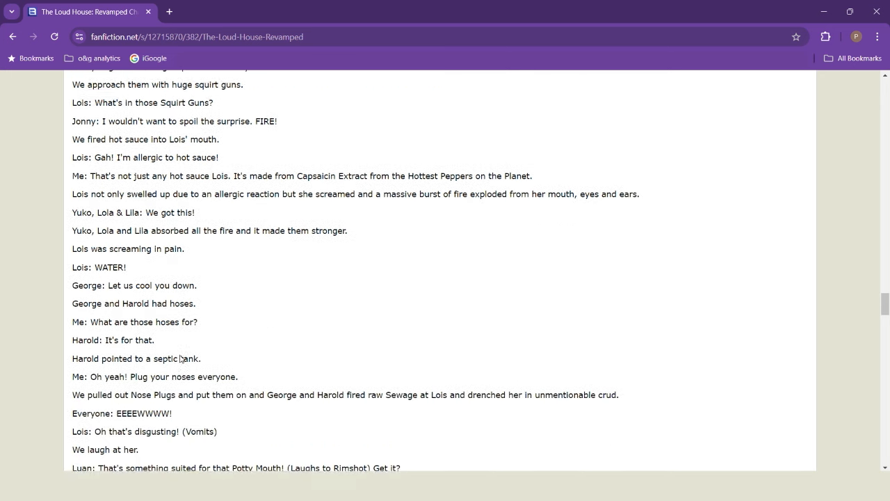
{"action": "scroll", "scroll_direction": "down", "scroll_amount": 3}
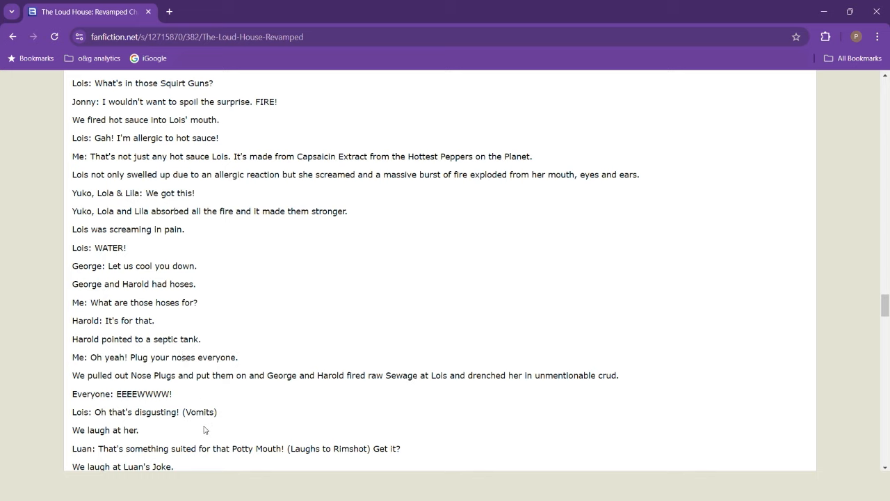
{"action": "mouse_move", "coordinate": [270, 419]}
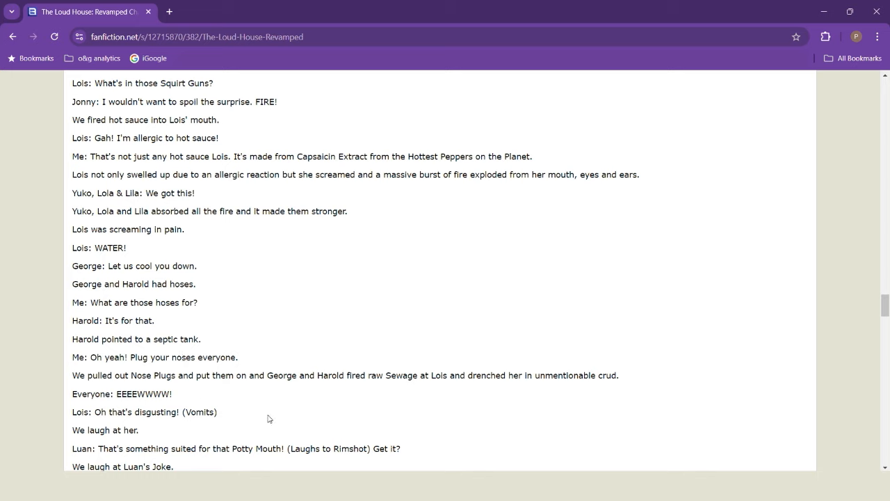
{"action": "mouse_move", "coordinate": [141, 312]}
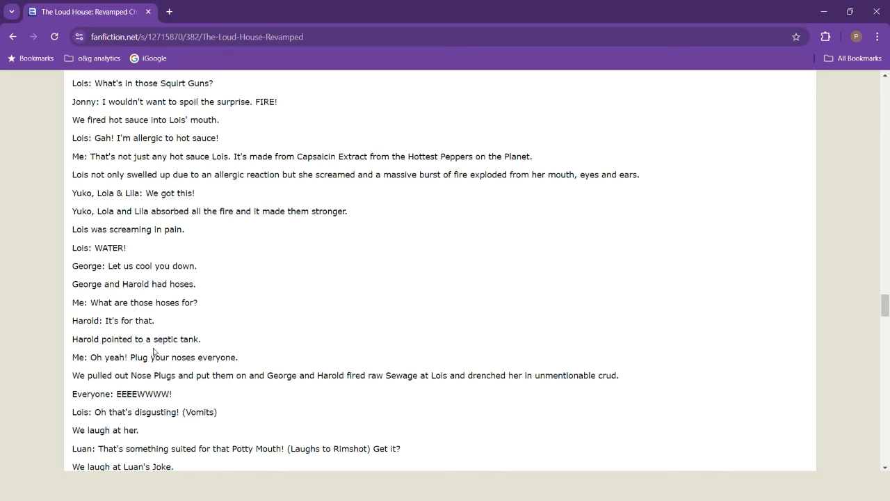
{"action": "mouse_move", "coordinate": [198, 346]}
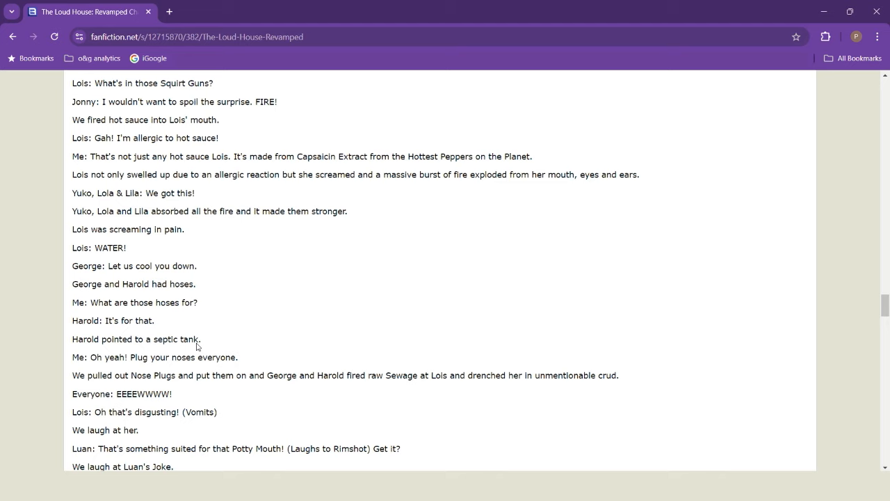
{"action": "mouse_move", "coordinate": [132, 381]}
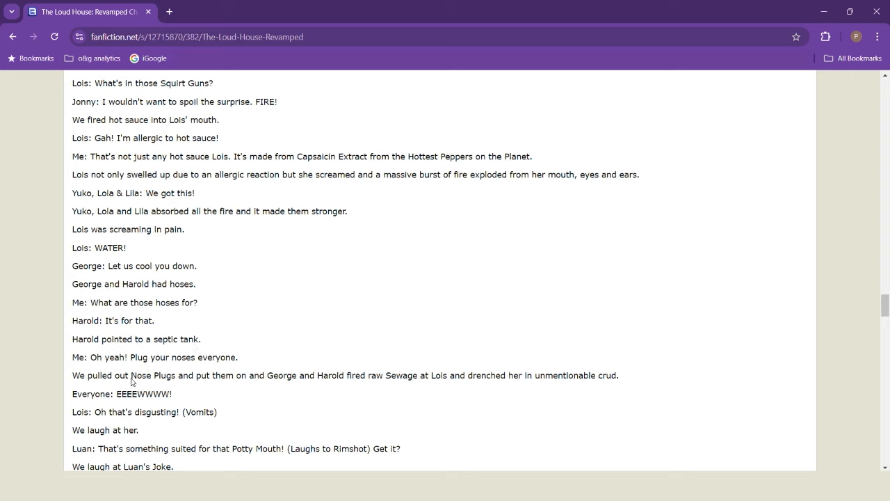
{"action": "mouse_move", "coordinate": [267, 401]}
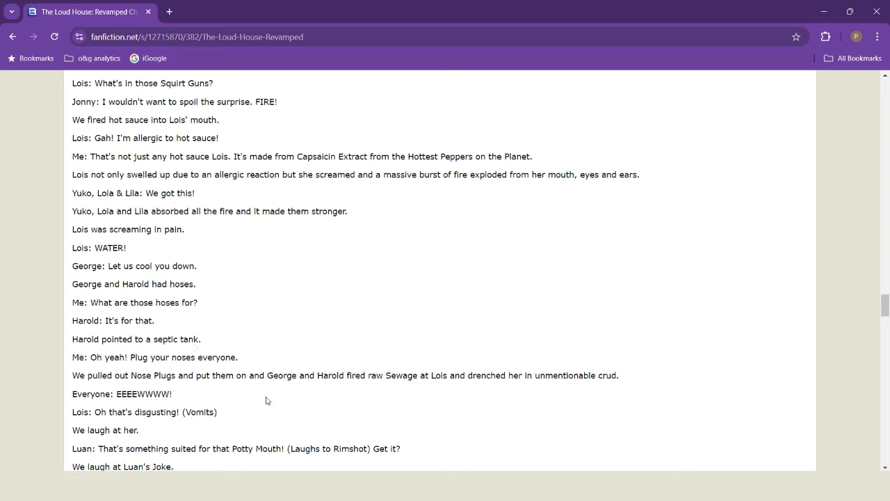
{"action": "mouse_move", "coordinate": [407, 397]}
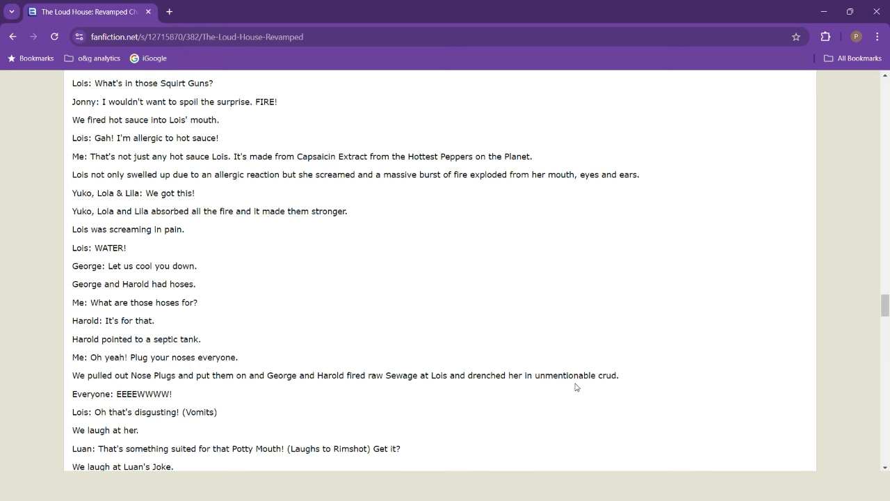
{"action": "scroll", "scroll_direction": "down", "scroll_amount": 3}
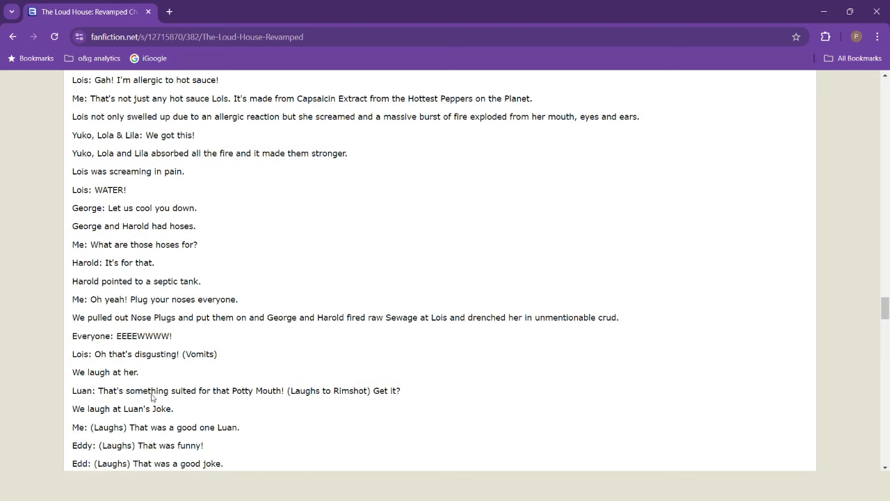
{"action": "mouse_move", "coordinate": [388, 310]}
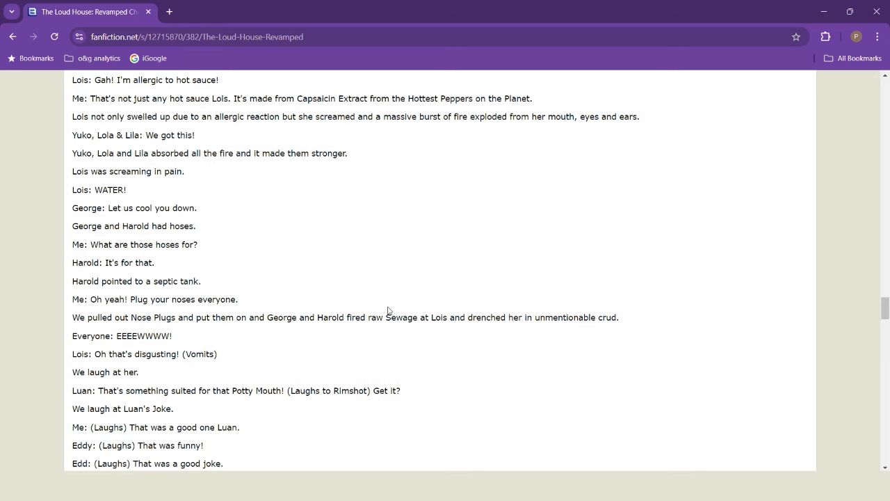
{"action": "scroll", "scroll_direction": "down", "scroll_amount": 3}
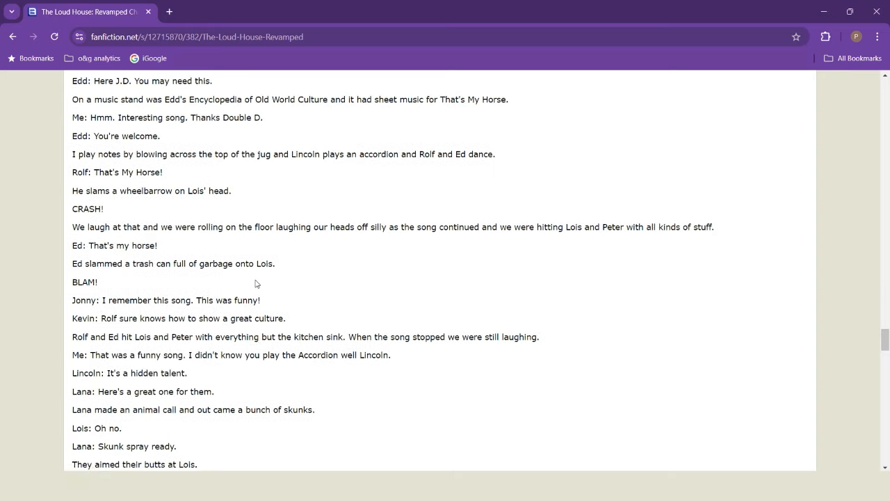
{"action": "scroll", "scroll_direction": "down", "scroll_amount": 3}
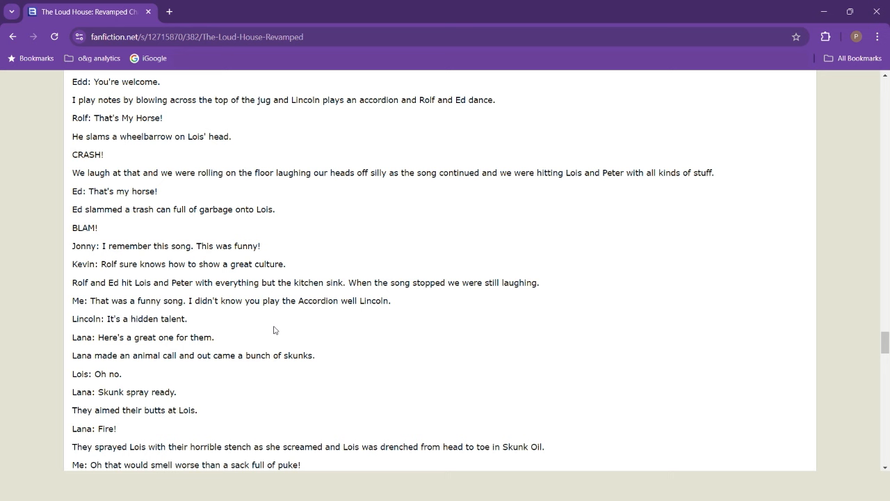
Step: Scroll past the gravy fight to Paul's former Pokémon pulverizing Lois and Peter
{"action": "scroll", "scroll_direction": "down", "scroll_amount": 3}
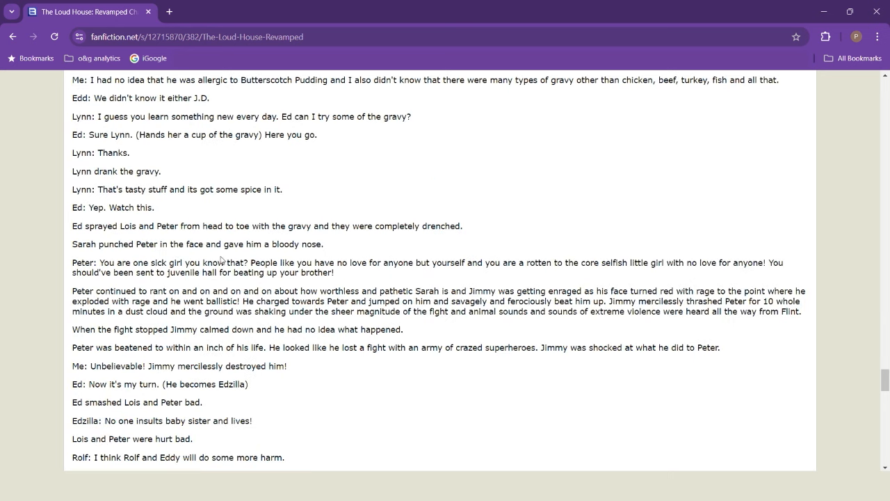
{"action": "mouse_move", "coordinate": [197, 274]}
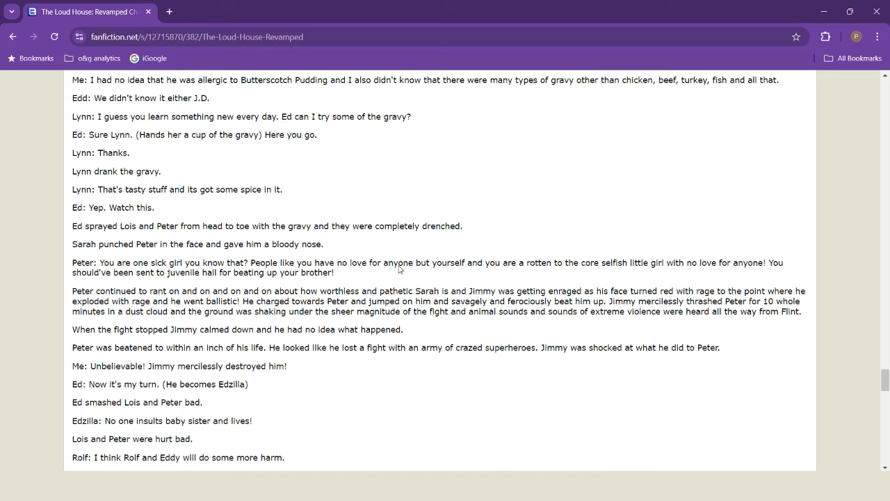
{"action": "mouse_move", "coordinate": [479, 313]}
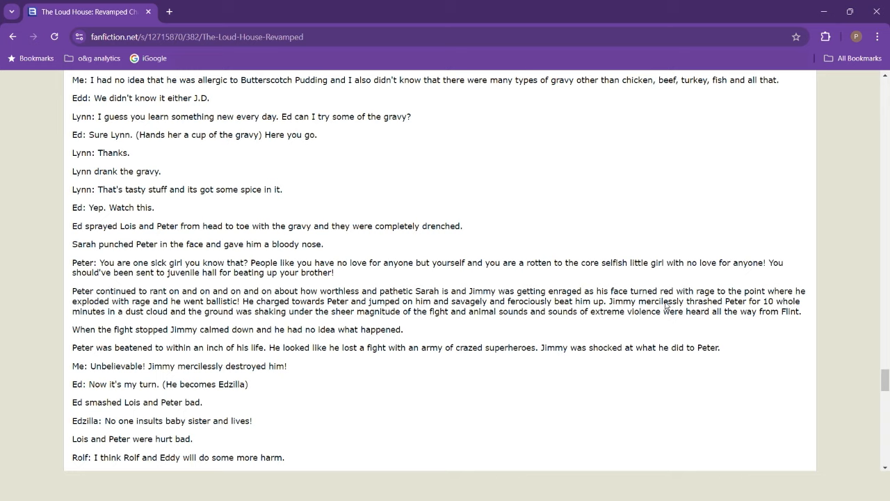
{"action": "mouse_move", "coordinate": [736, 311]}
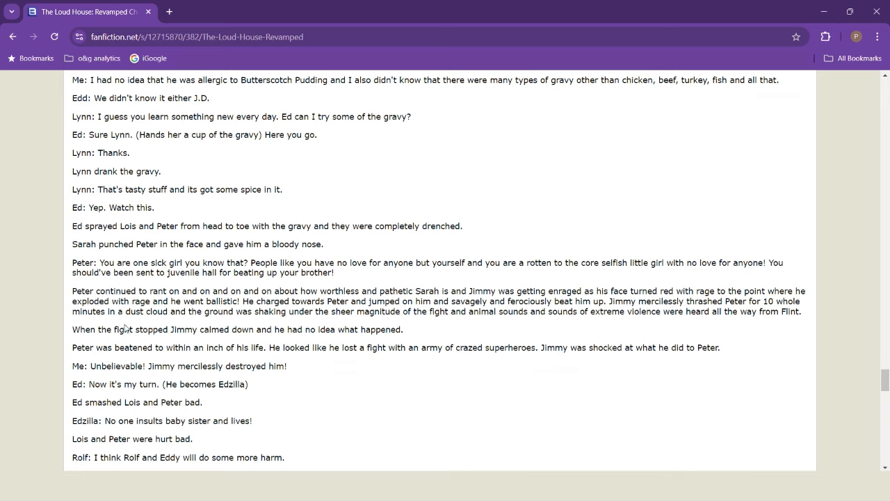
{"action": "mouse_move", "coordinate": [331, 322]}
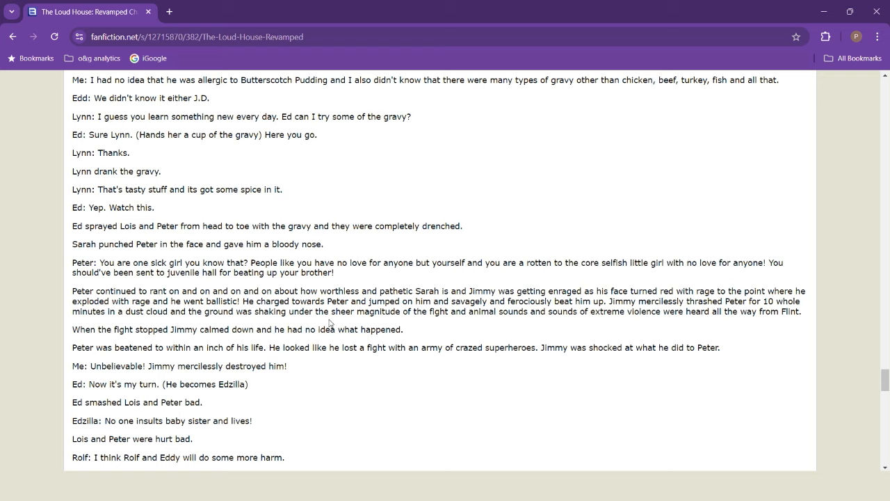
{"action": "mouse_move", "coordinate": [132, 362]}
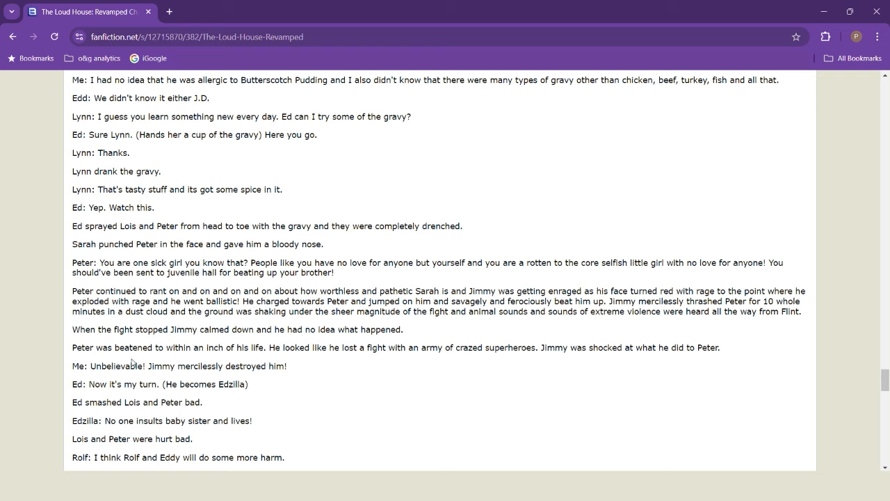
{"action": "mouse_move", "coordinate": [163, 358]}
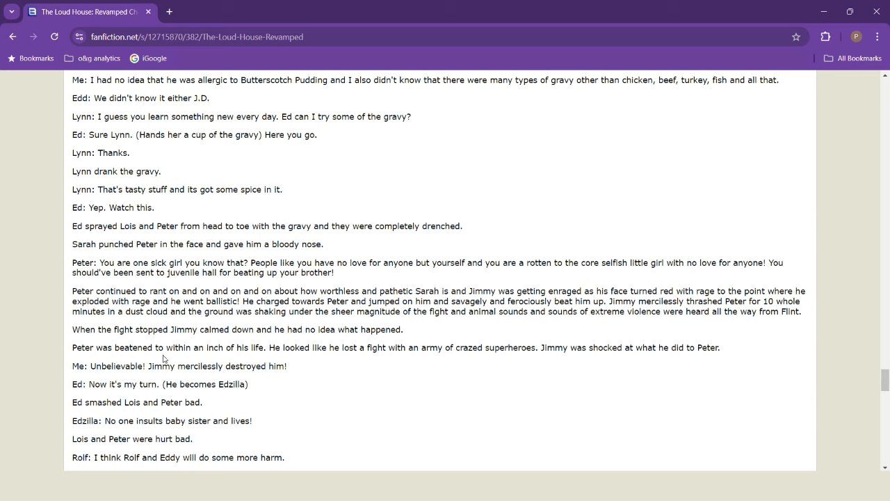
{"action": "mouse_move", "coordinate": [217, 351]}
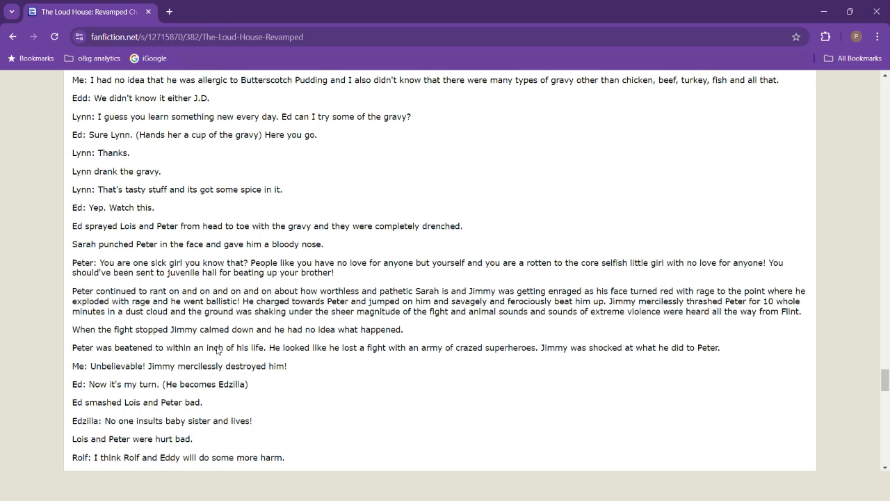
{"action": "mouse_move", "coordinate": [462, 368]}
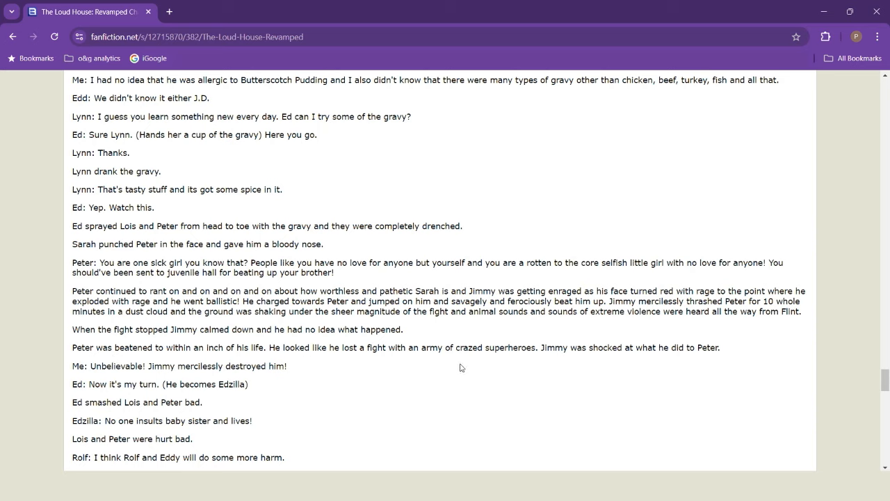
{"action": "mouse_move", "coordinate": [653, 350]}
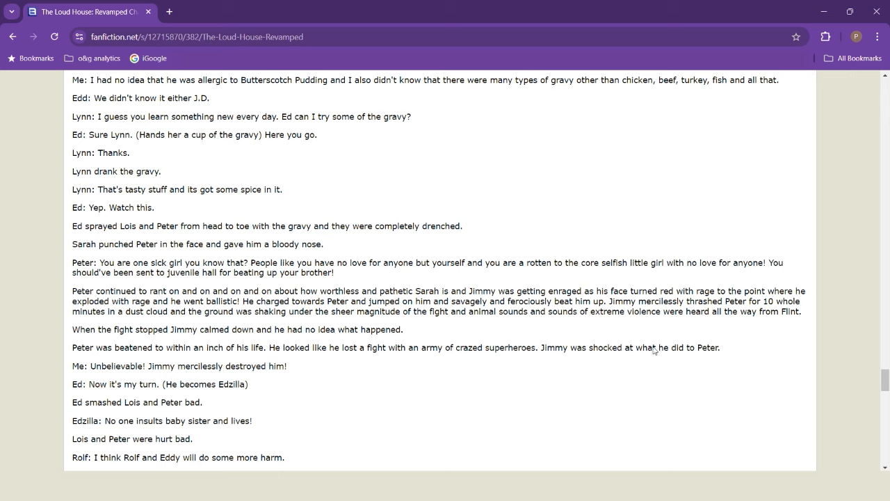
{"action": "mouse_move", "coordinate": [110, 374]}
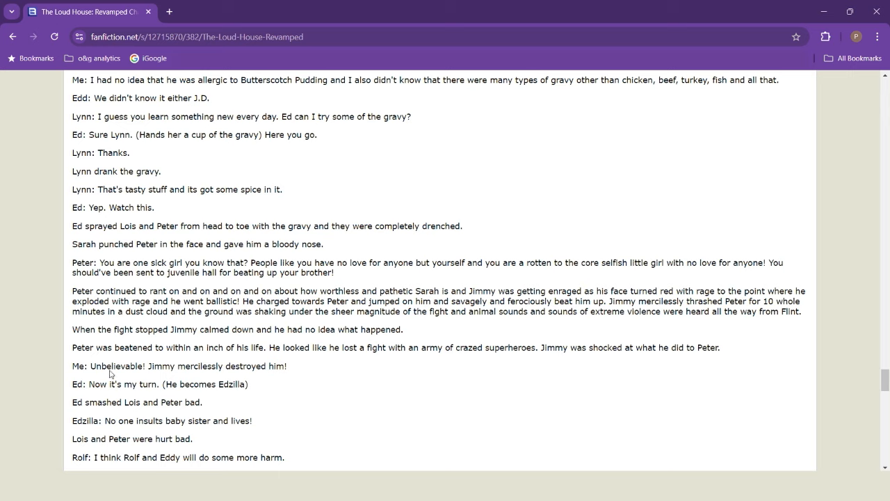
{"action": "scroll", "scroll_direction": "down", "scroll_amount": 3}
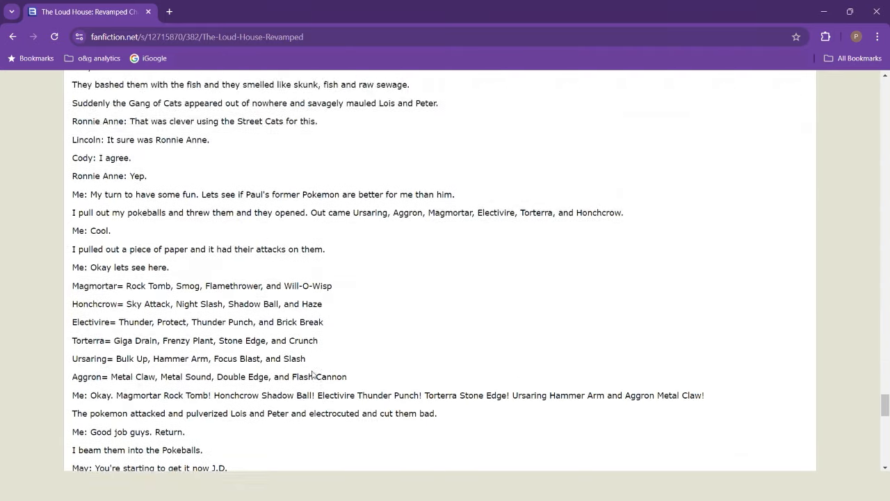
{"action": "scroll", "scroll_direction": "down", "scroll_amount": 3}
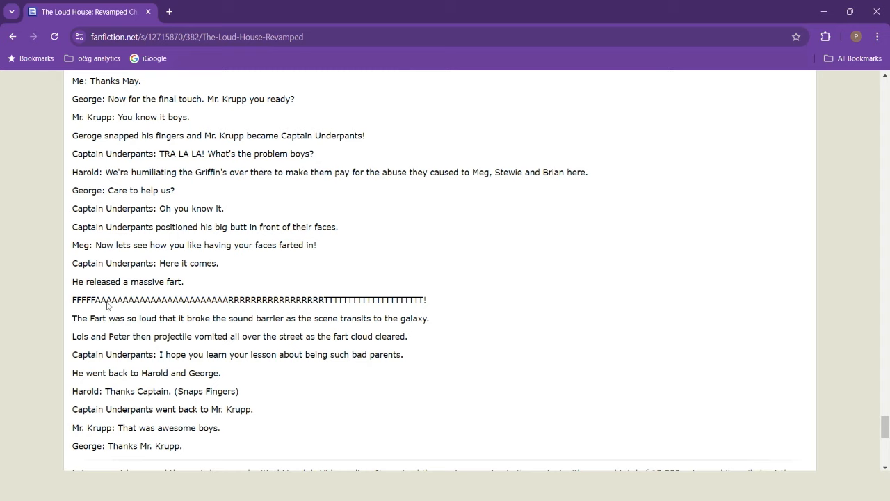
{"action": "mouse_move", "coordinate": [110, 324]}
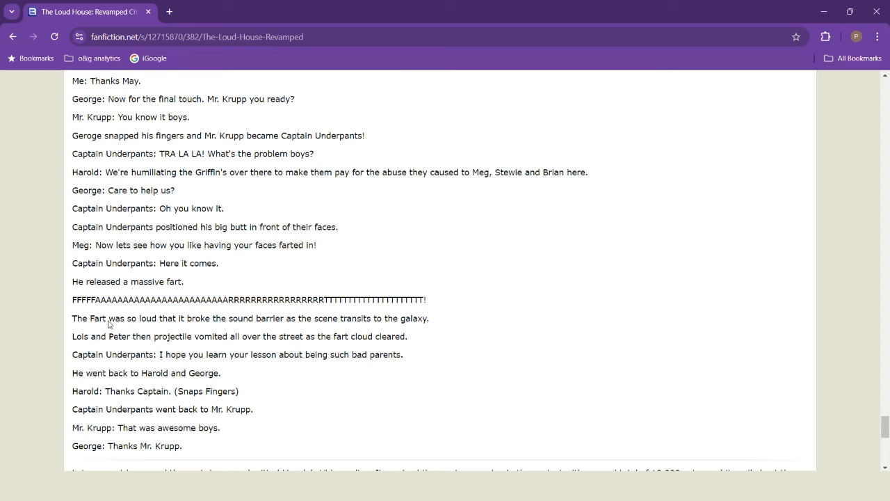
{"action": "mouse_move", "coordinate": [319, 323]}
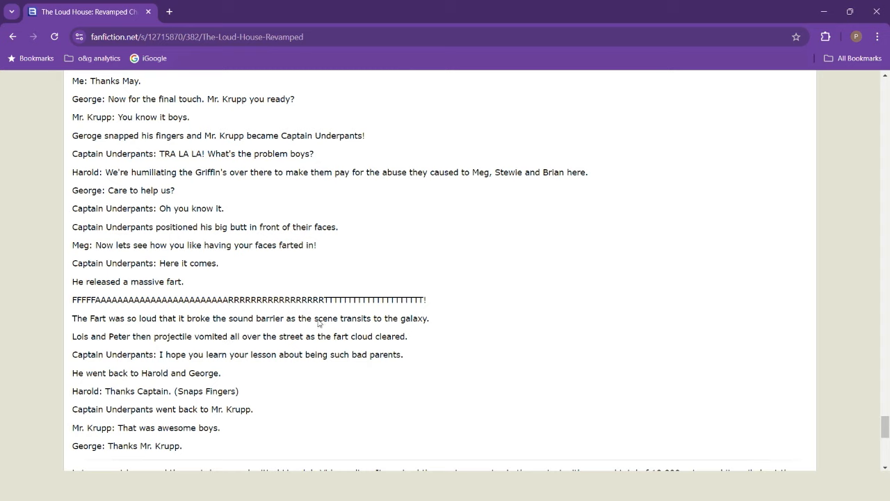
{"action": "mouse_move", "coordinate": [167, 420]}
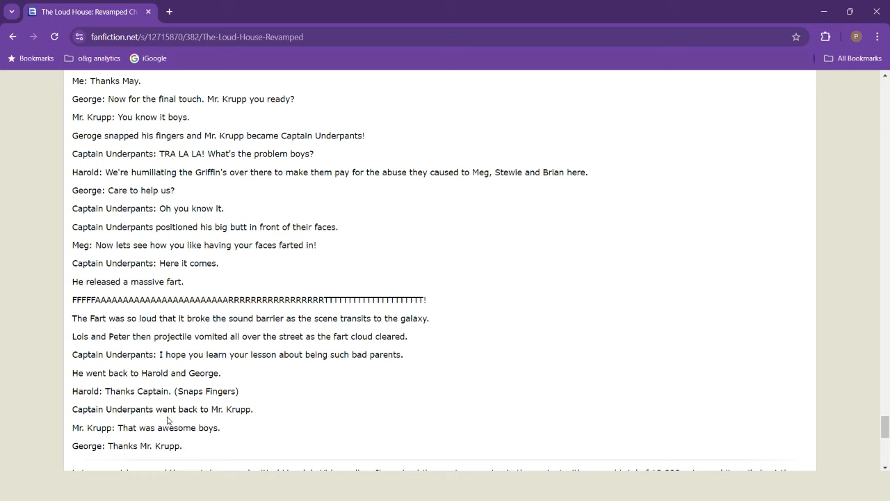
{"action": "mouse_move", "coordinate": [353, 343]}
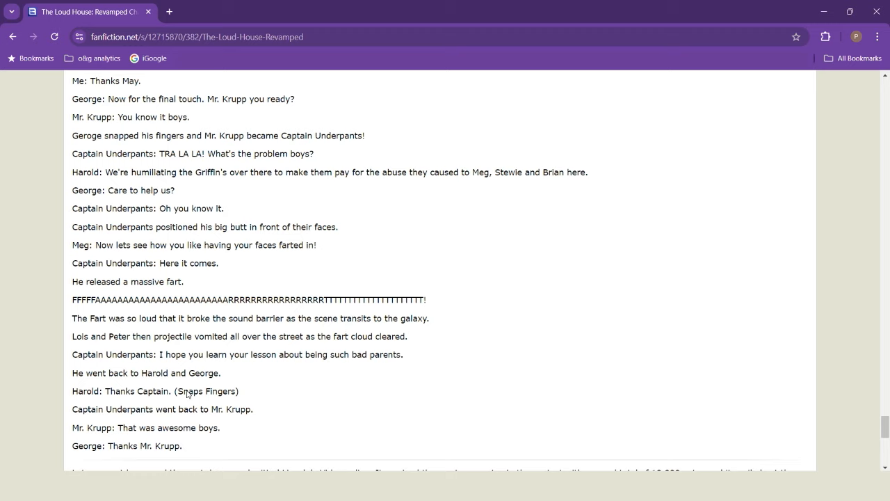
{"action": "scroll", "scroll_direction": "down", "scroll_amount": 3}
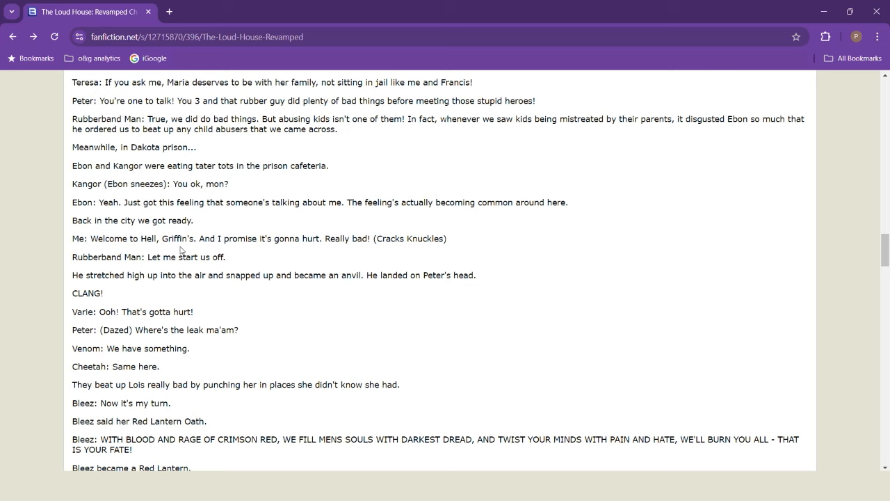
{"action": "mouse_move", "coordinate": [236, 259]}
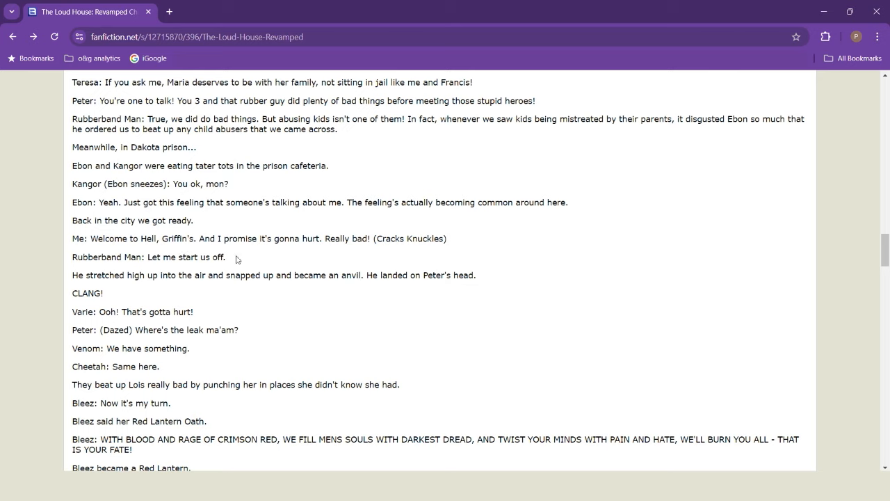
{"action": "mouse_move", "coordinate": [91, 320]}
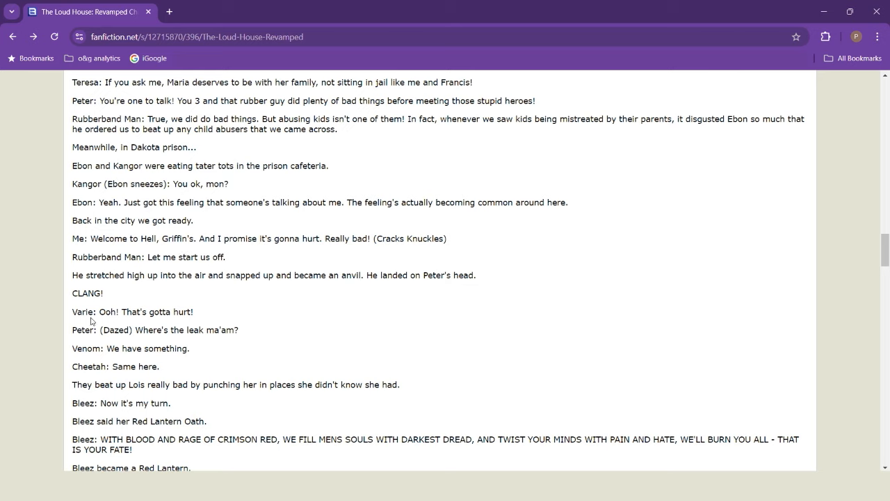
{"action": "mouse_move", "coordinate": [364, 288]}
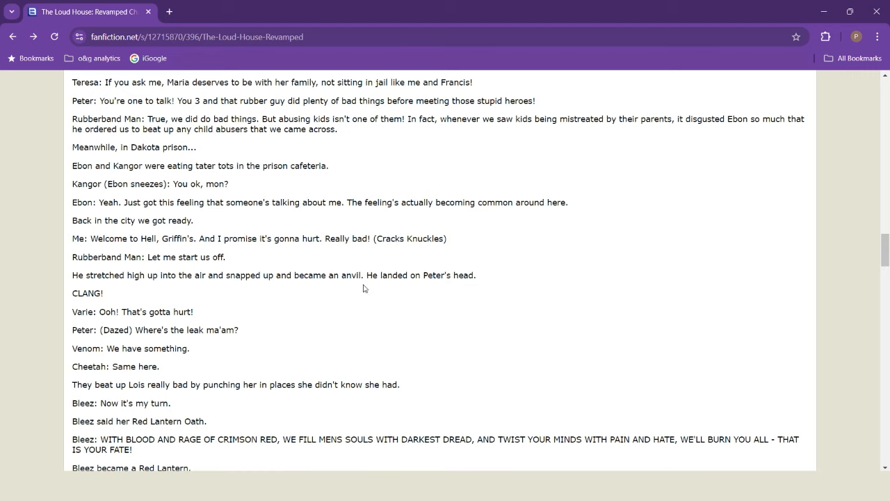
{"action": "mouse_move", "coordinate": [116, 337]}
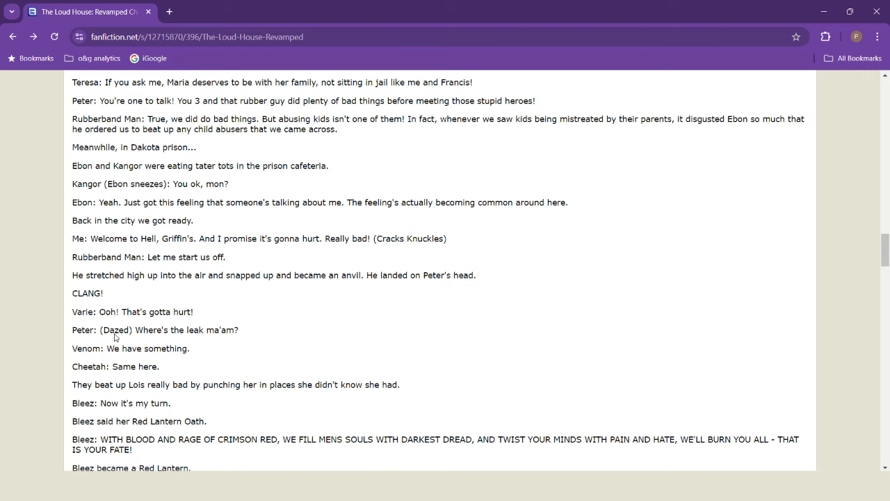
{"action": "mouse_move", "coordinate": [194, 345]}
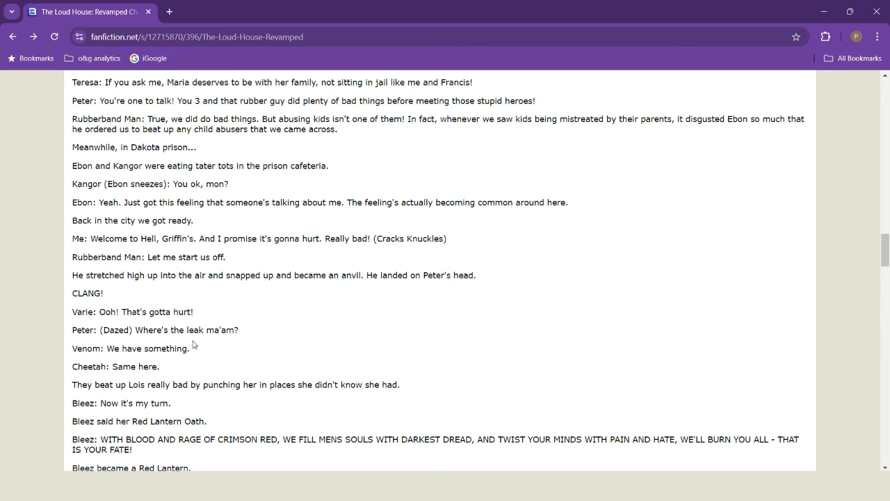
Step: Scroll chapter 396 down to Bleez lashing Lois 18 times with a red energy whip
{"action": "scroll", "scroll_direction": "down", "scroll_amount": 3}
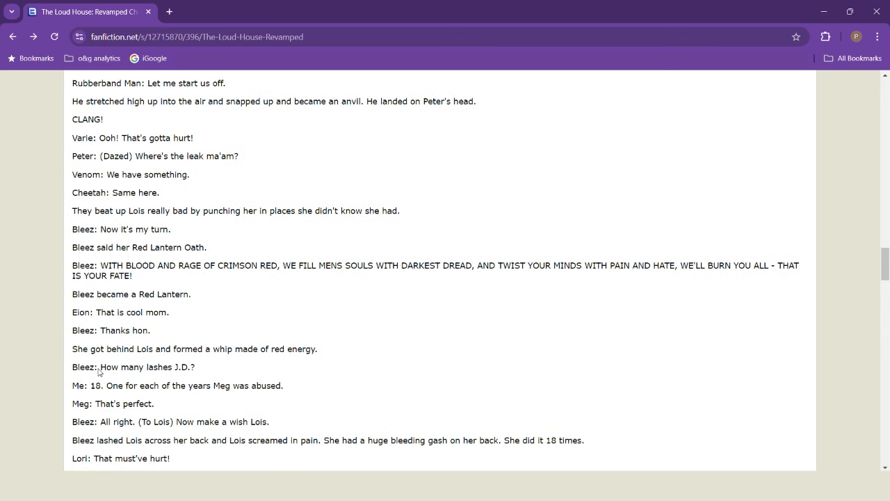
{"action": "mouse_move", "coordinate": [256, 355]}
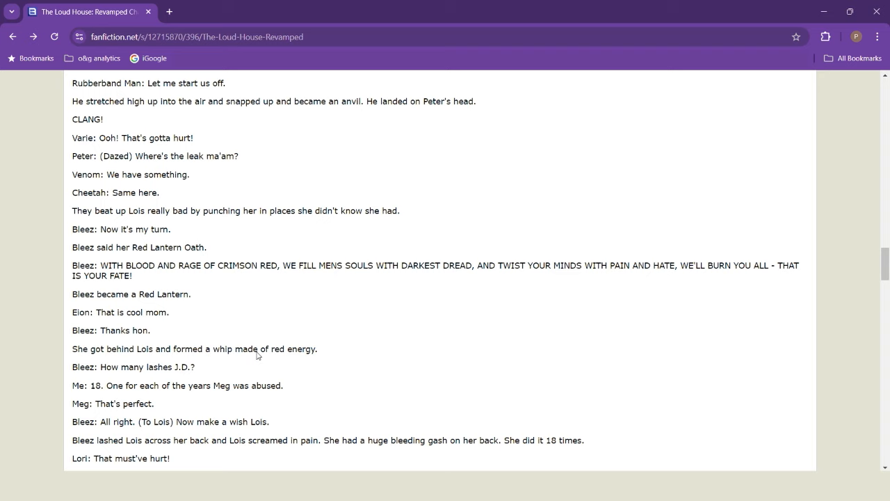
{"action": "mouse_move", "coordinate": [110, 372]}
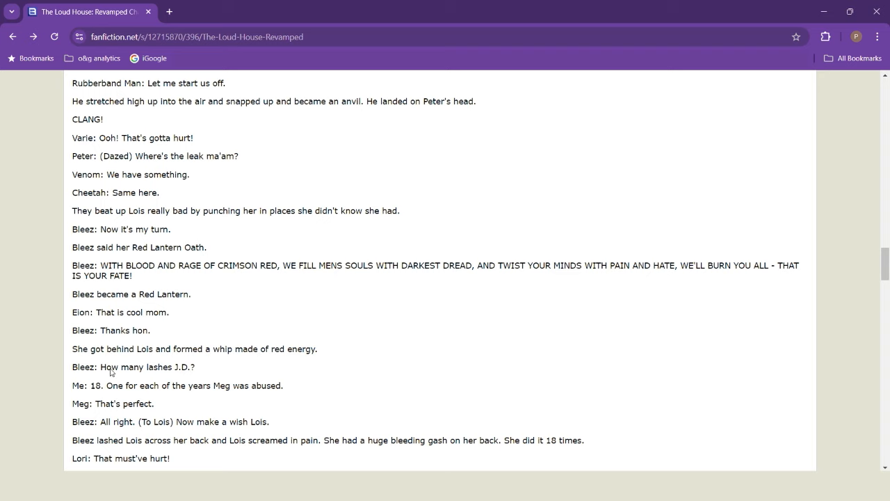
{"action": "scroll", "scroll_direction": "down", "scroll_amount": 3}
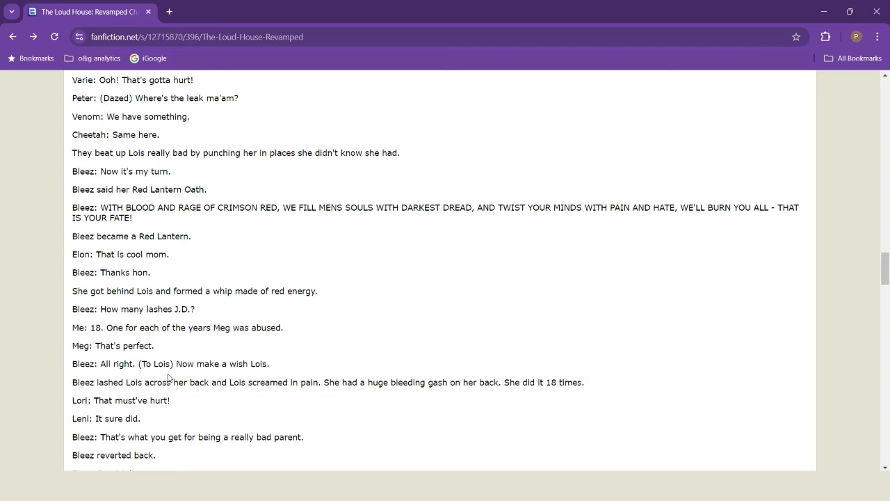
{"action": "mouse_move", "coordinate": [153, 339]}
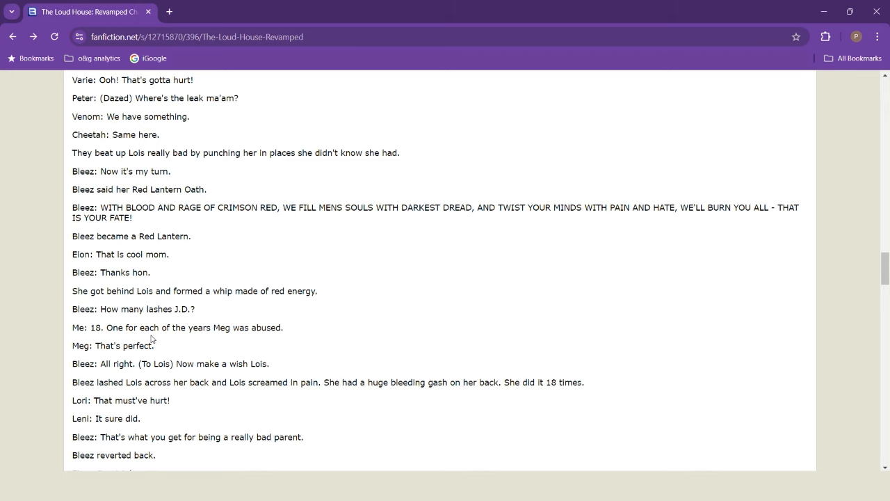
Step: Scroll to THE END of chapter 396 and the author's closing note
{"action": "scroll", "scroll_direction": "down", "scroll_amount": 3}
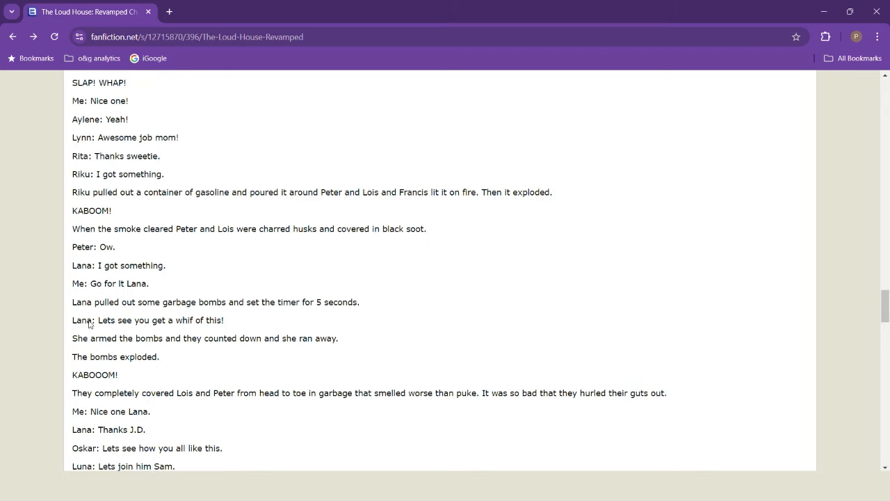
{"action": "mouse_move", "coordinate": [274, 318]}
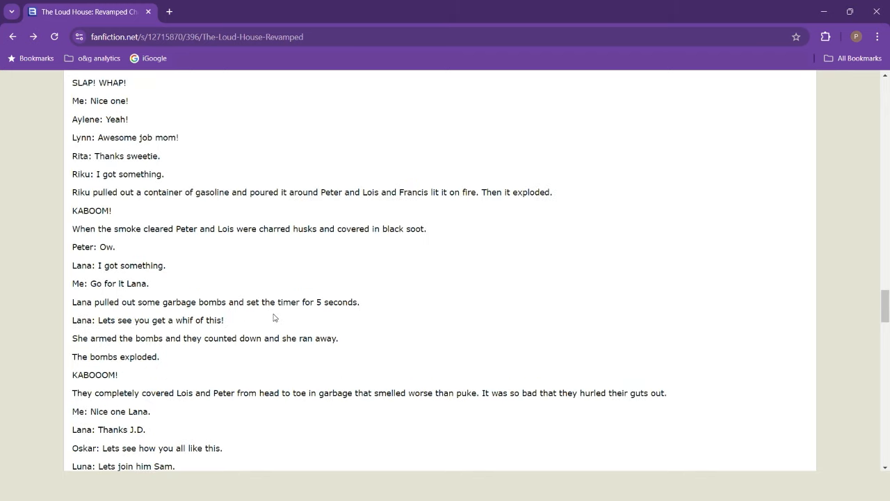
{"action": "mouse_move", "coordinate": [73, 354]}
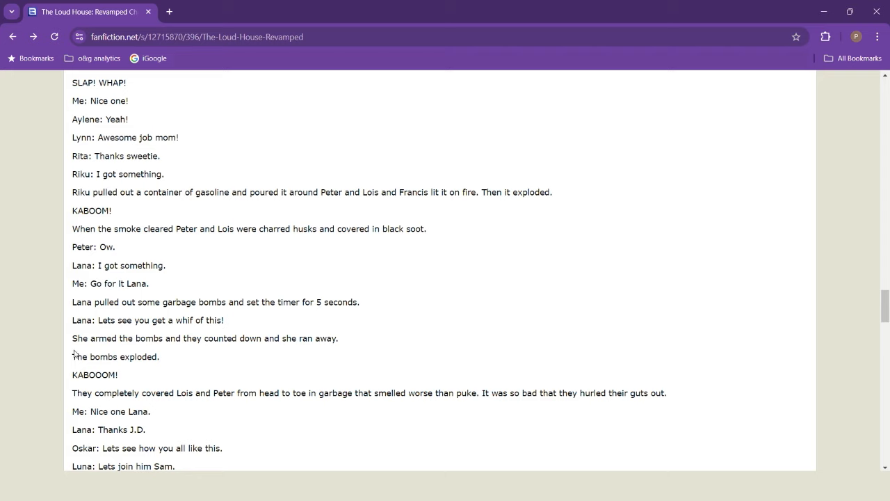
{"action": "mouse_move", "coordinate": [224, 341]}
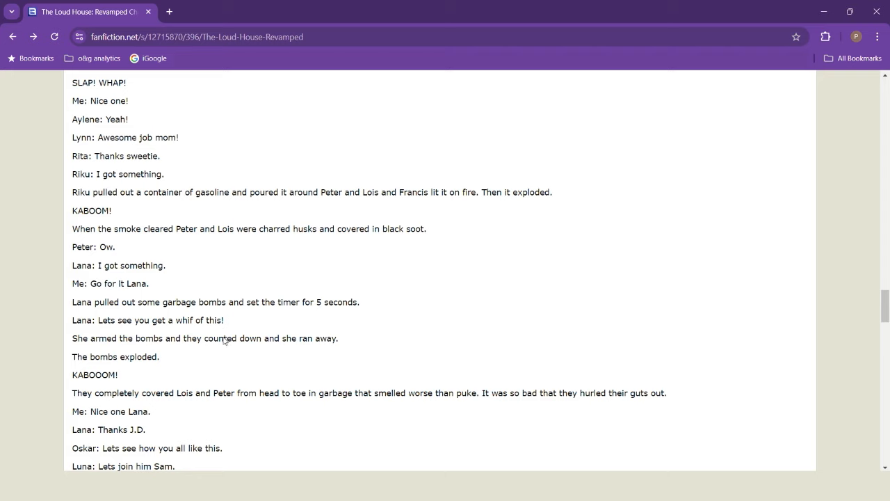
{"action": "scroll", "scroll_direction": "down", "scroll_amount": 3}
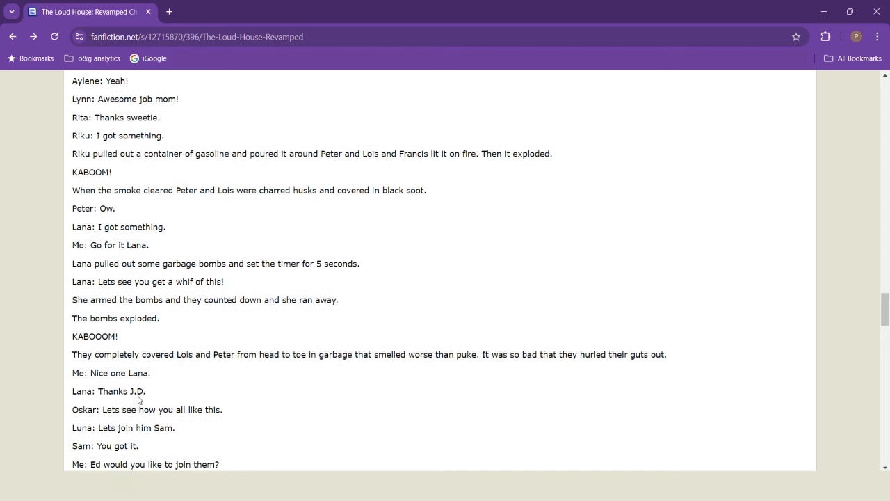
{"action": "scroll", "scroll_direction": "down", "scroll_amount": 3}
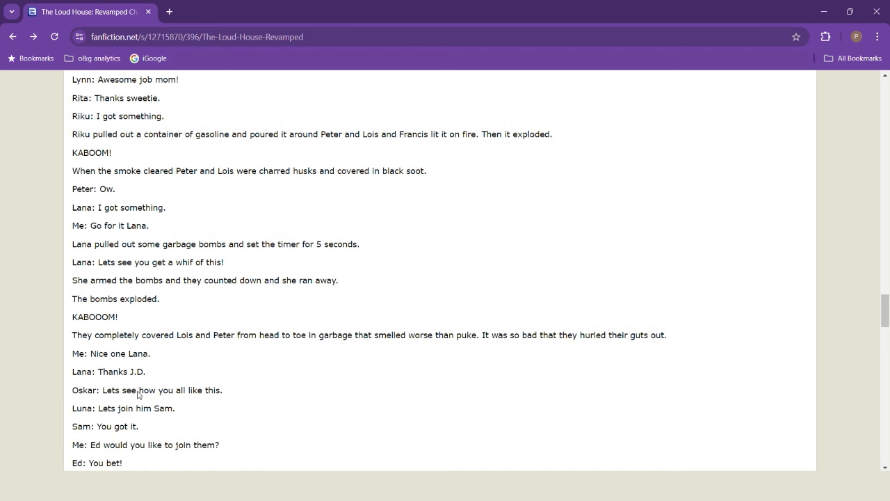
{"action": "scroll", "scroll_direction": "down", "scroll_amount": 3}
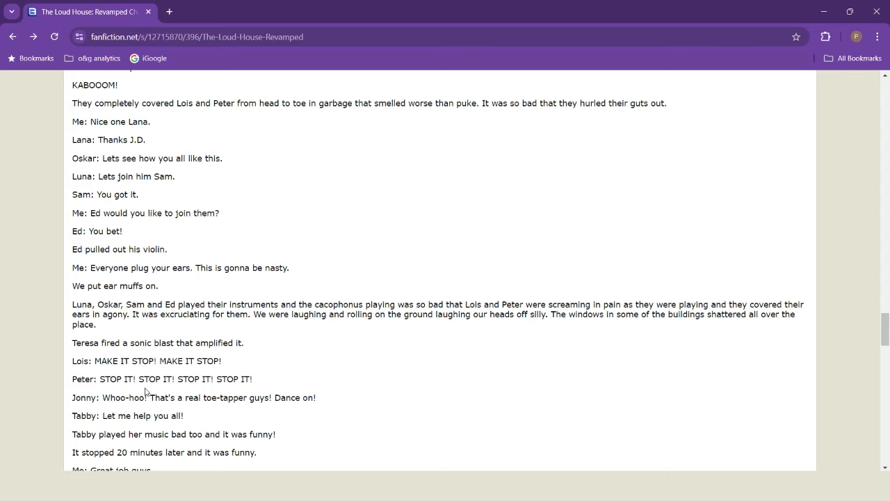
{"action": "scroll", "scroll_direction": "down", "scroll_amount": 3}
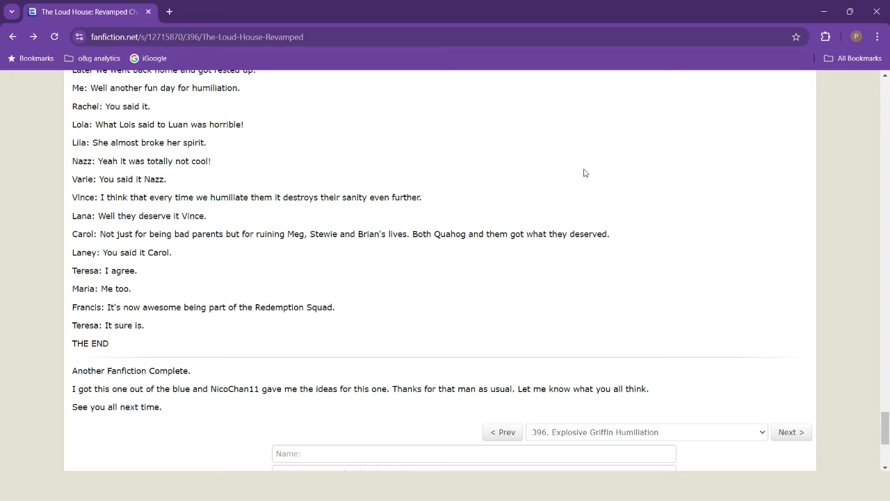